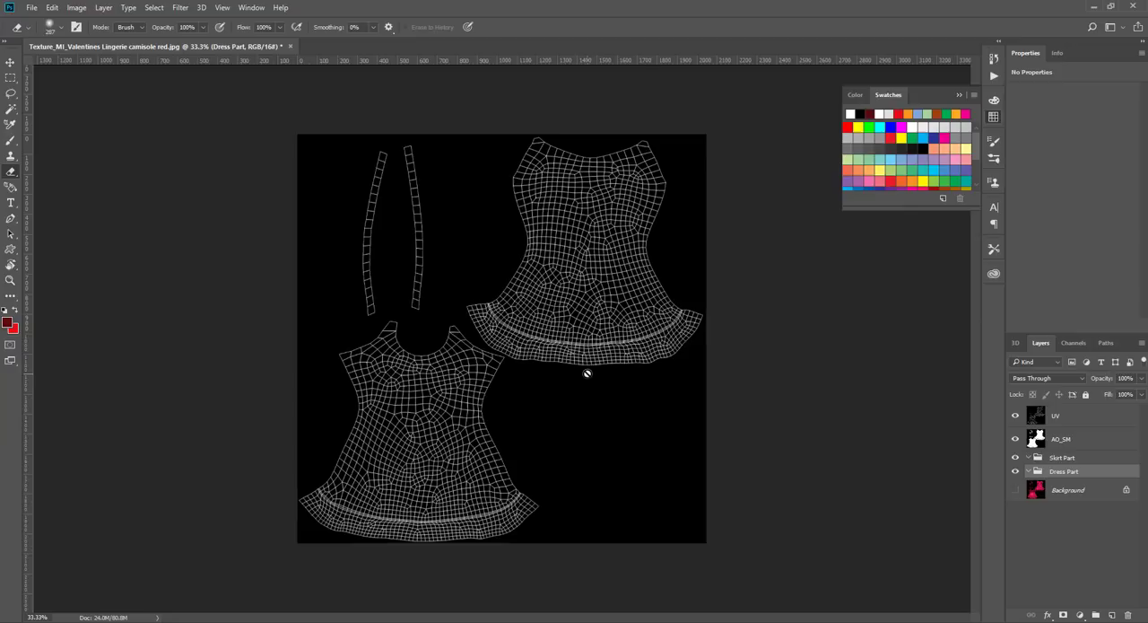
mouse_move(581, 364)
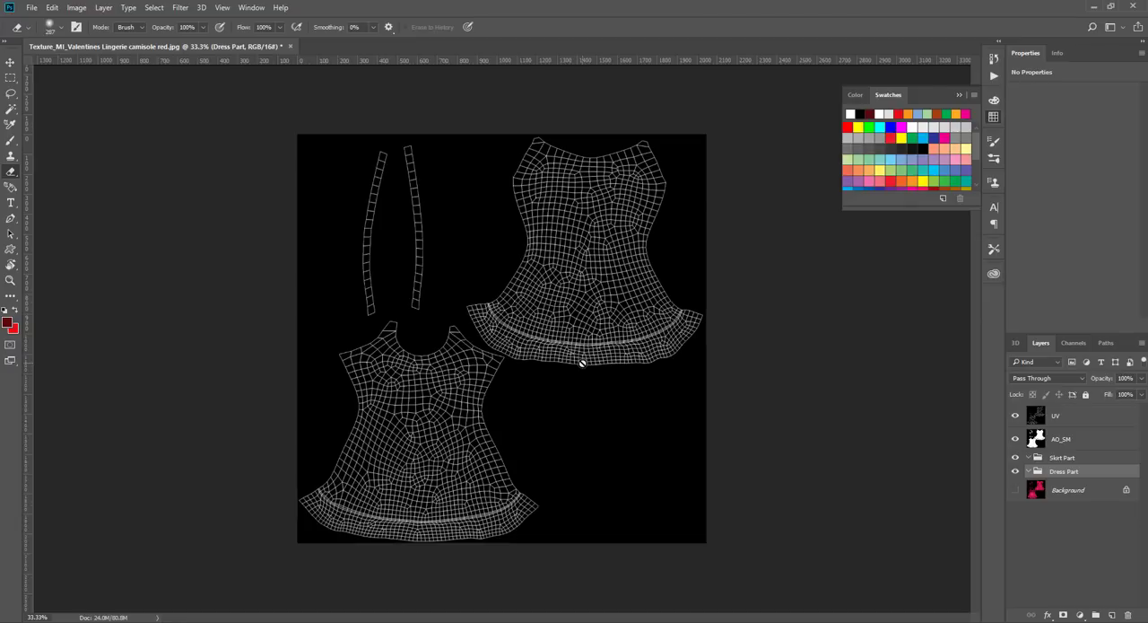
mouse_move(596, 400)
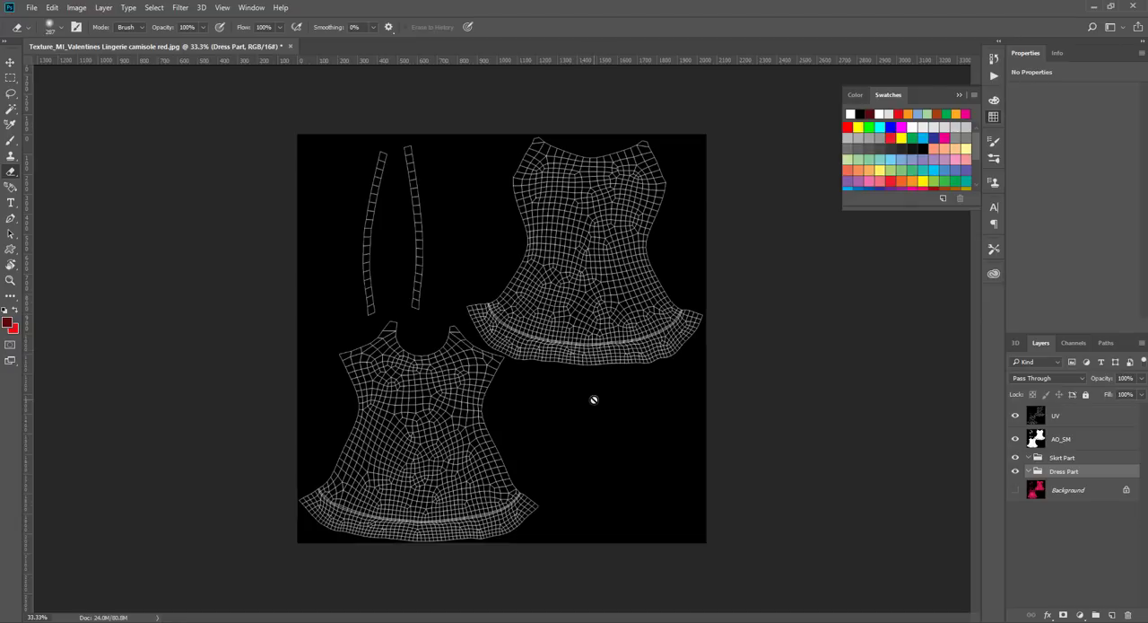
mouse_move(585, 402)
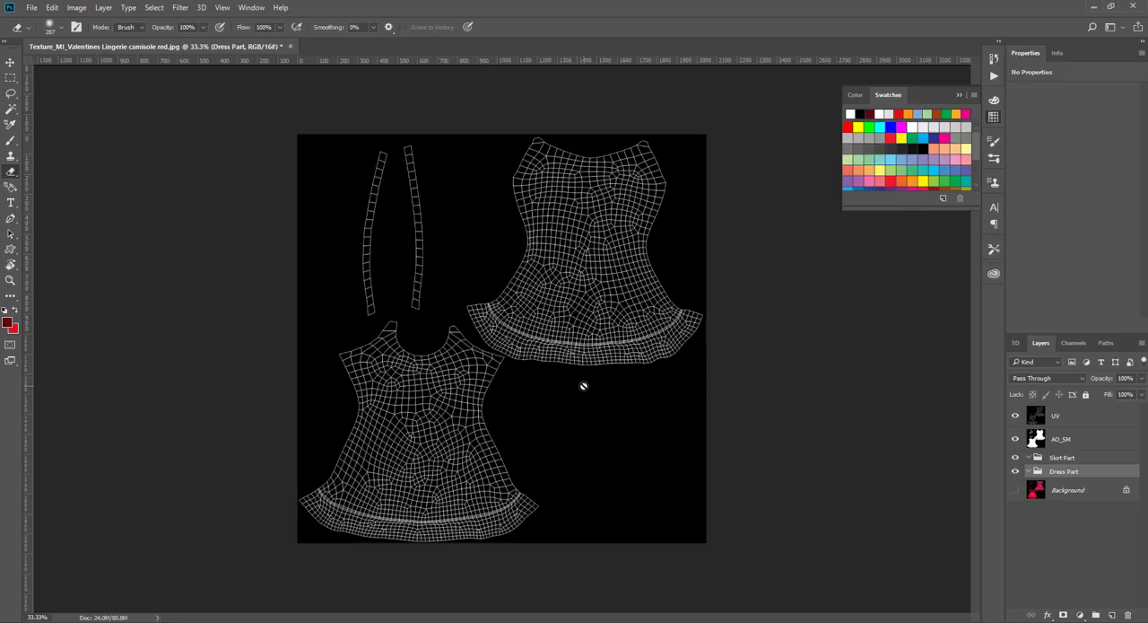
mouse_move(599, 359)
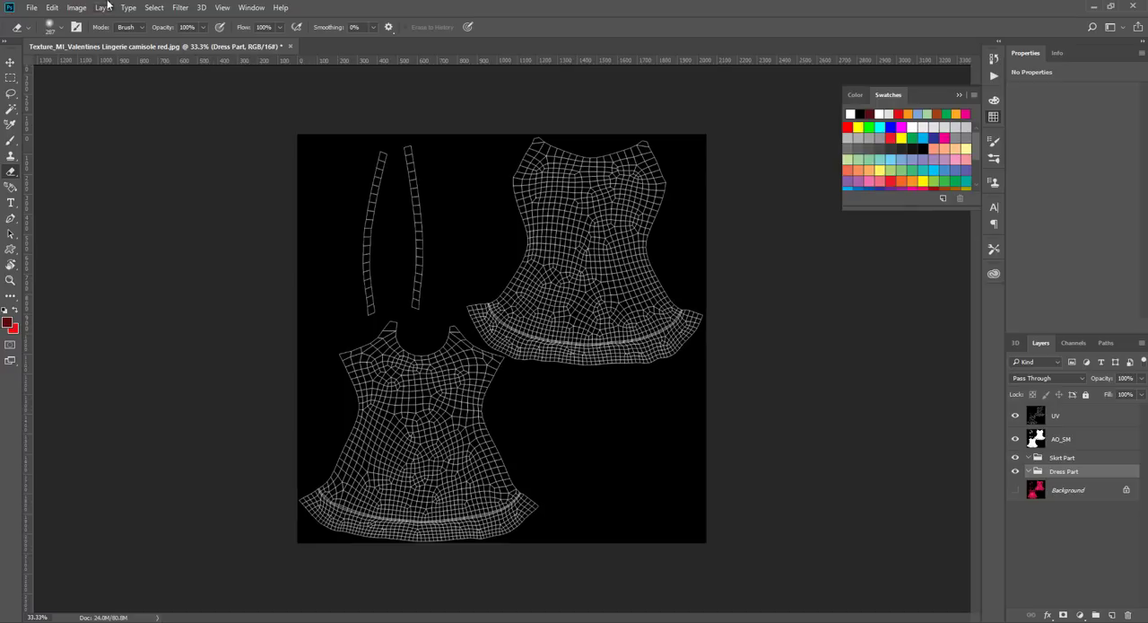
- Place the white fabric-shading texture as a new layer above the AO layer and commit it
click(79, 7)
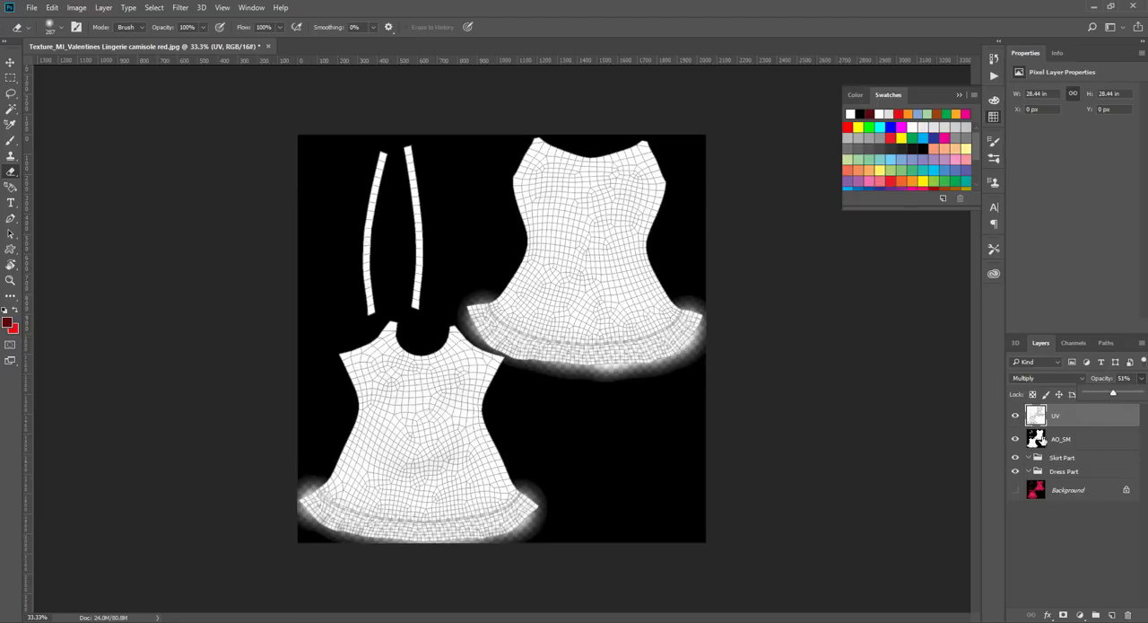
click(1070, 438)
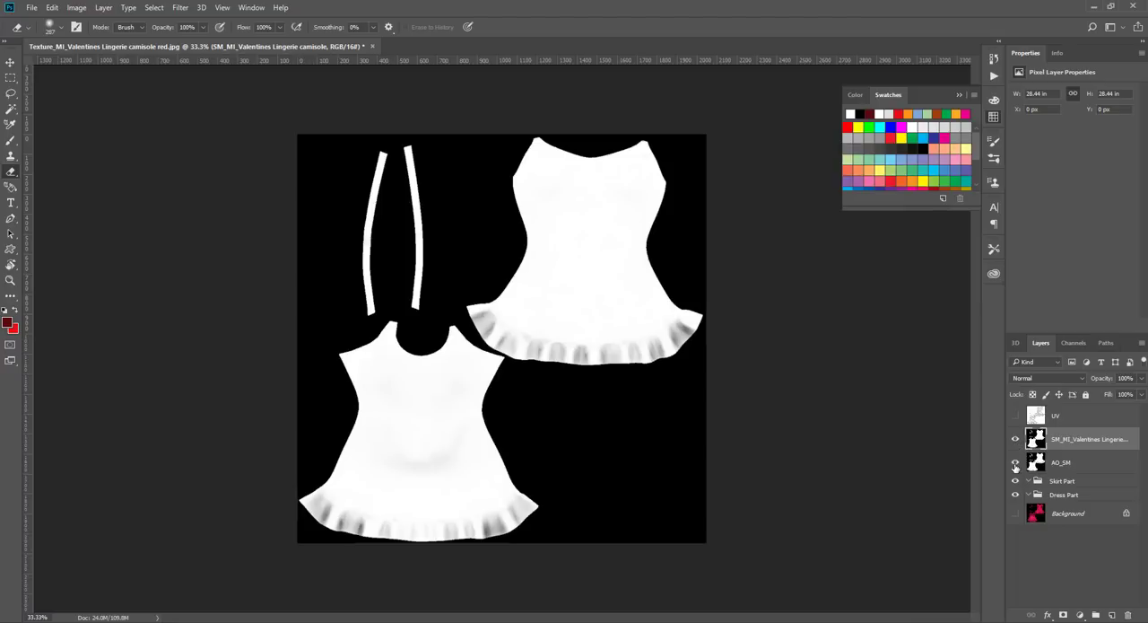
- Set the fabric-shading layer's blend mode to Multiply
click(1041, 377)
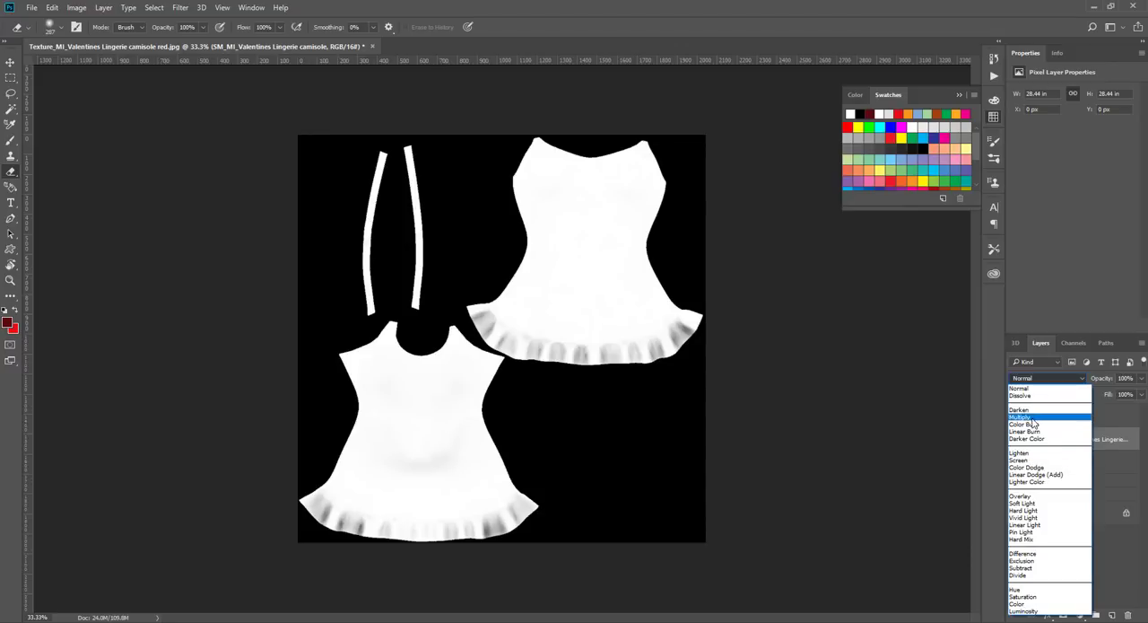
click(1023, 417)
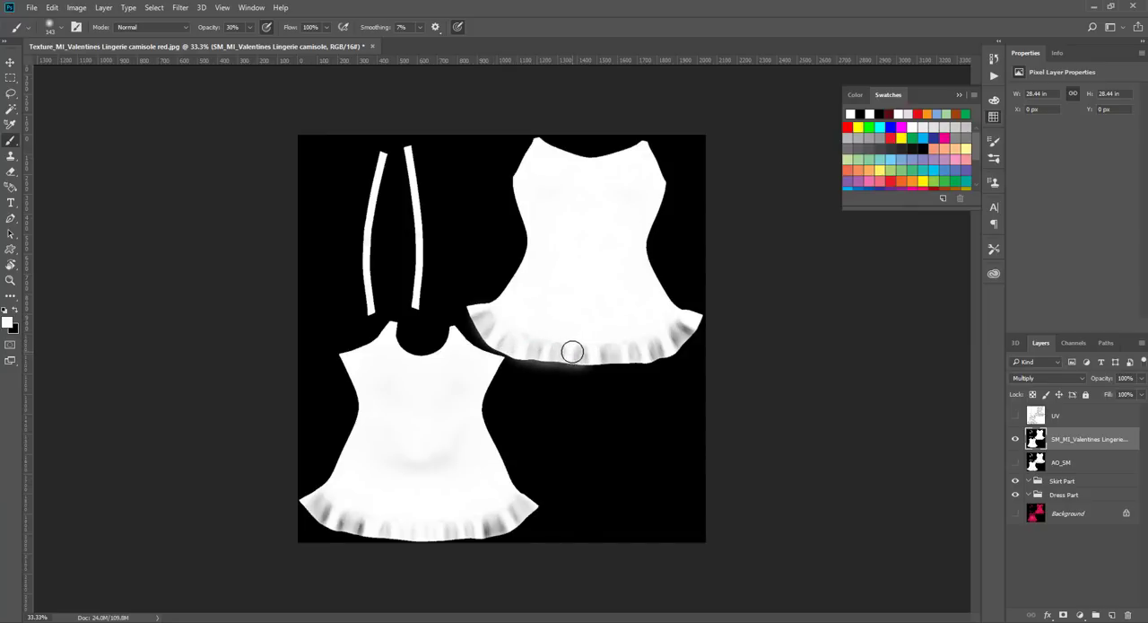
- Paint white over the right dress's hem folds, then show the red Background layer
drag(572, 352, 685, 339)
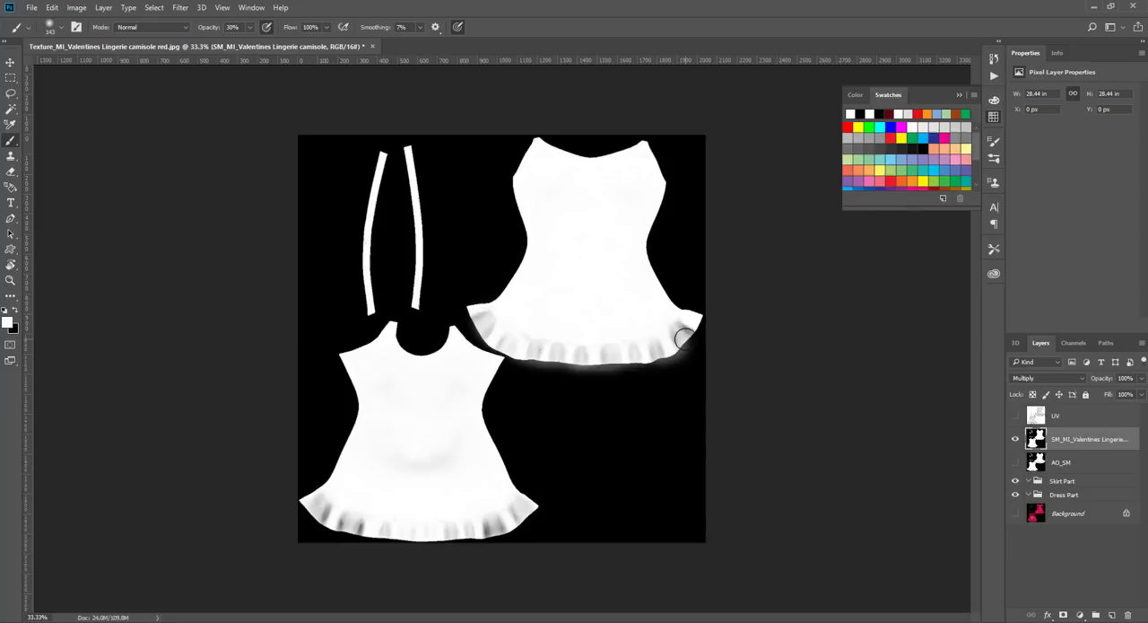
mouse_move(585, 294)
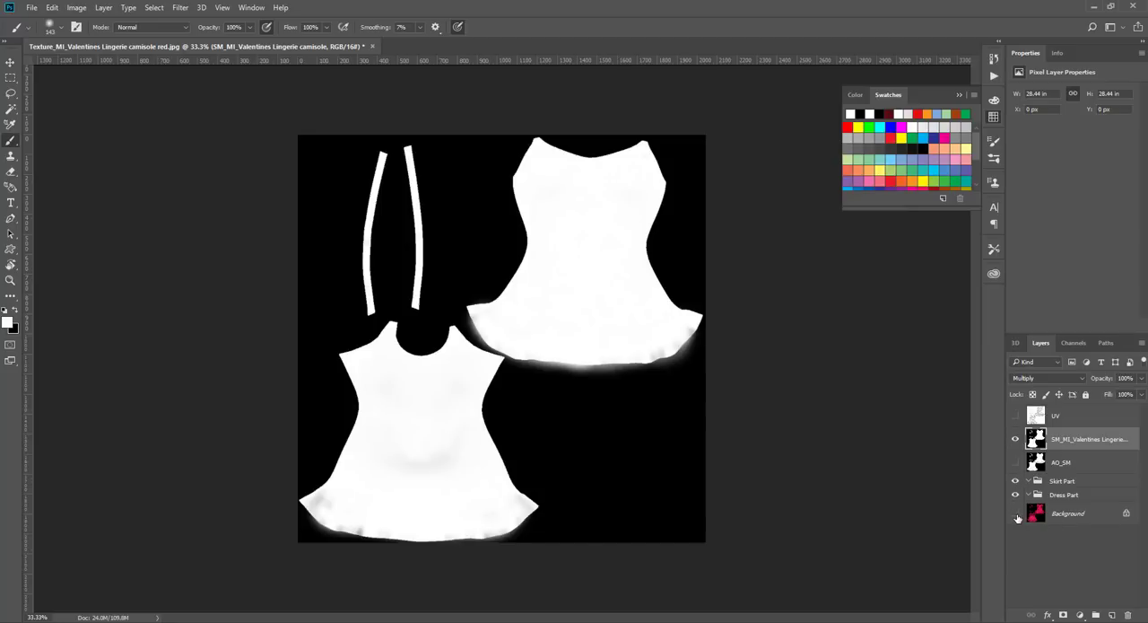
click(1015, 515)
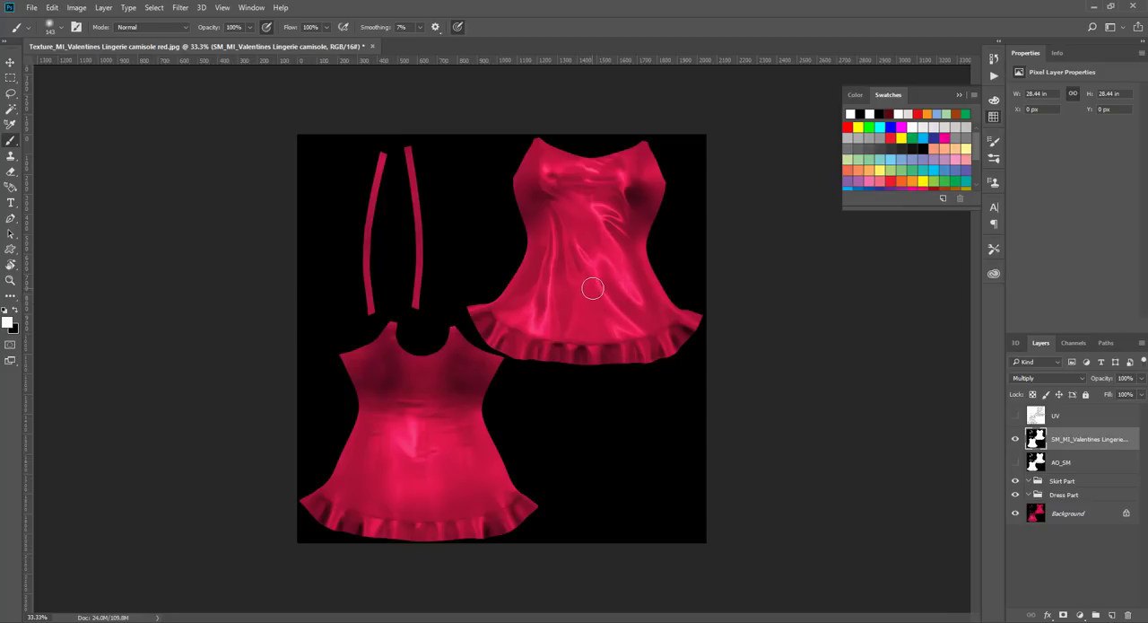
mouse_move(589, 290)
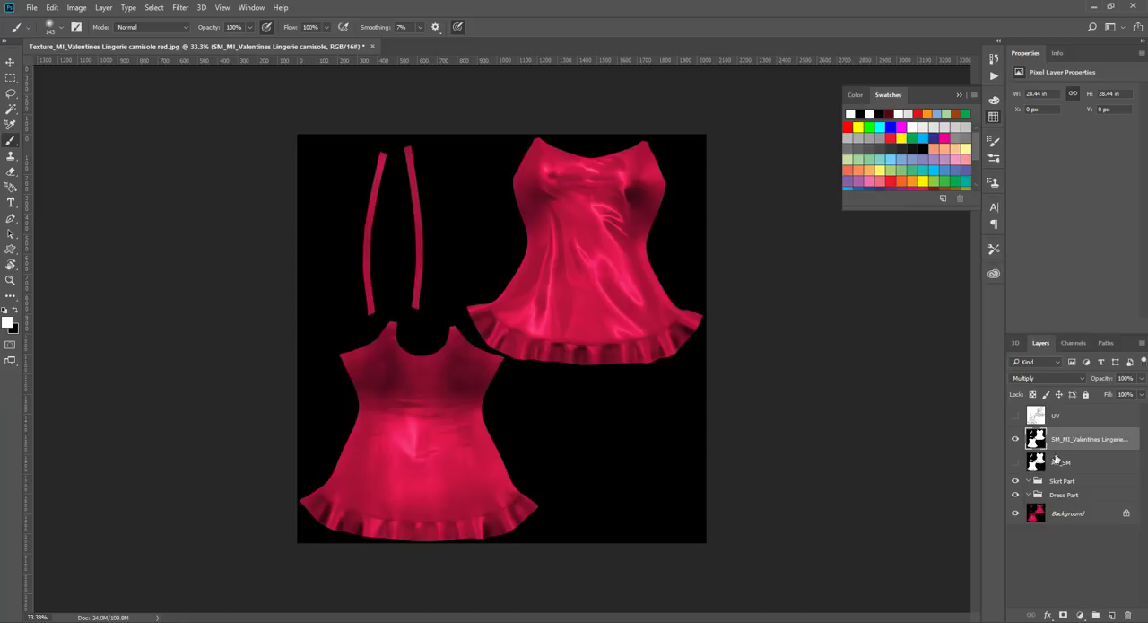
- Show the Channels panel with the RGB, Red, Green and Blue channels
click(1073, 341)
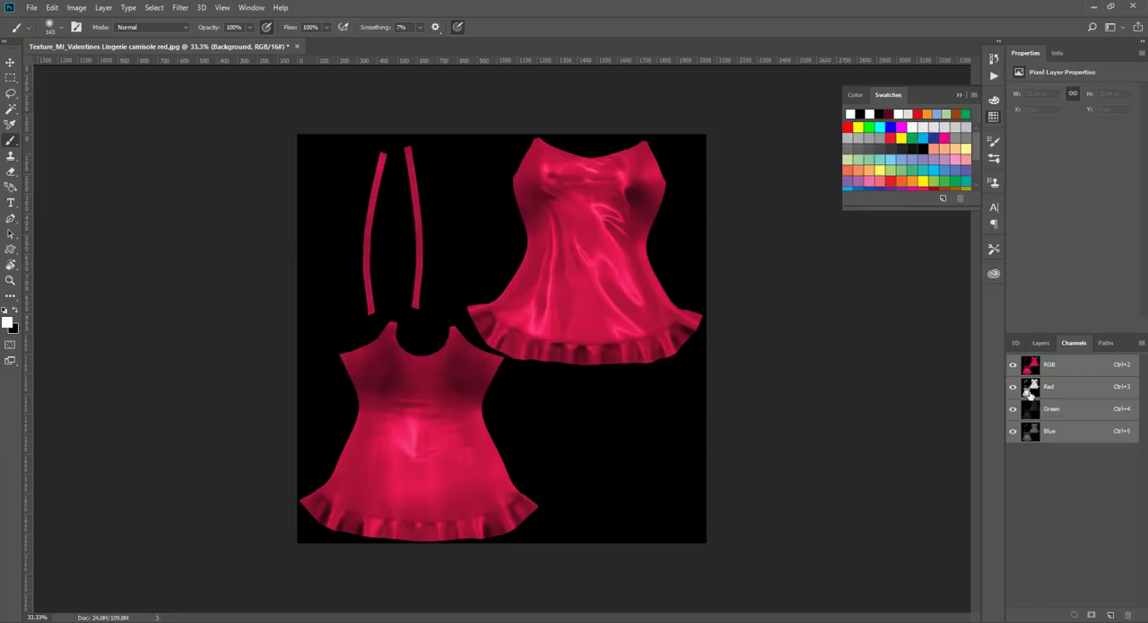
- View the Red, Green and Blue channels in turn, then return to the Red channel
click(1046, 387)
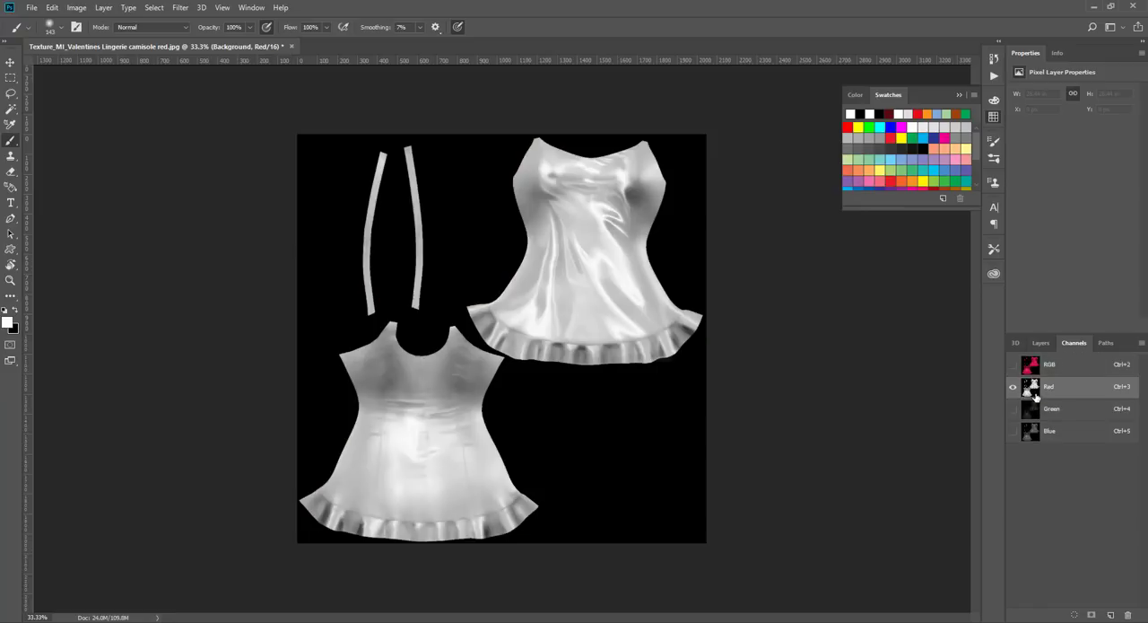
mouse_move(573, 248)
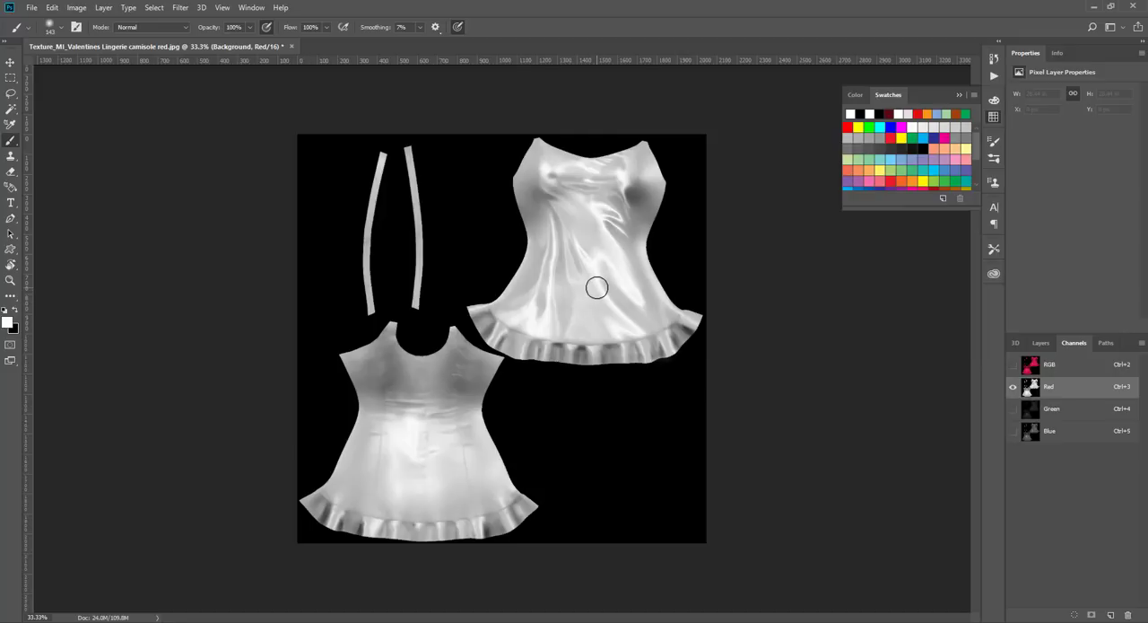
click(1051, 407)
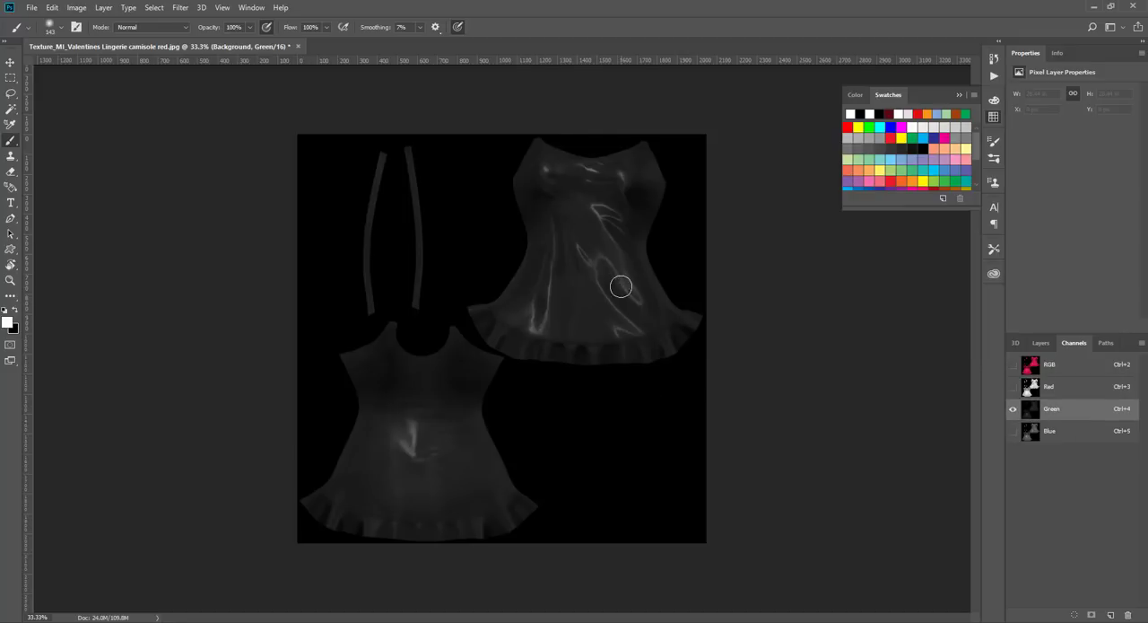
mouse_move(603, 244)
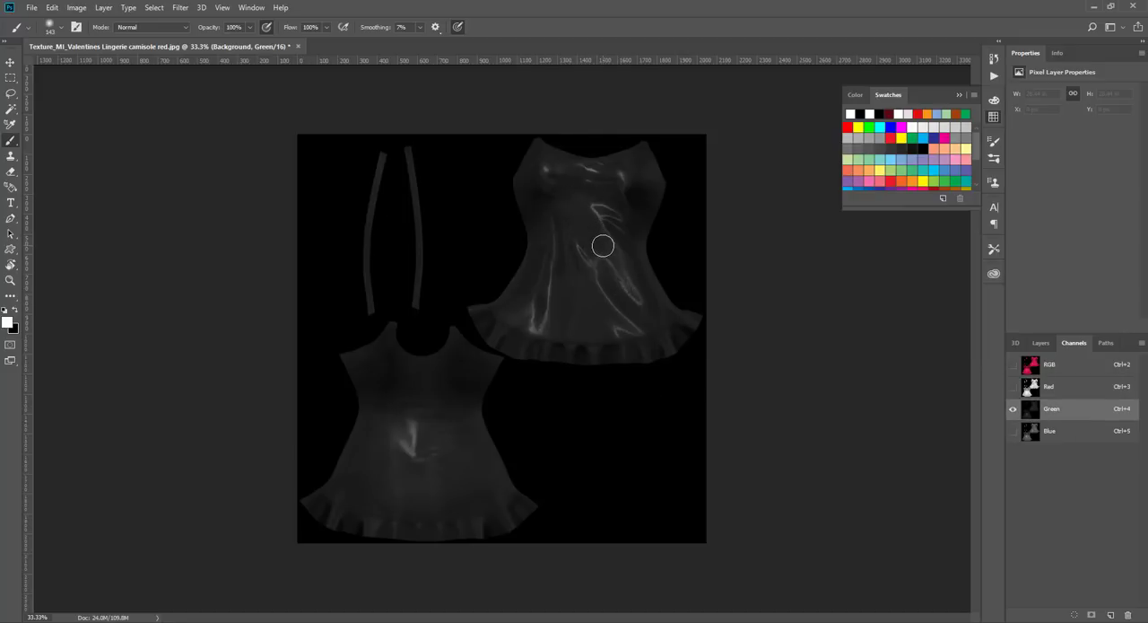
click(1012, 387)
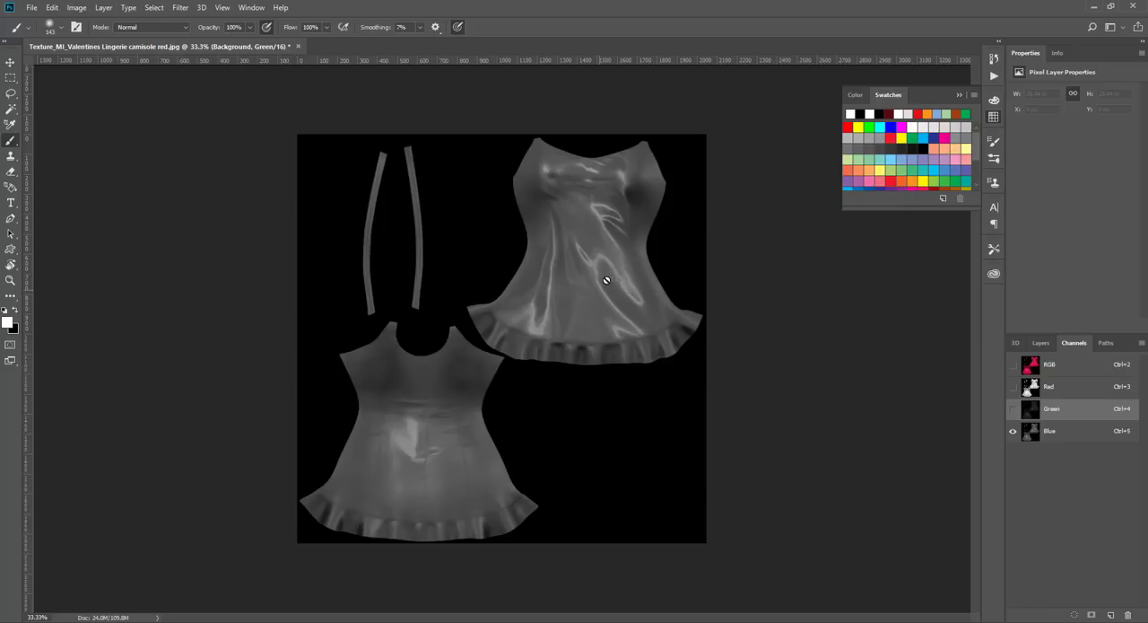
mouse_move(628, 287)
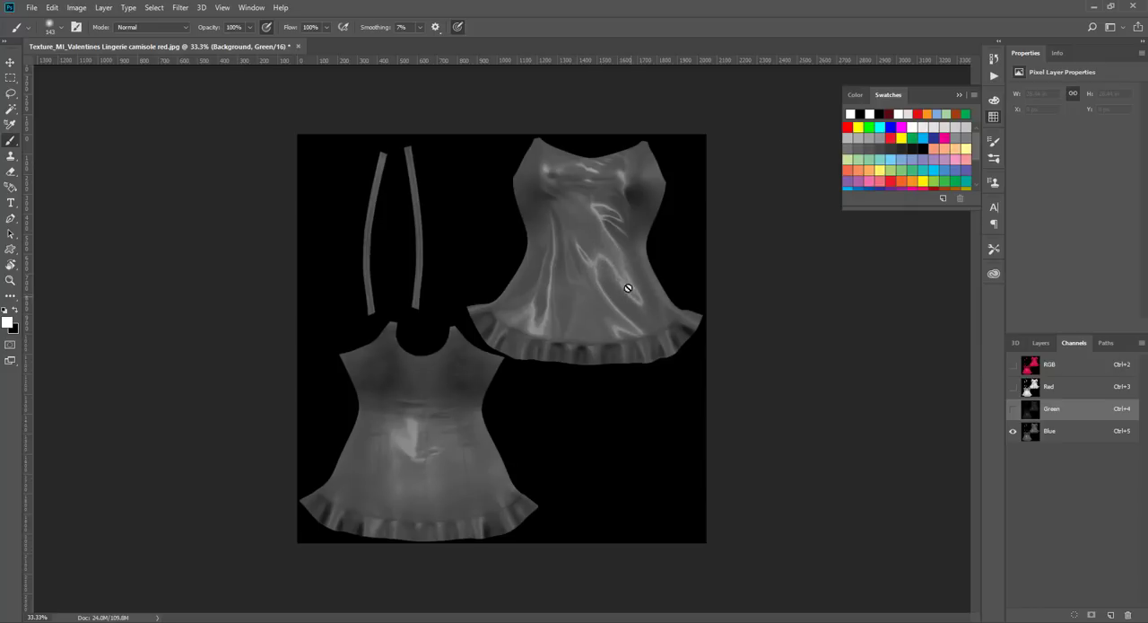
click(1012, 430)
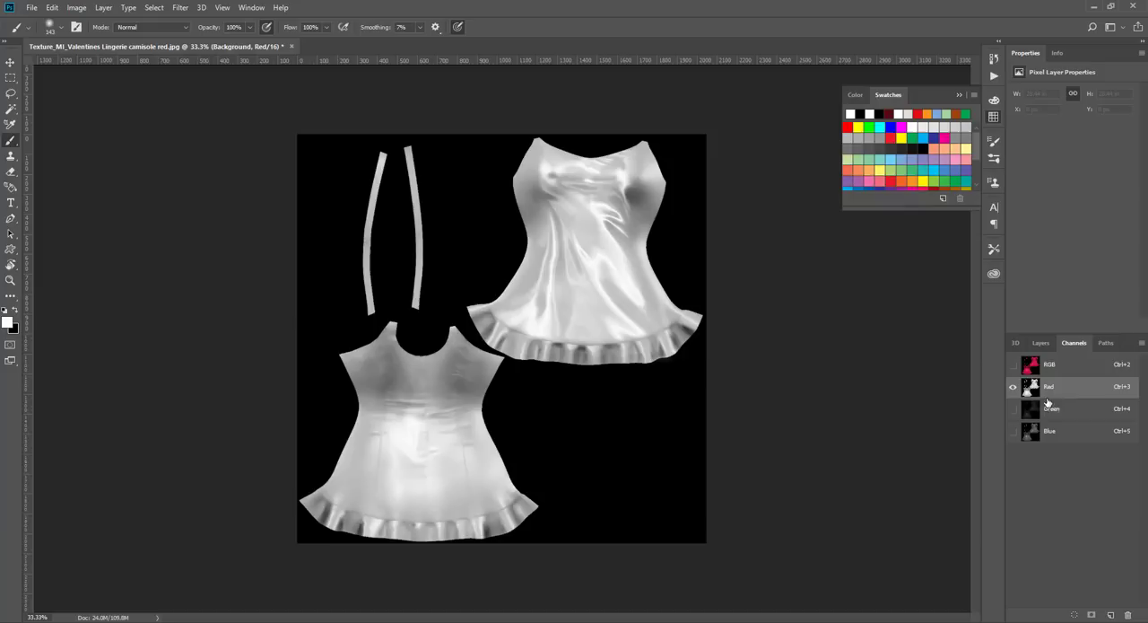
mouse_move(610, 427)
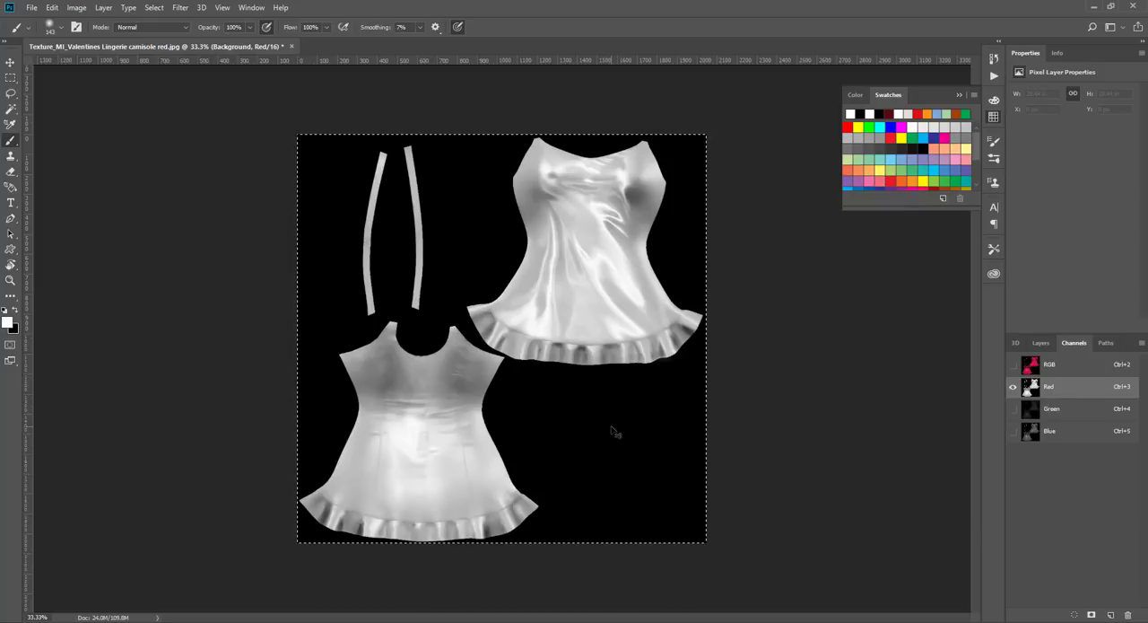
- Return to the Layers panel, pick the Move tool and select all on the Background layer
click(1040, 343)
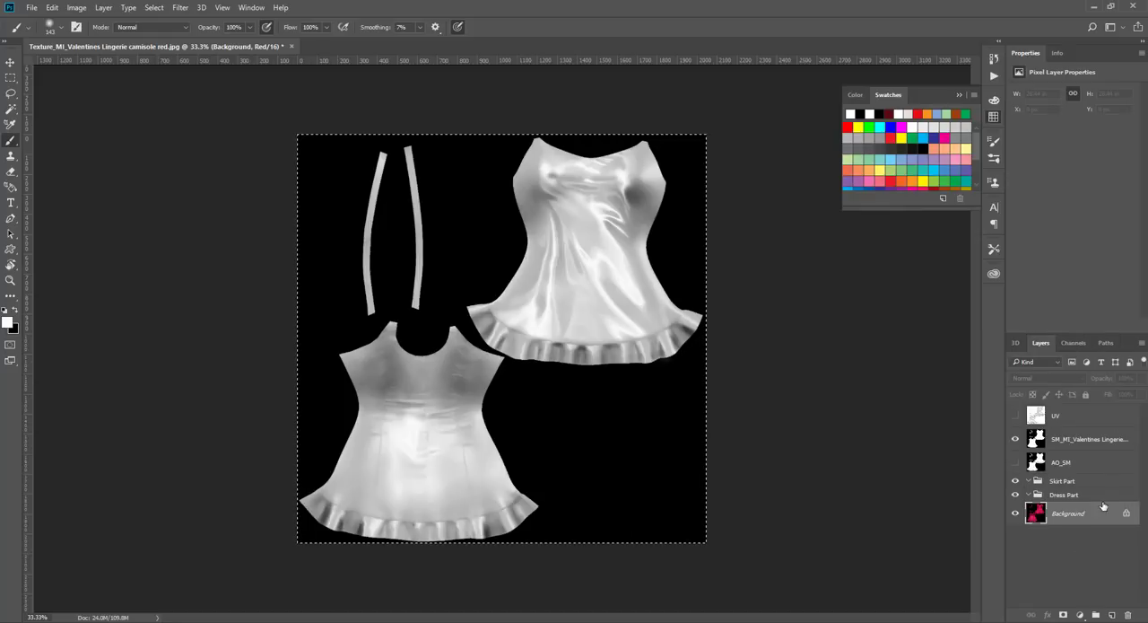
mouse_move(1069, 524)
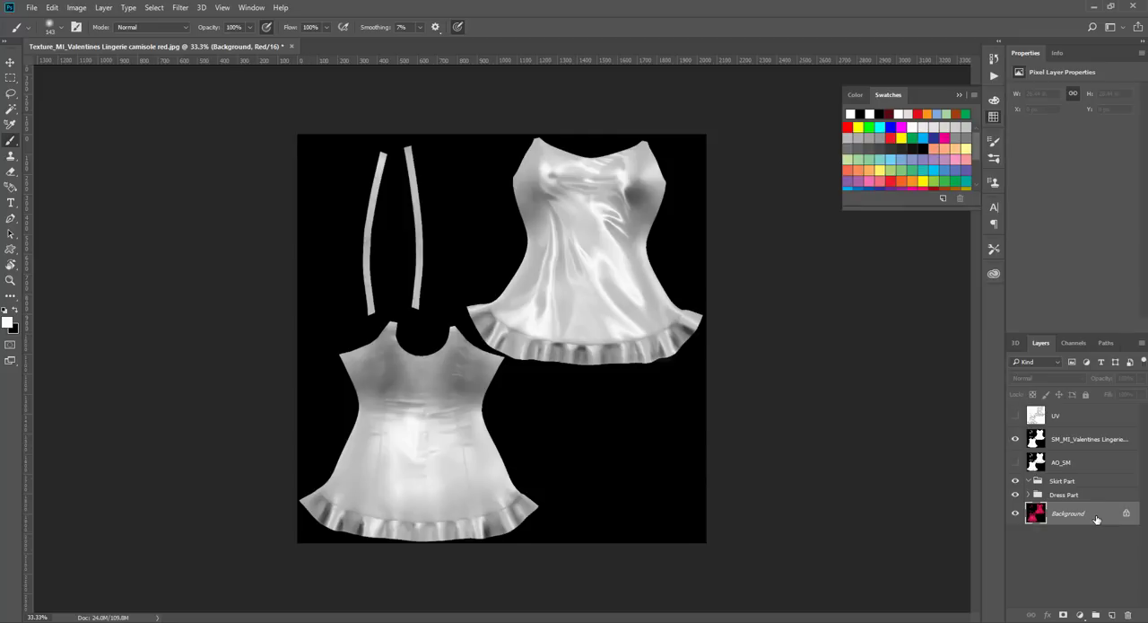
click(1073, 341)
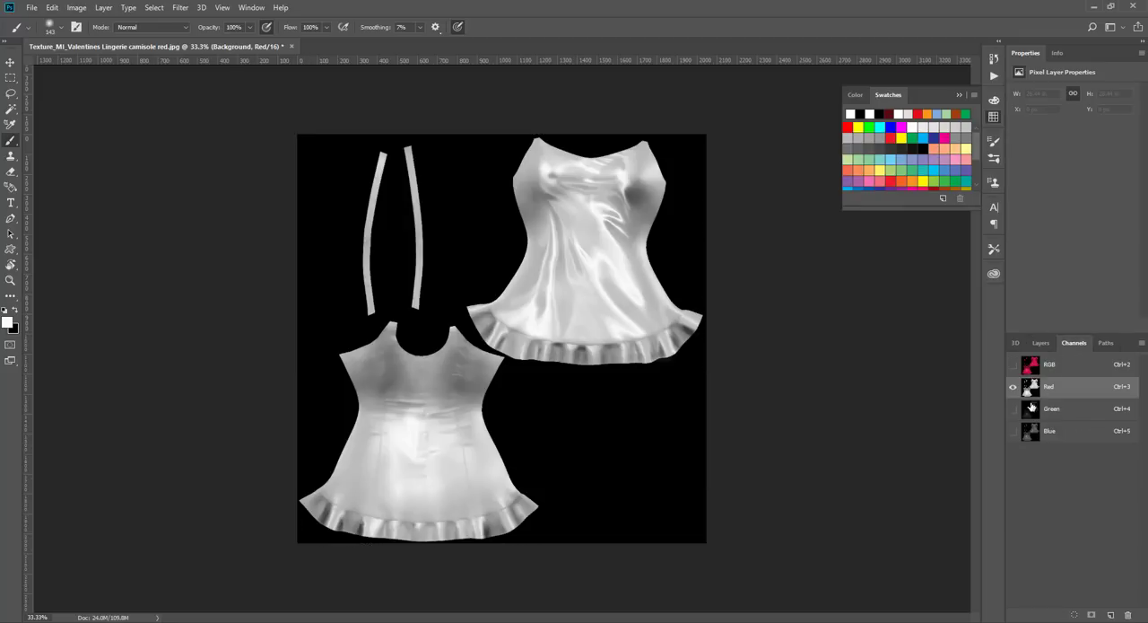
mouse_move(1029, 388)
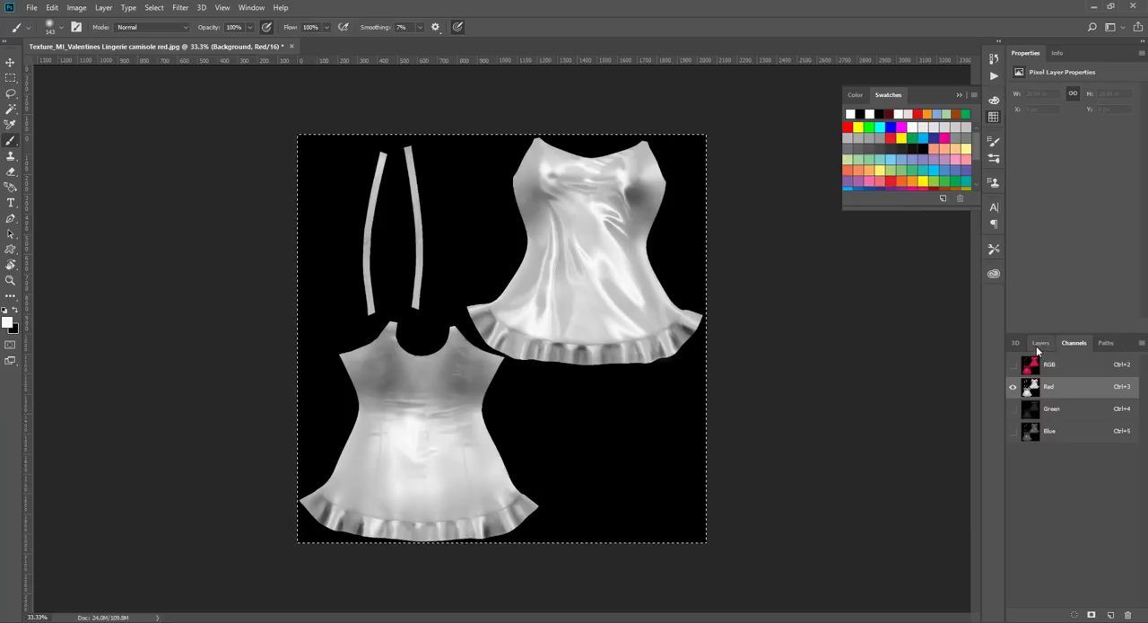
click(1041, 343)
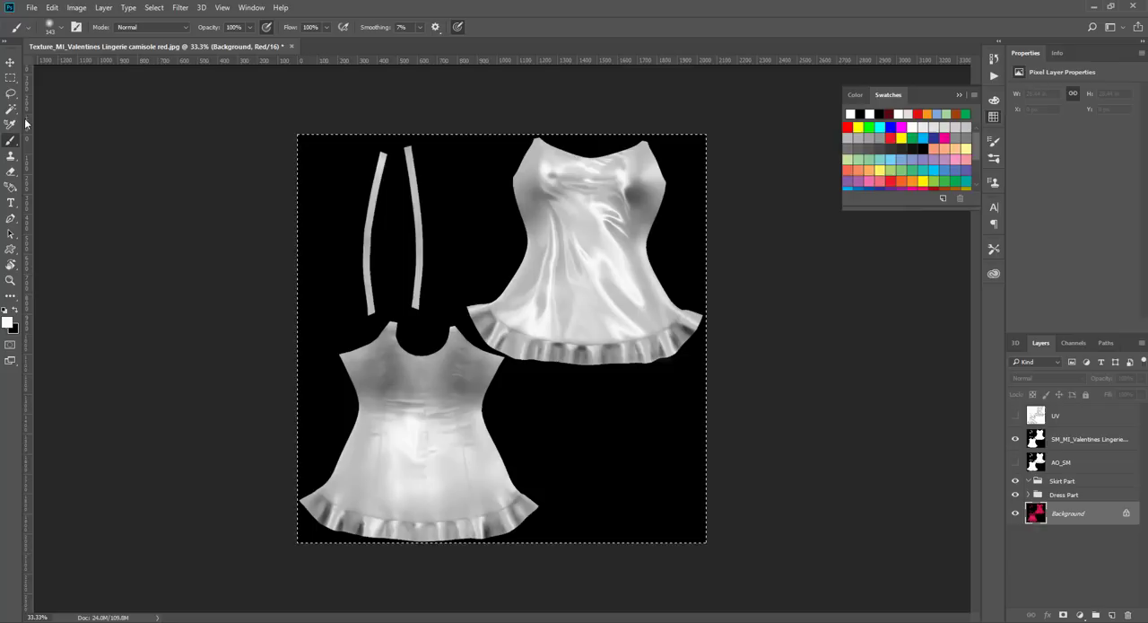
click(11, 63)
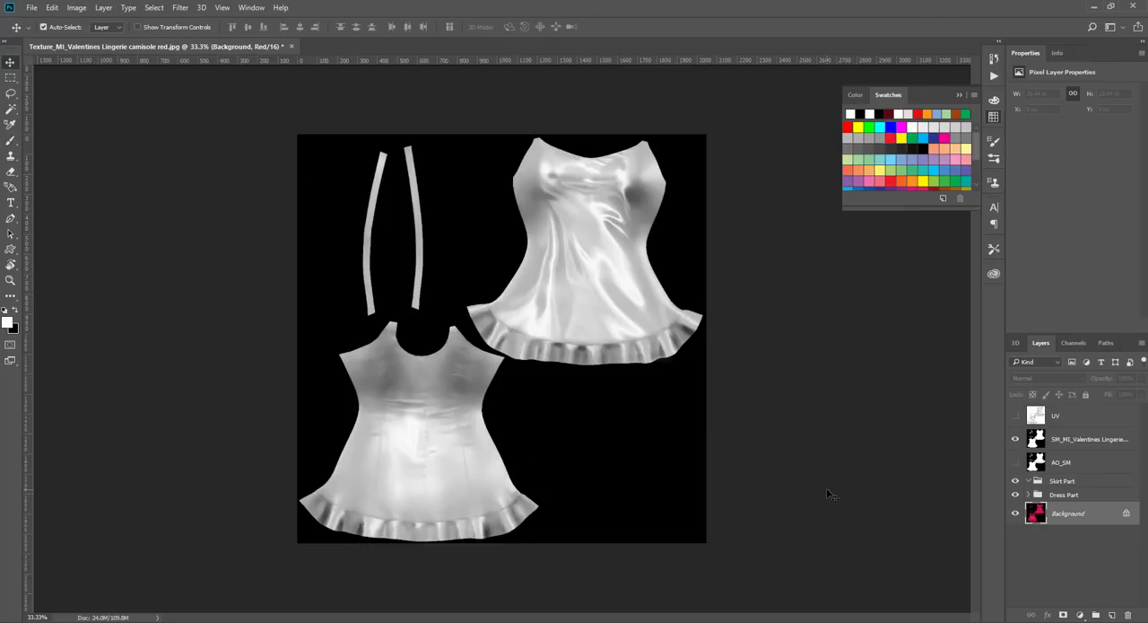
key(ctrl+a)
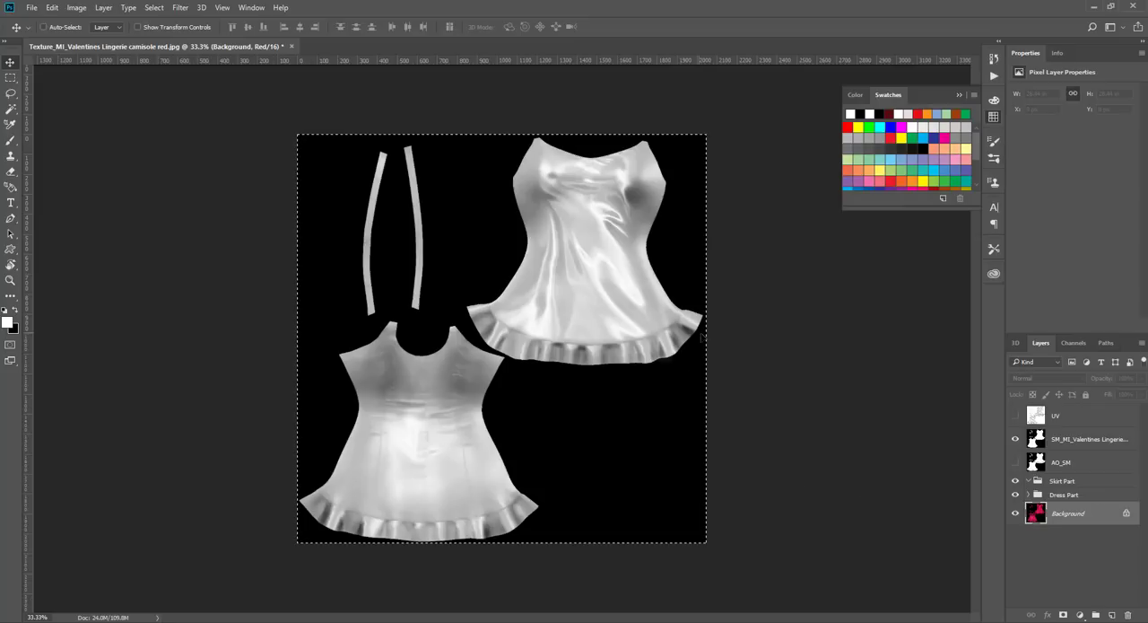
mouse_move(999, 516)
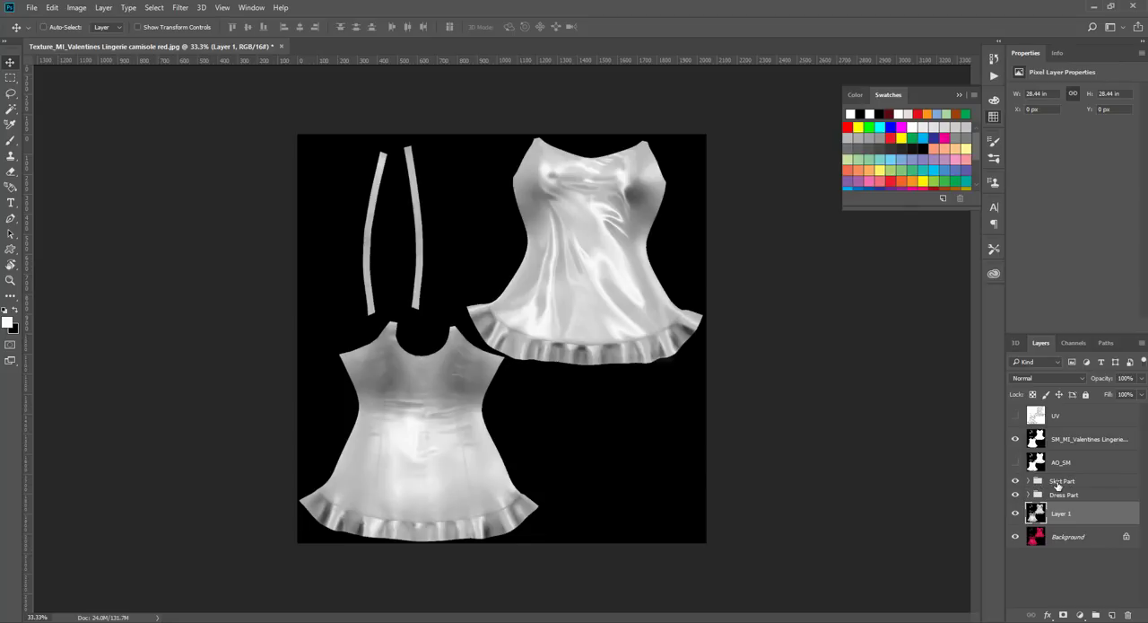
mouse_move(1062, 480)
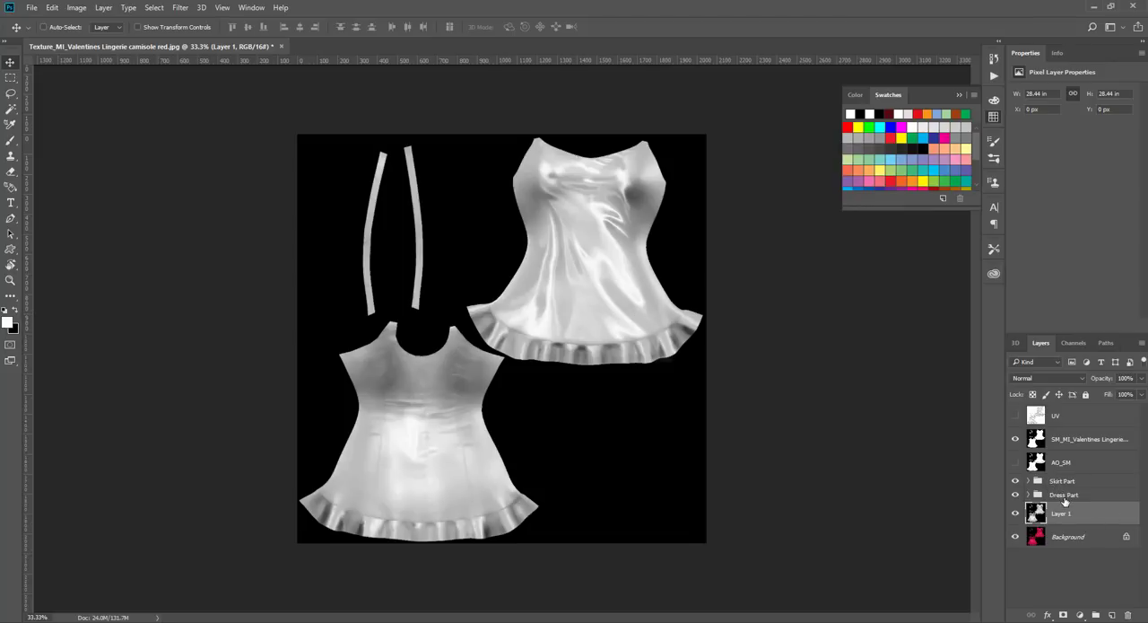
- Mask the Dress Part group to the selected dress pieces and straps
click(1064, 495)
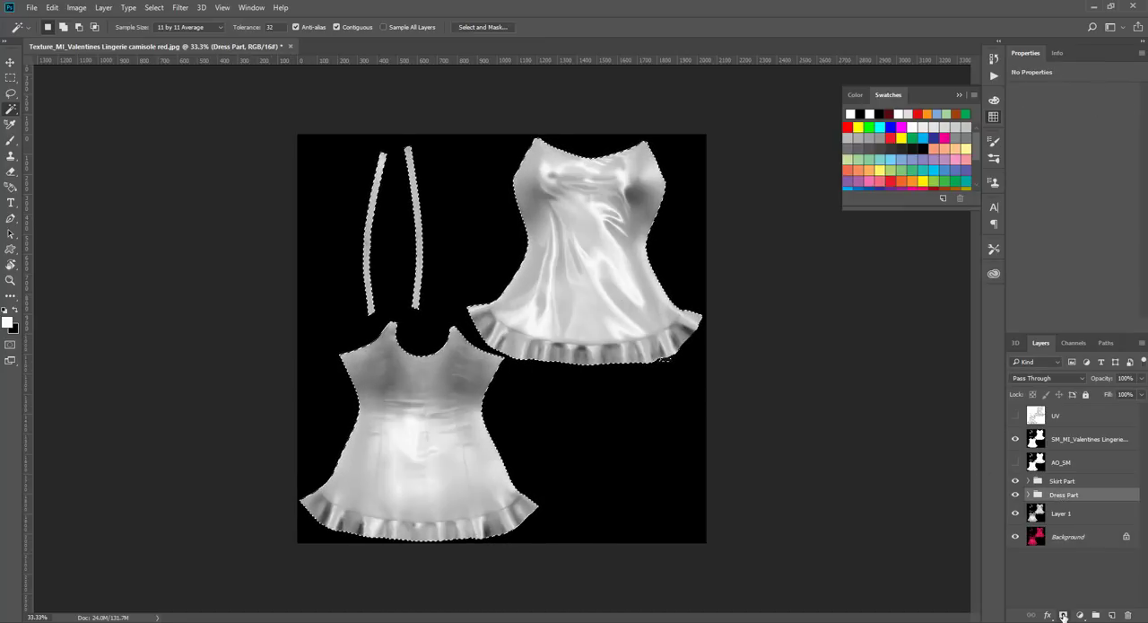
click(1063, 614)
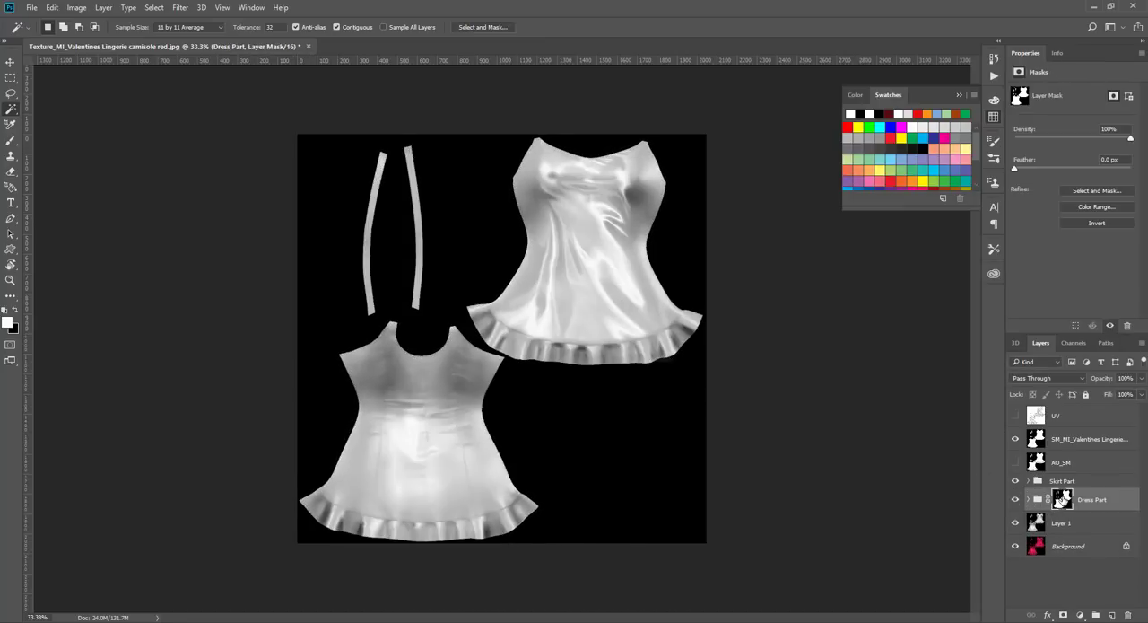
mouse_move(1060, 499)
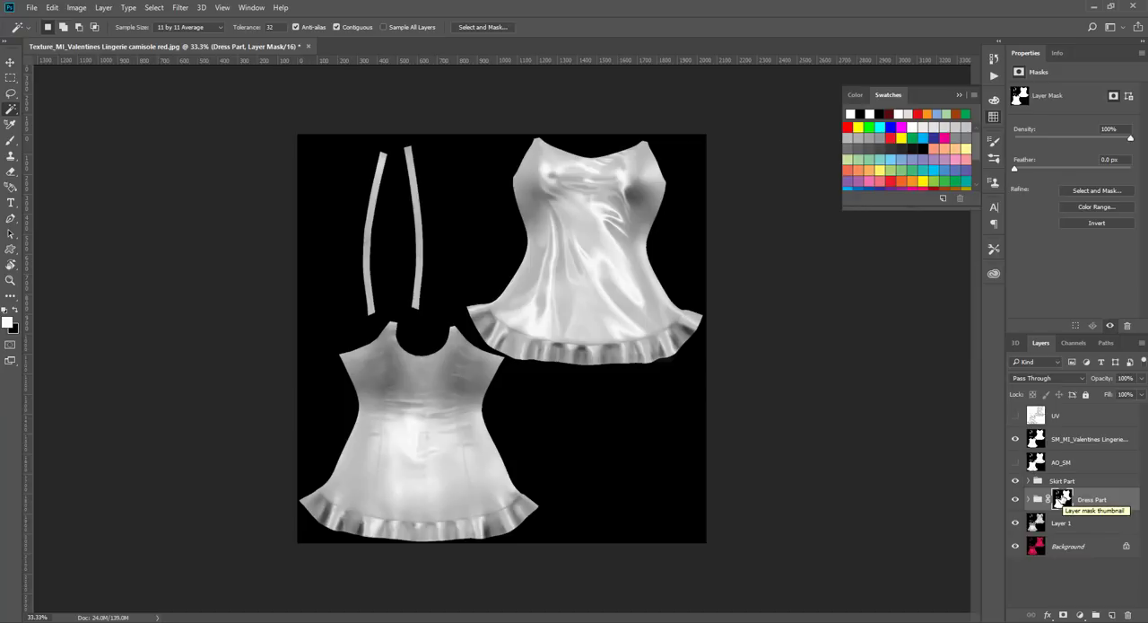
mouse_move(1055, 506)
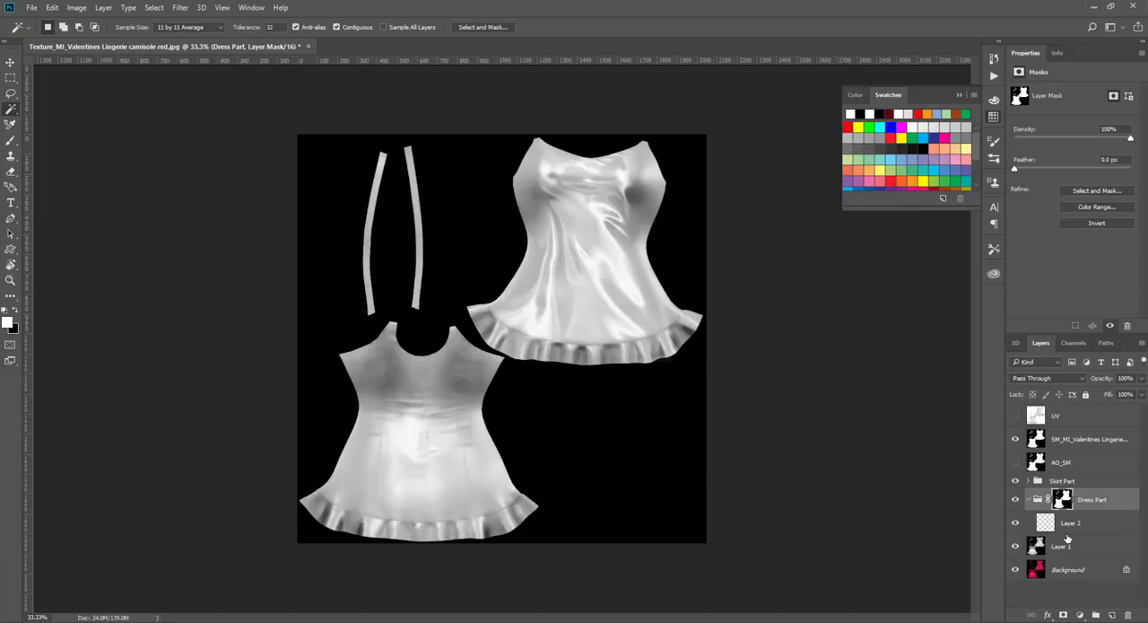
- Select the new Layer 2 and set the foreground colour to red for filling
click(1078, 524)
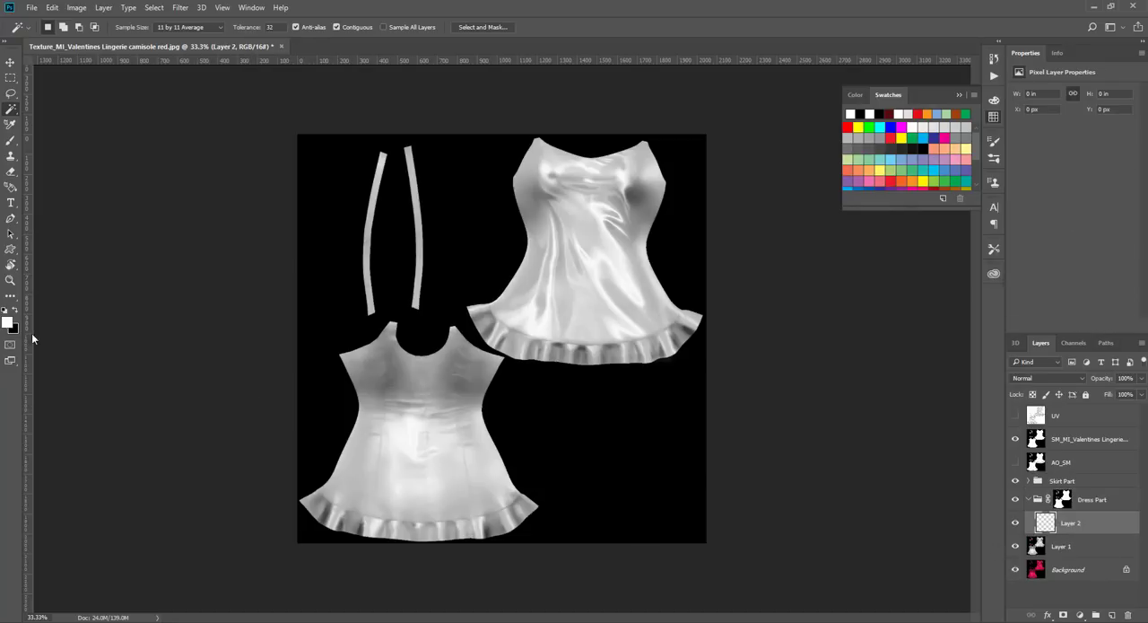
click(11, 321)
text(d60000)
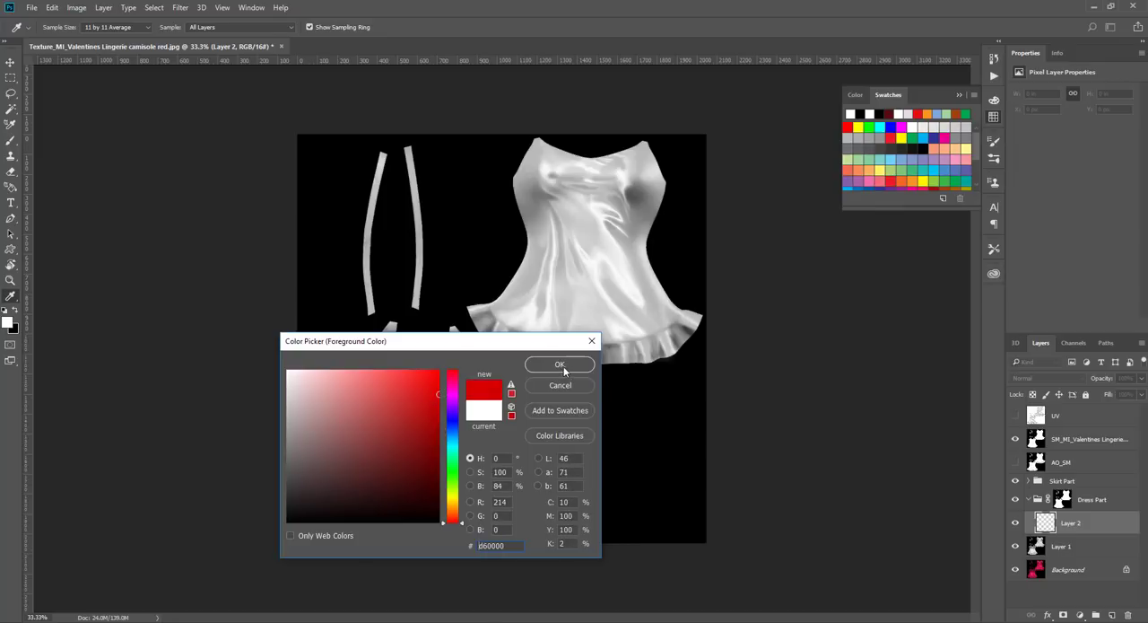
click(560, 364)
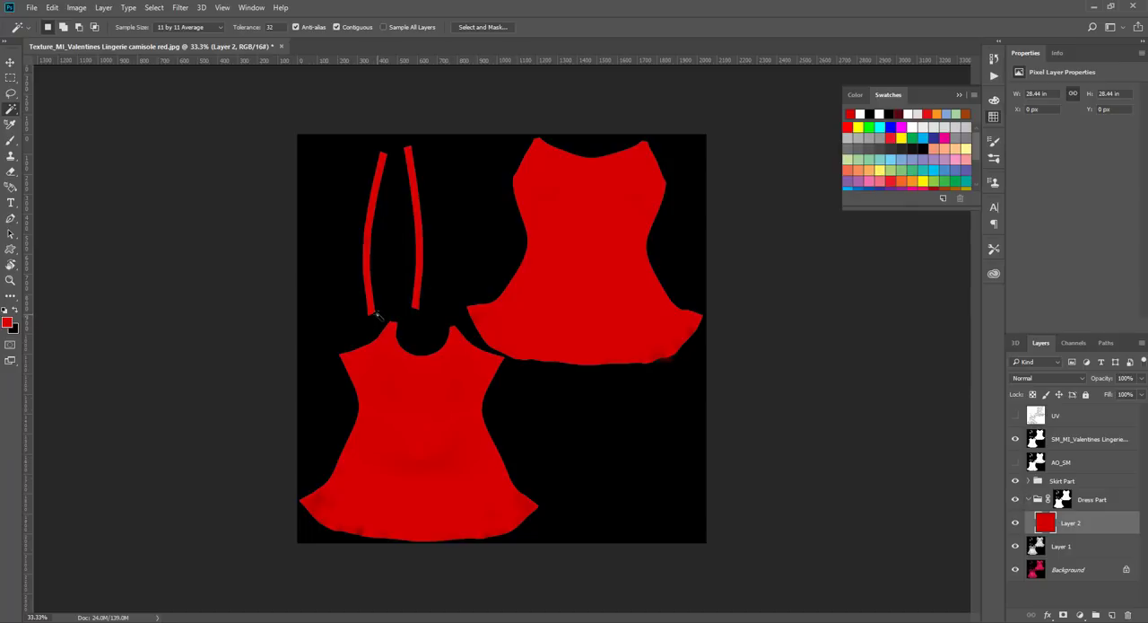
mouse_move(399, 301)
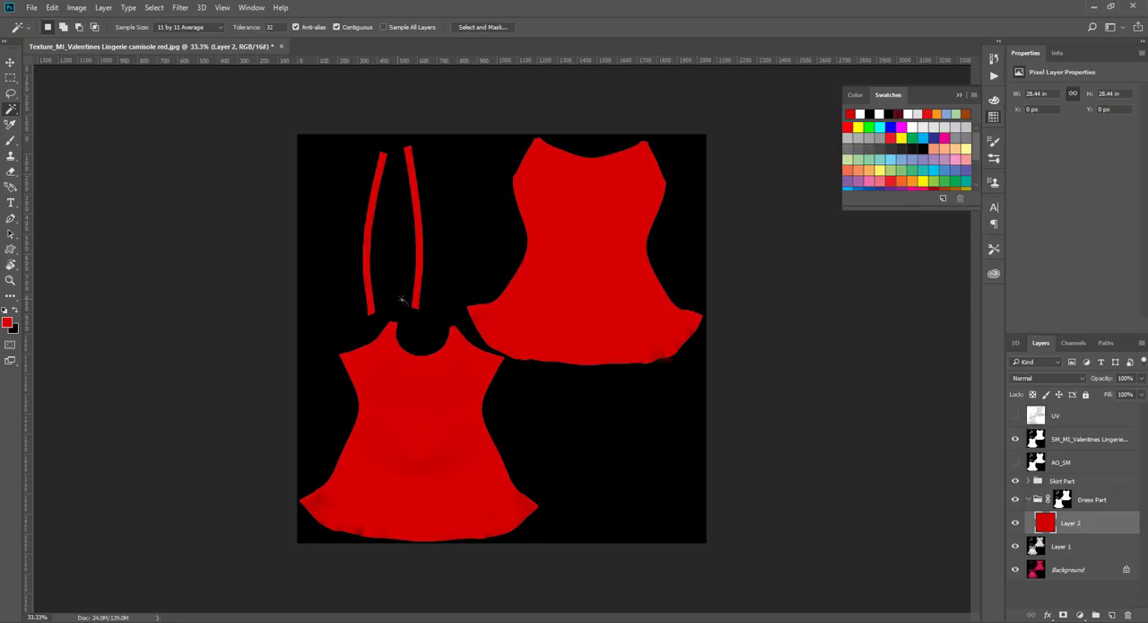
mouse_move(590, 267)
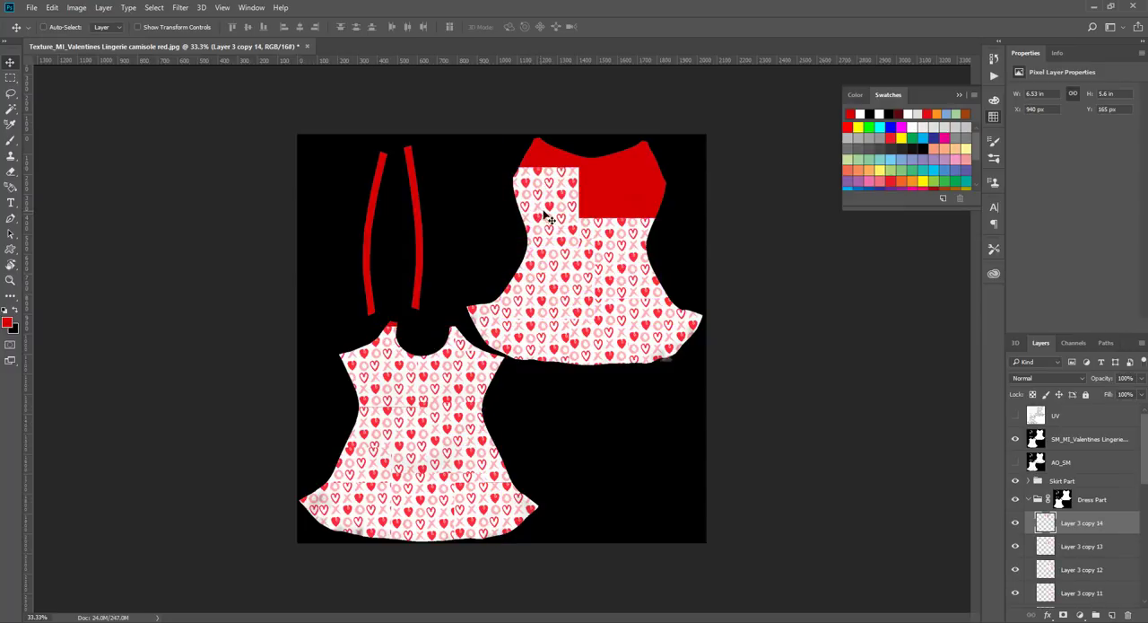
mouse_move(565, 186)
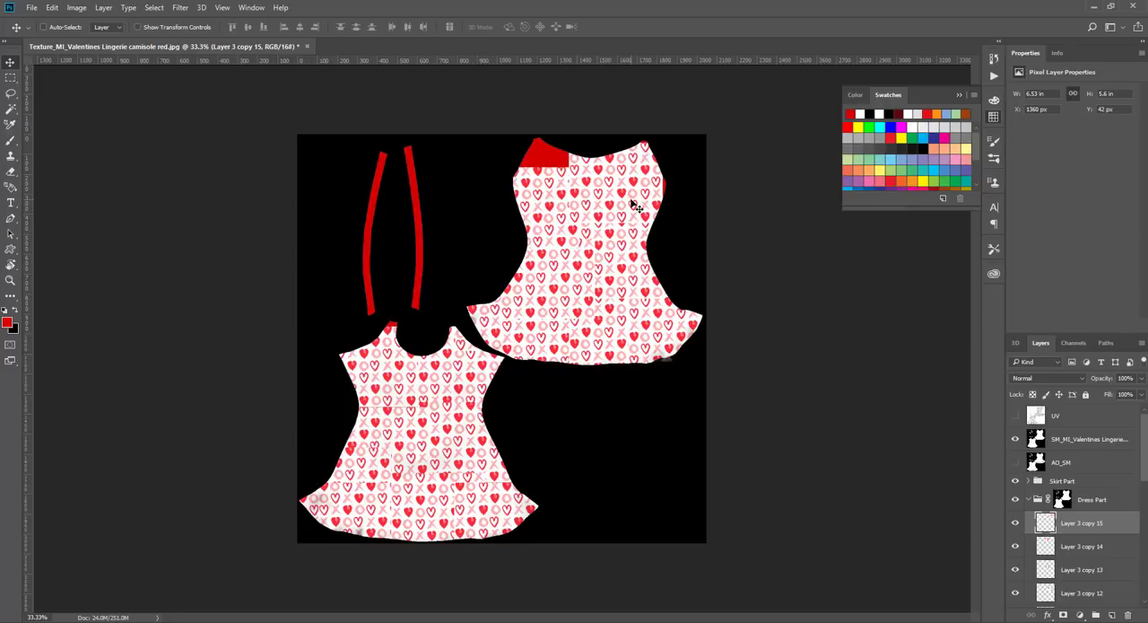
mouse_move(628, 199)
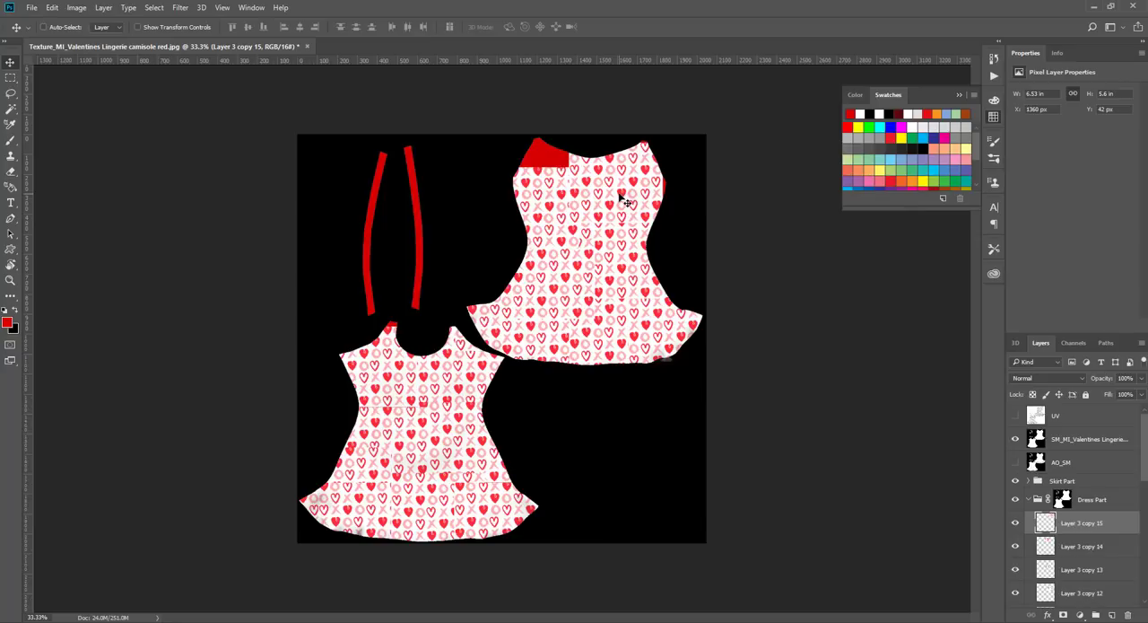
mouse_move(621, 194)
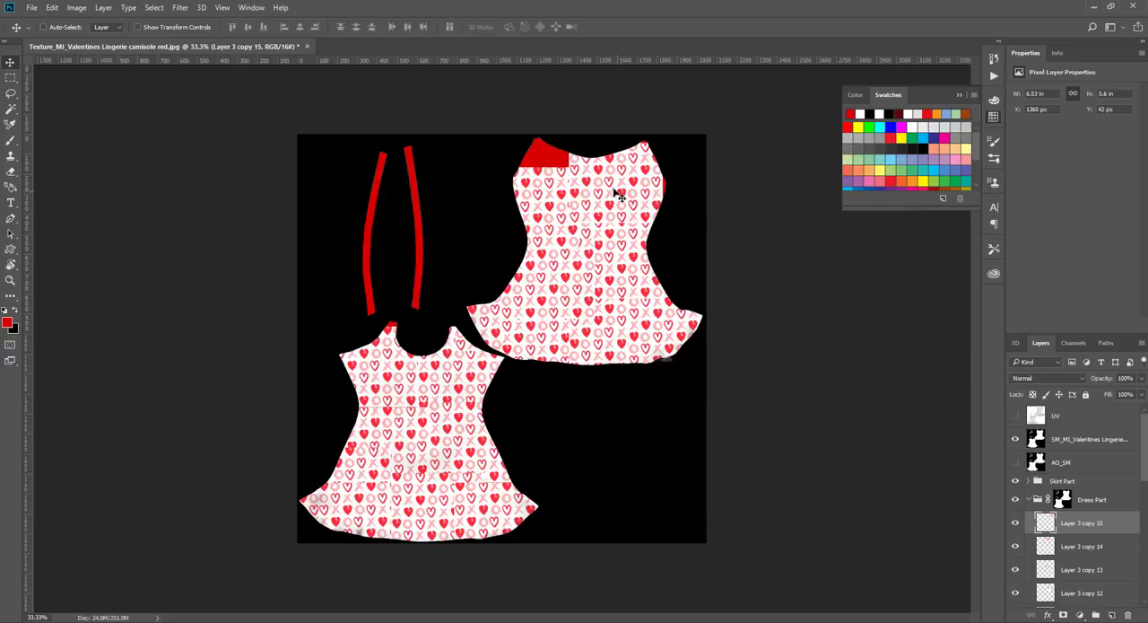
mouse_move(628, 196)
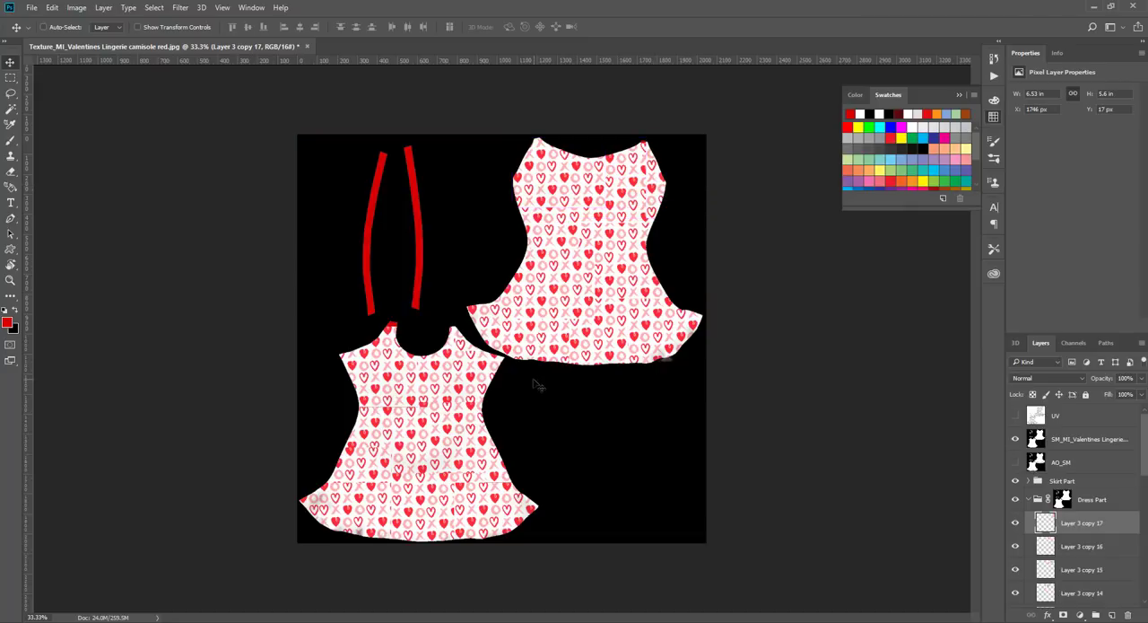
mouse_move(391, 359)
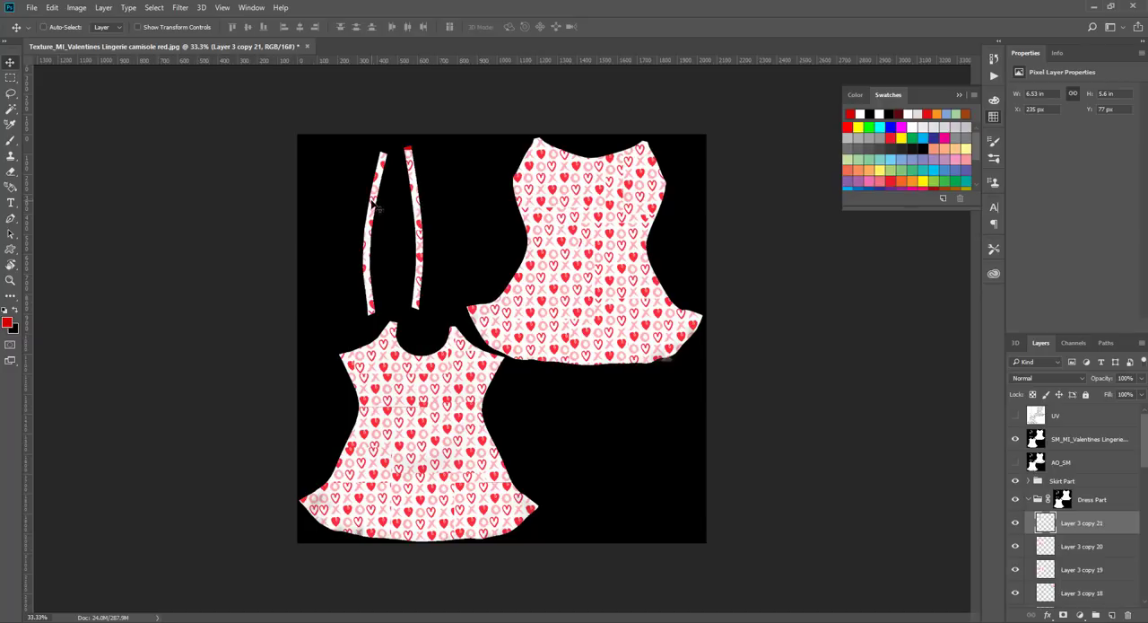
mouse_move(381, 225)
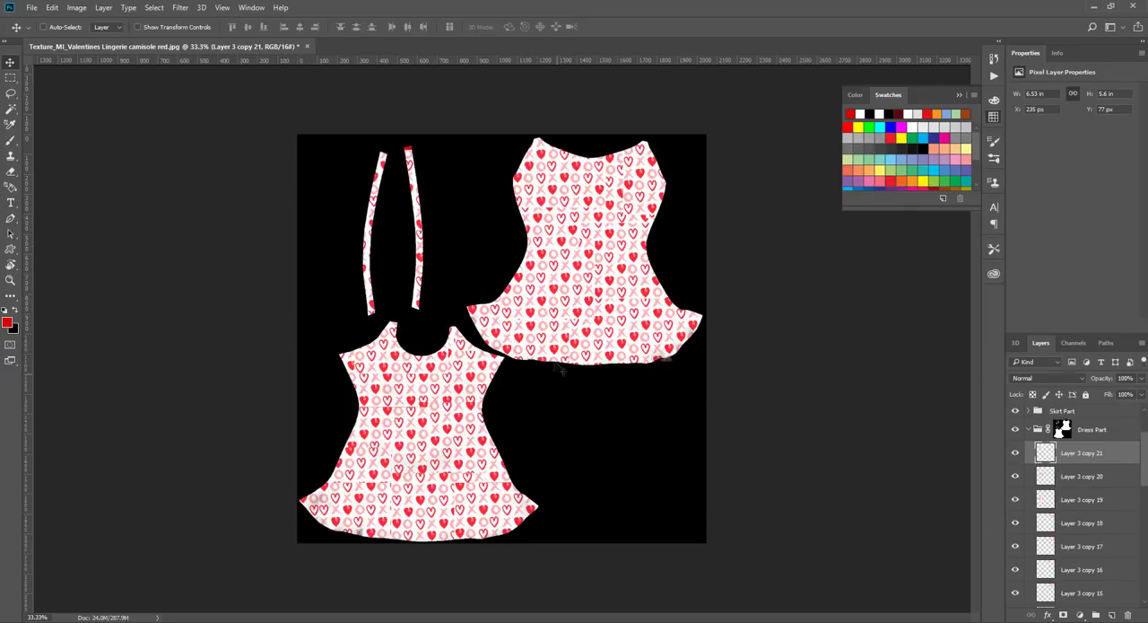
- Scroll the Layers panel past the heart-pattern copies covering the dress pieces
scroll(down, 3)
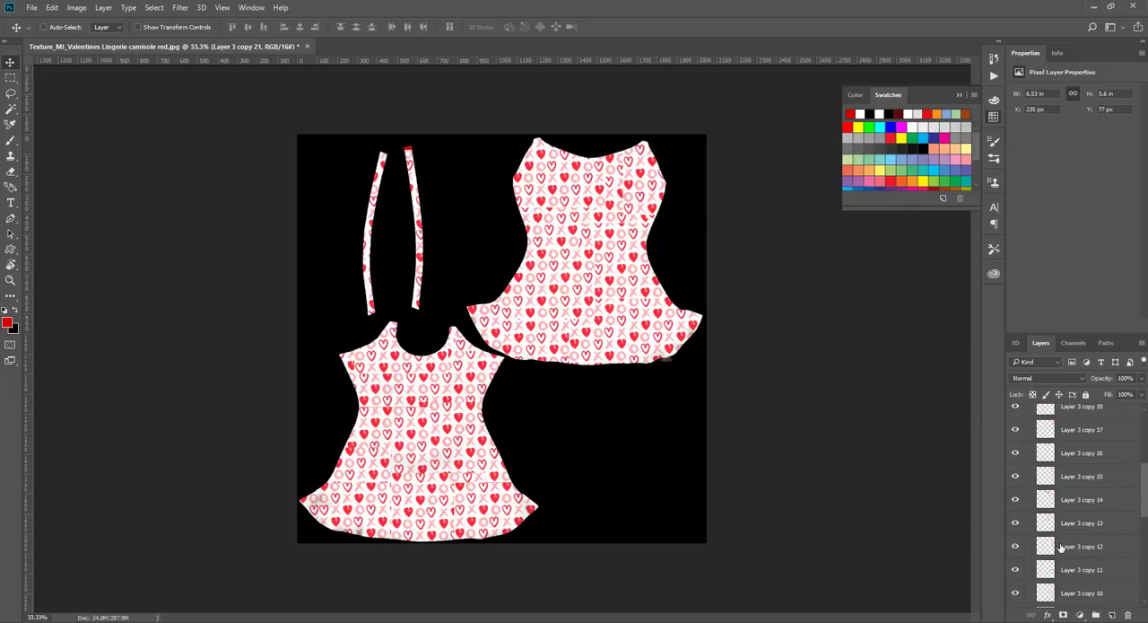
- Scroll the Layers panel to the Layer 3 copies for merging and hiding
scroll(down, 3)
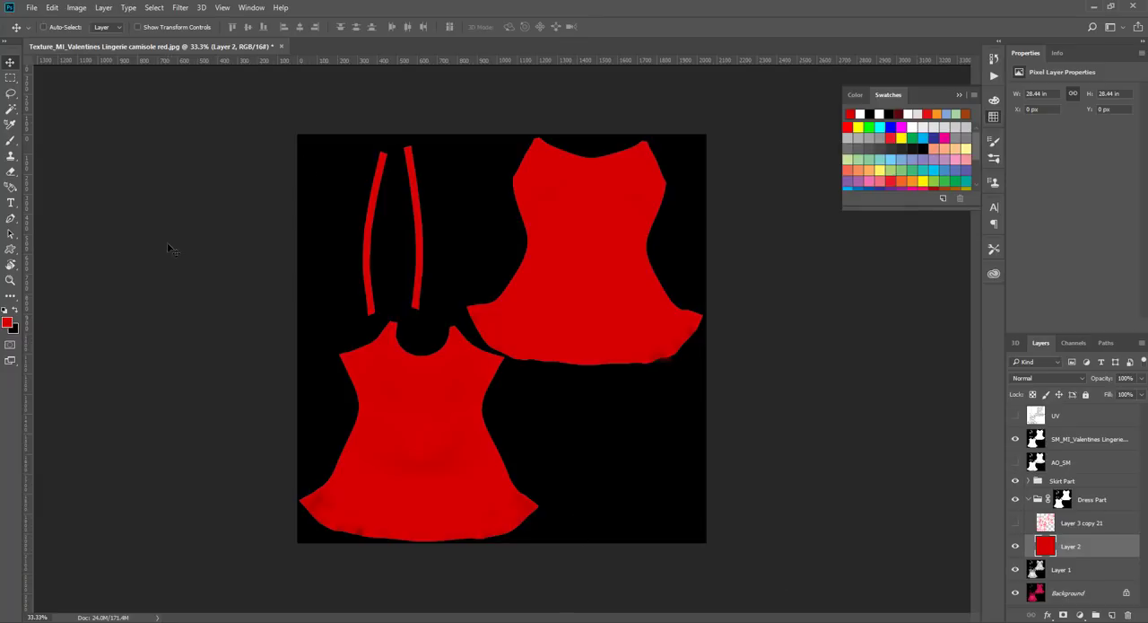
mouse_move(32, 177)
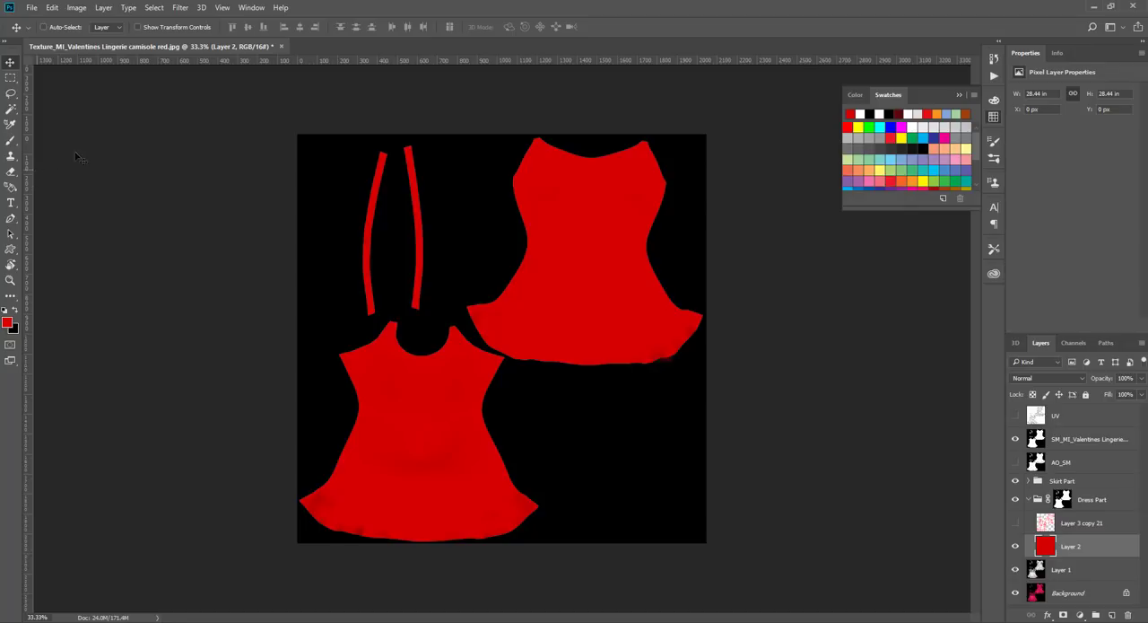
mouse_move(544, 506)
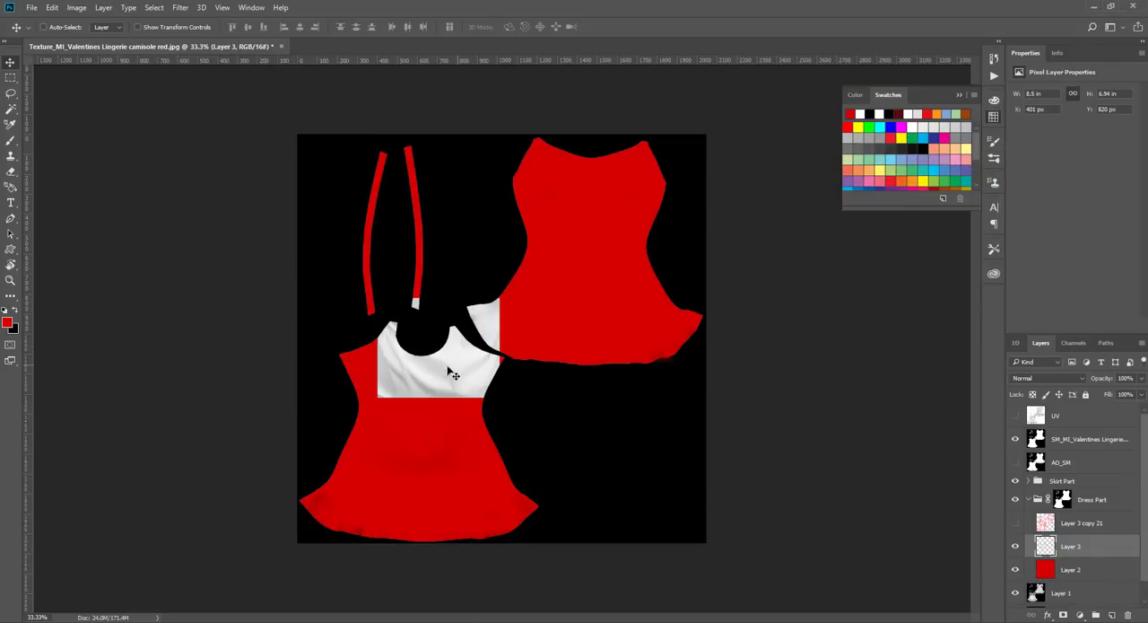
- Reposition the white fabric layer, then brush a soft white highlight across the upper-right dress piece
drag(439, 359, 560, 261)
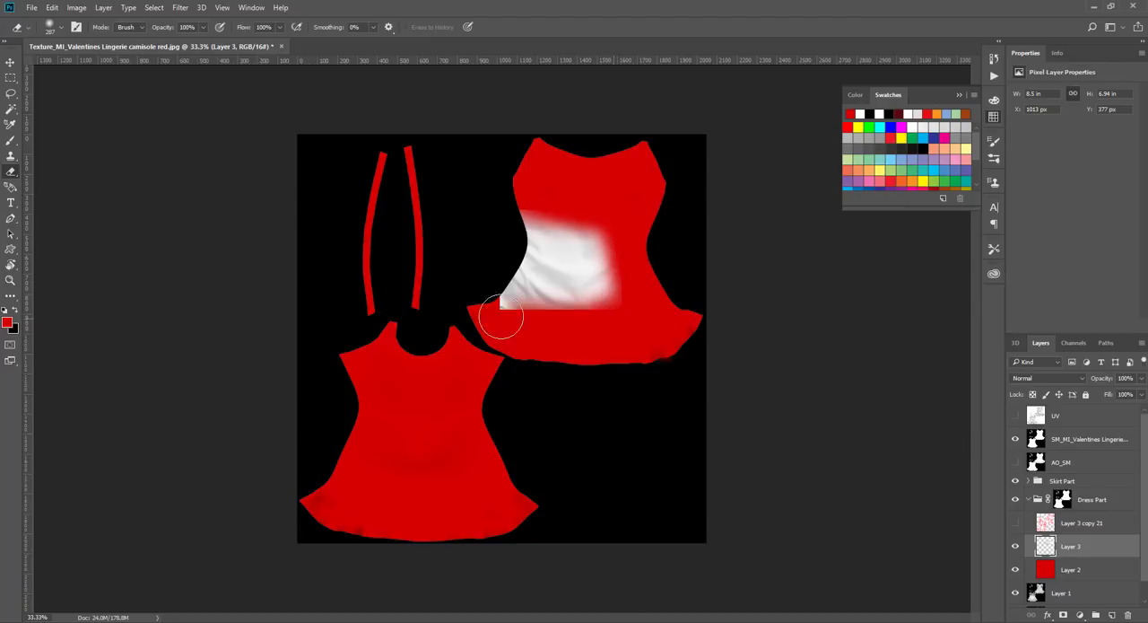
drag(502, 314, 621, 180)
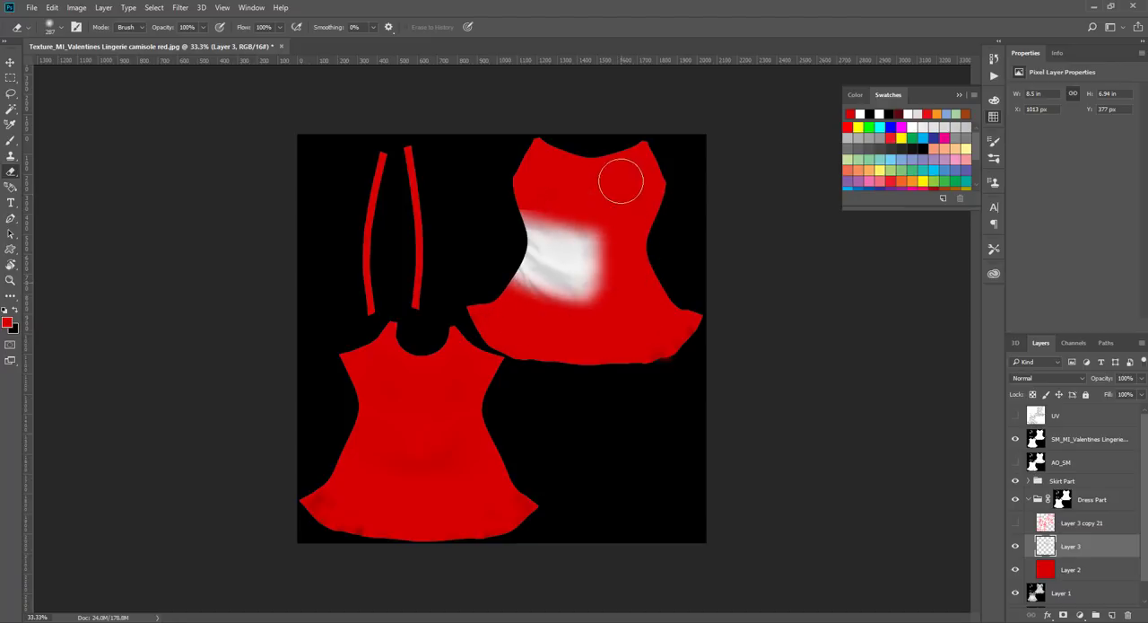
drag(621, 180, 642, 233)
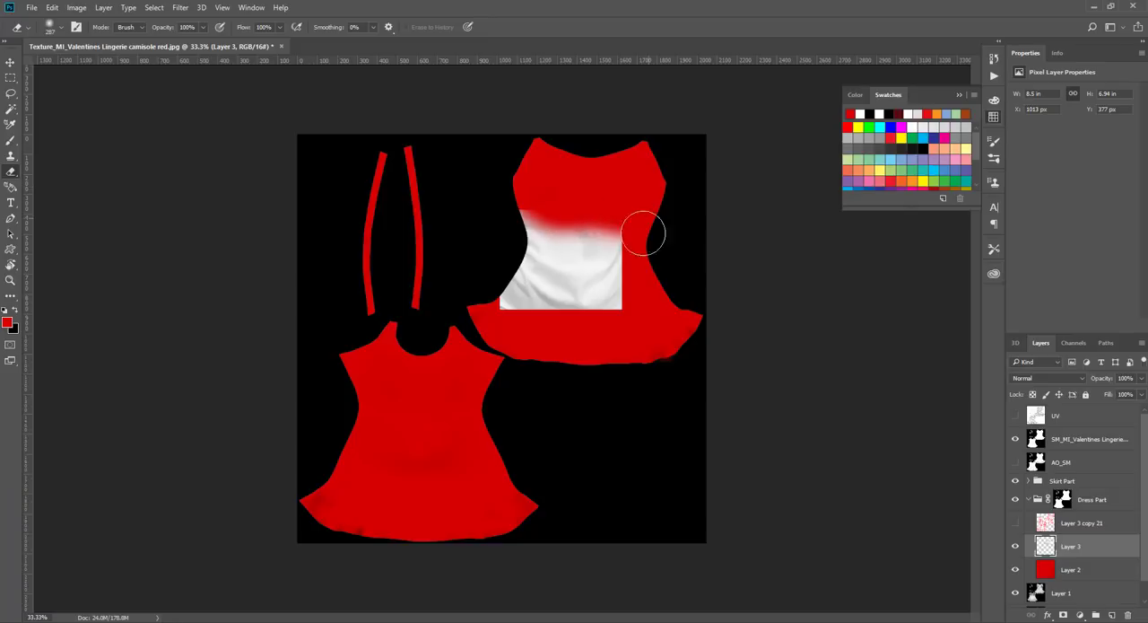
drag(644, 235, 531, 339)
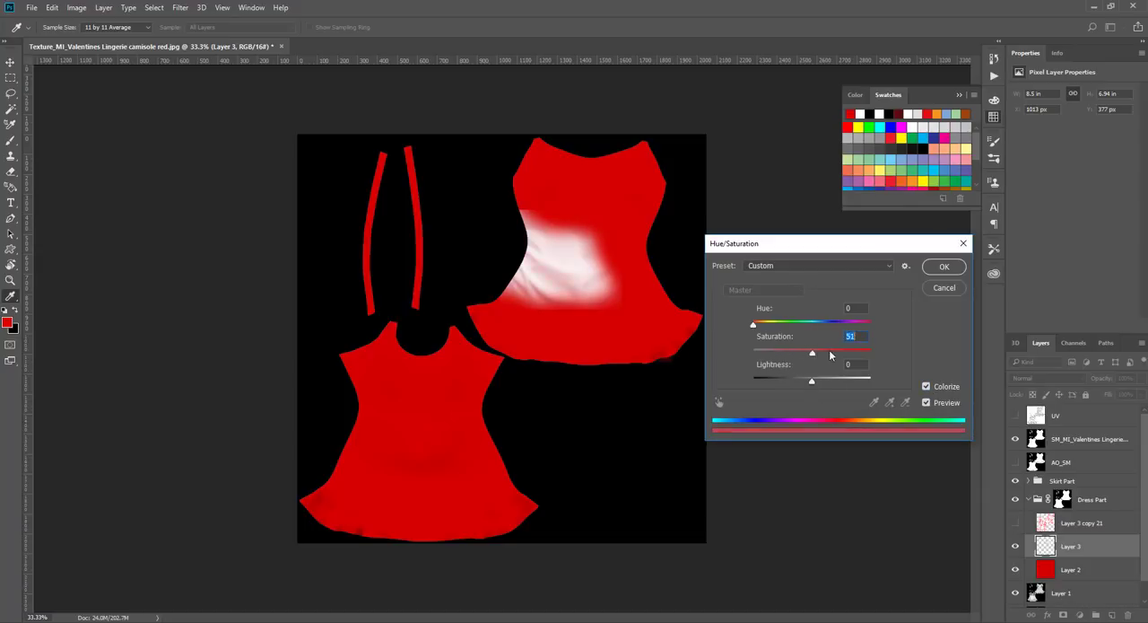
- Colorize the highlight red with raised Saturation and adjusted Lightness, then confirm
drag(811, 351, 844, 352)
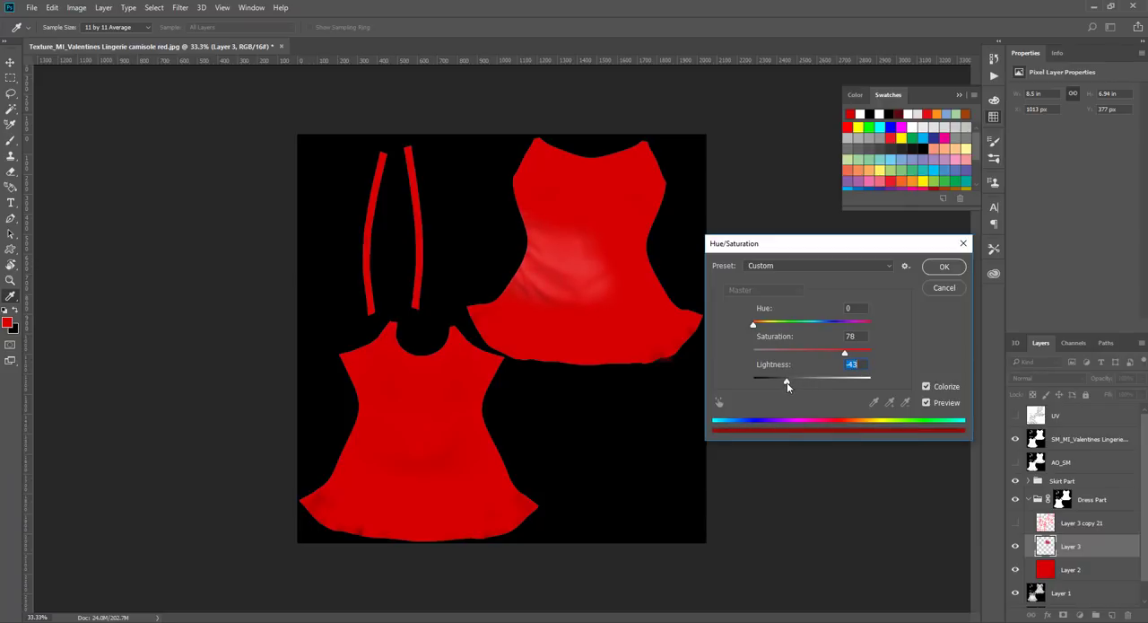
drag(788, 380, 782, 380)
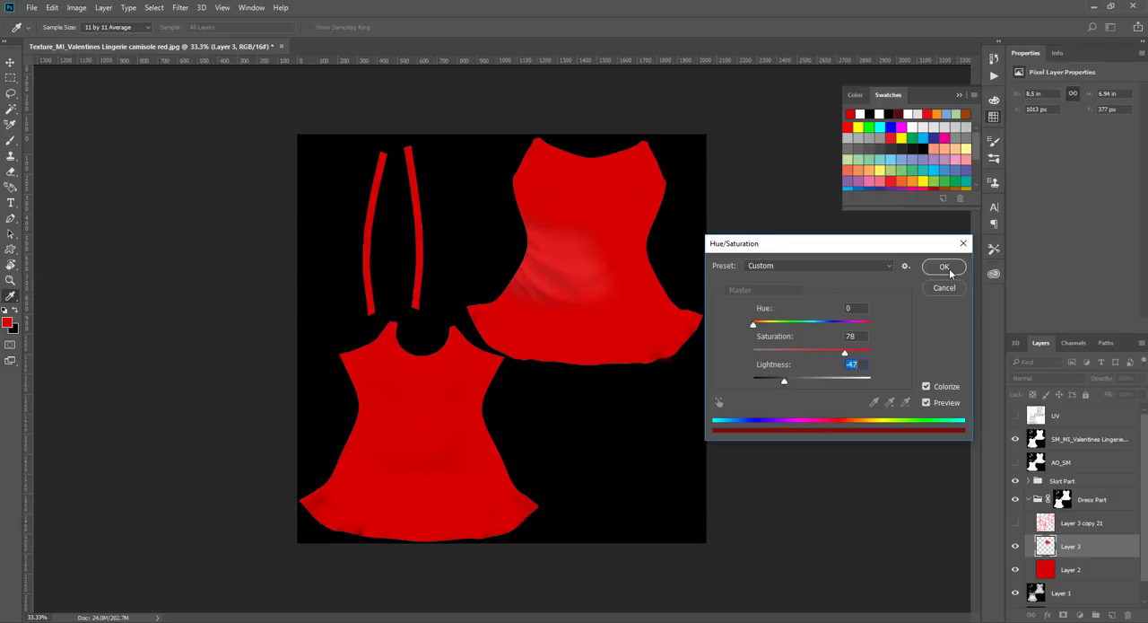
click(944, 266)
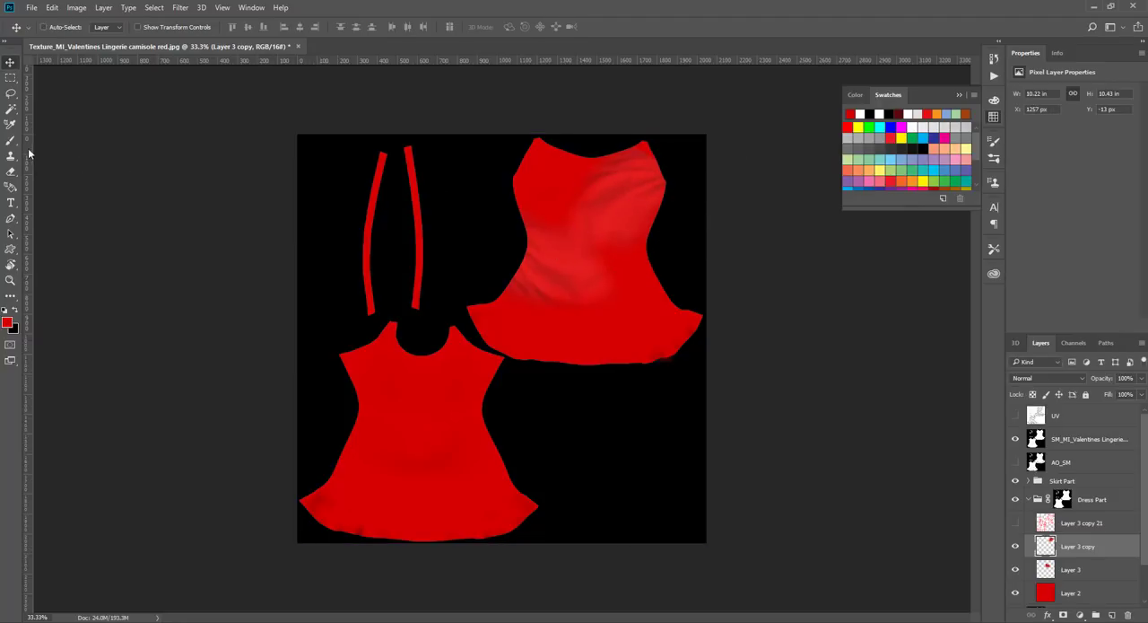
mouse_move(11, 172)
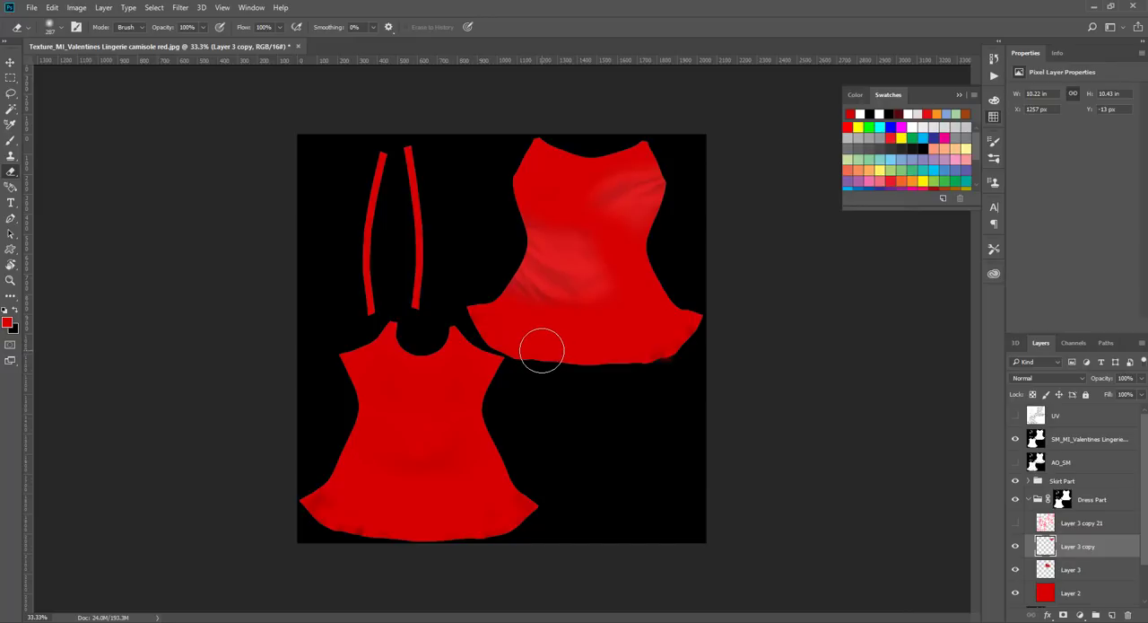
mouse_move(549, 346)
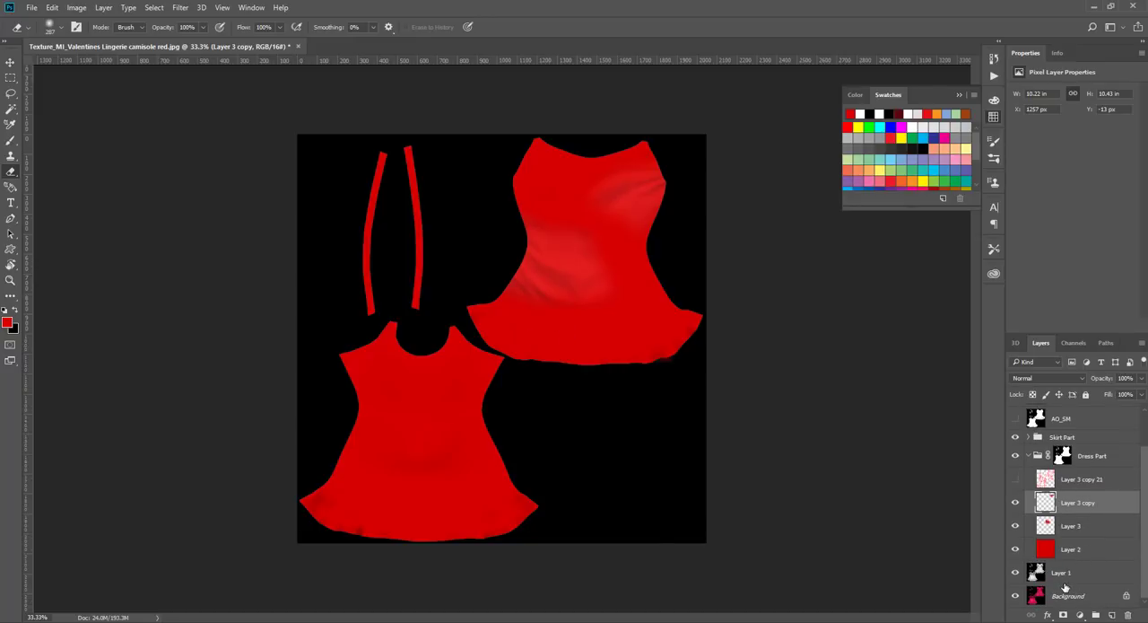
- Bring a copy of the satin texture layer above the dress and hide it behind a black mask
click(1066, 573)
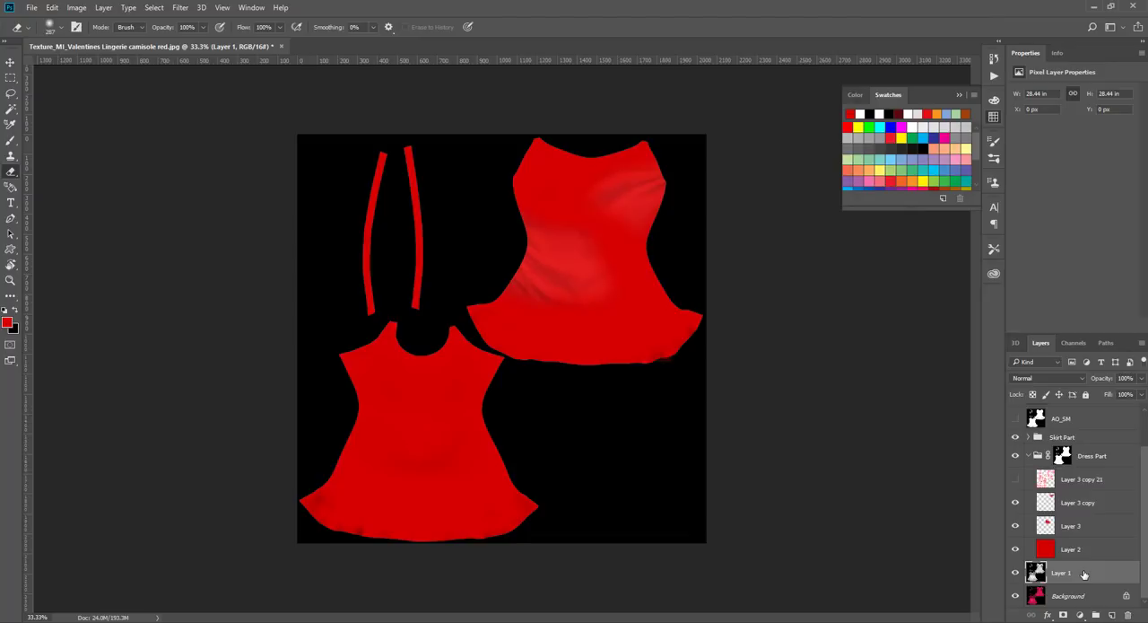
click(1094, 455)
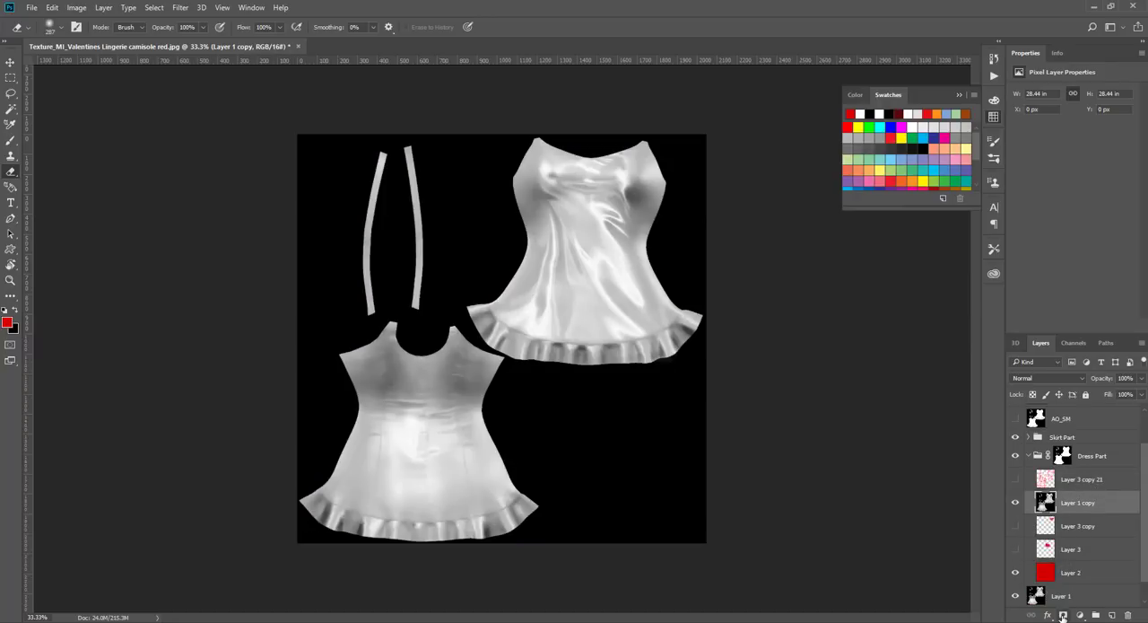
mouse_move(1064, 617)
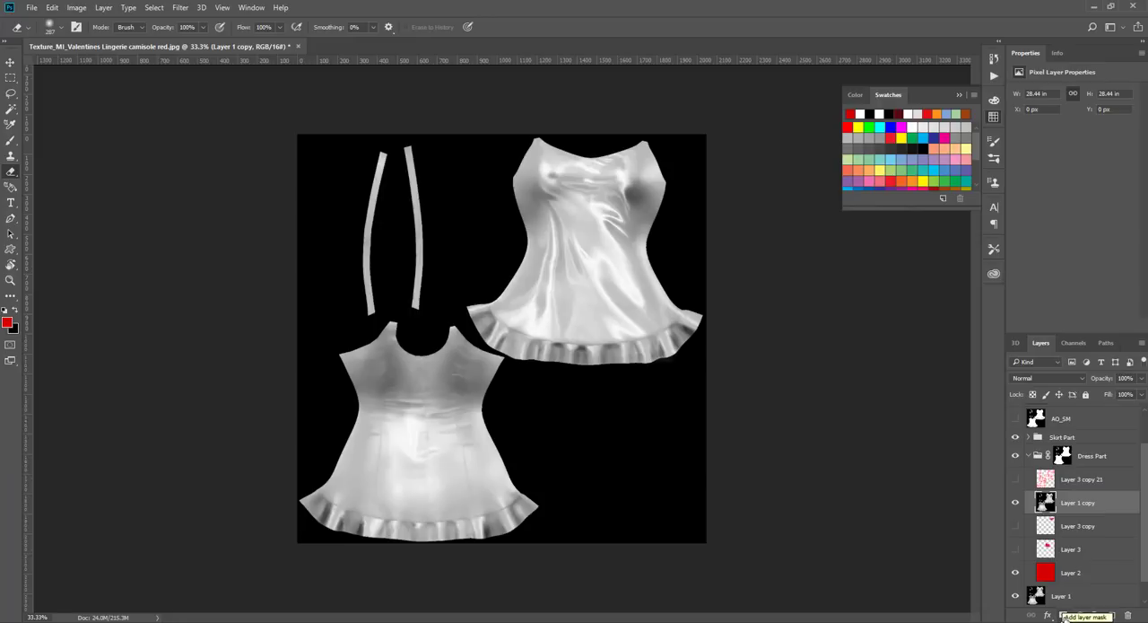
click(1086, 612)
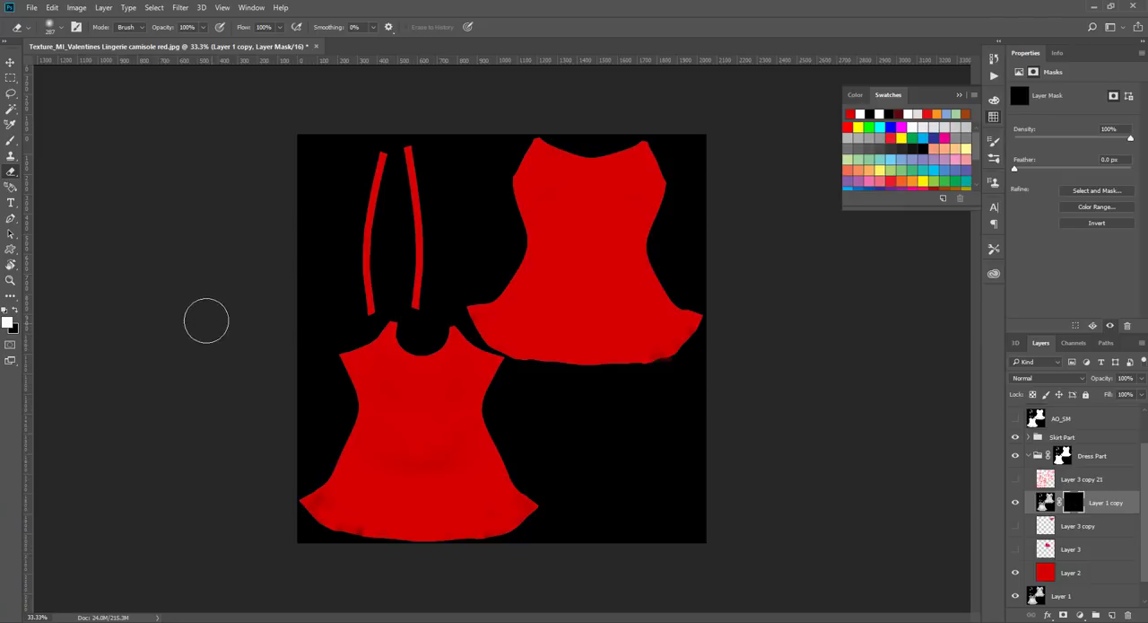
mouse_move(12, 140)
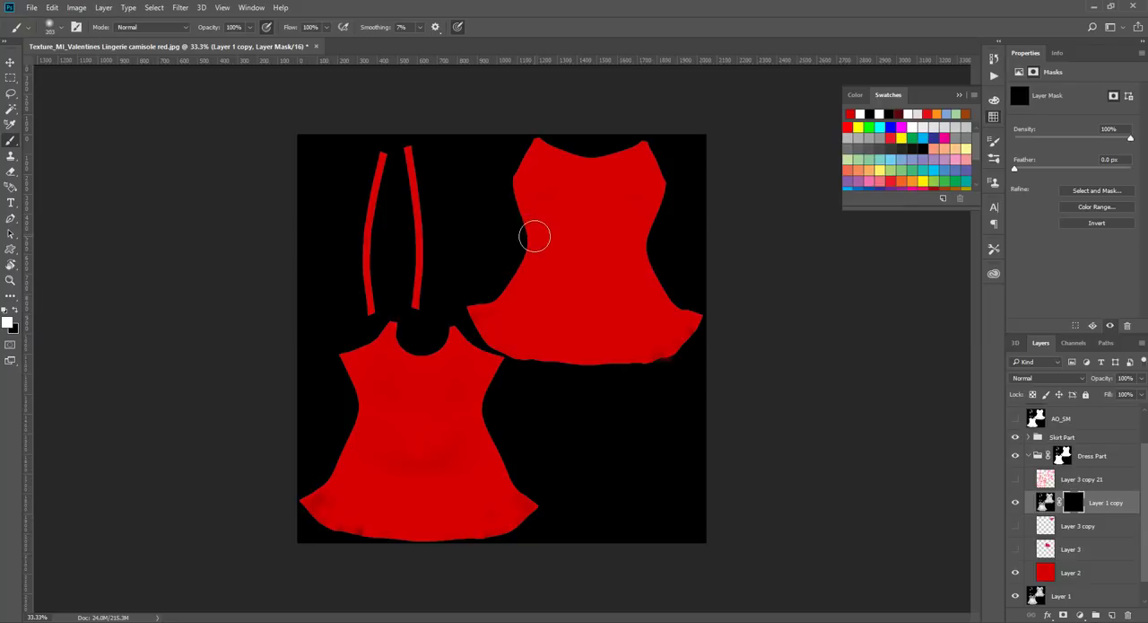
mouse_move(43, 334)
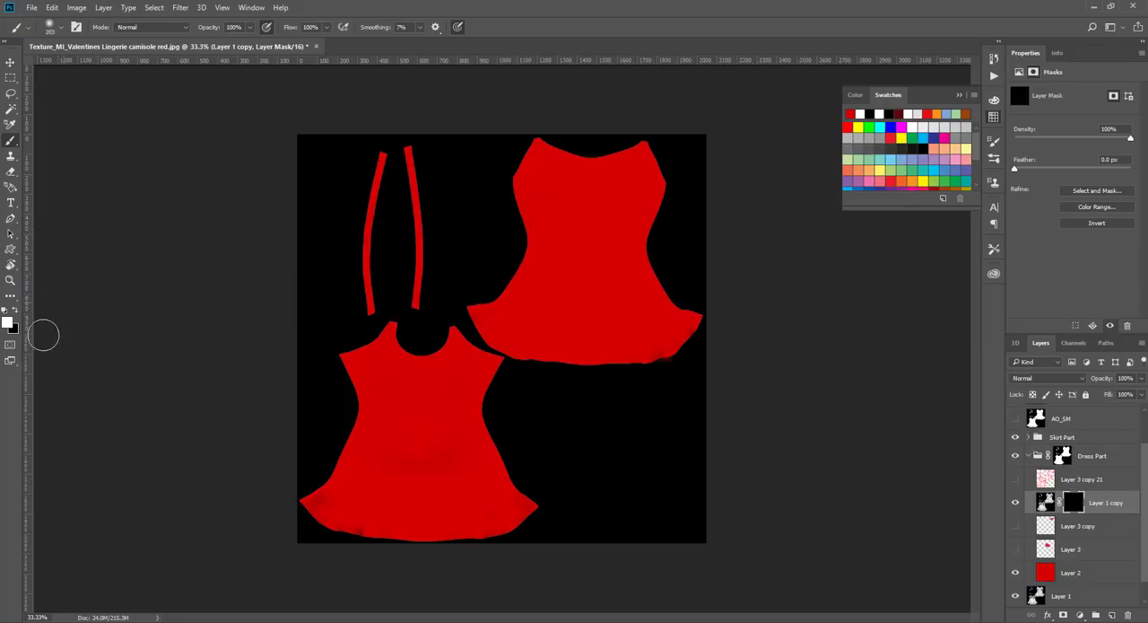
mouse_move(503, 236)
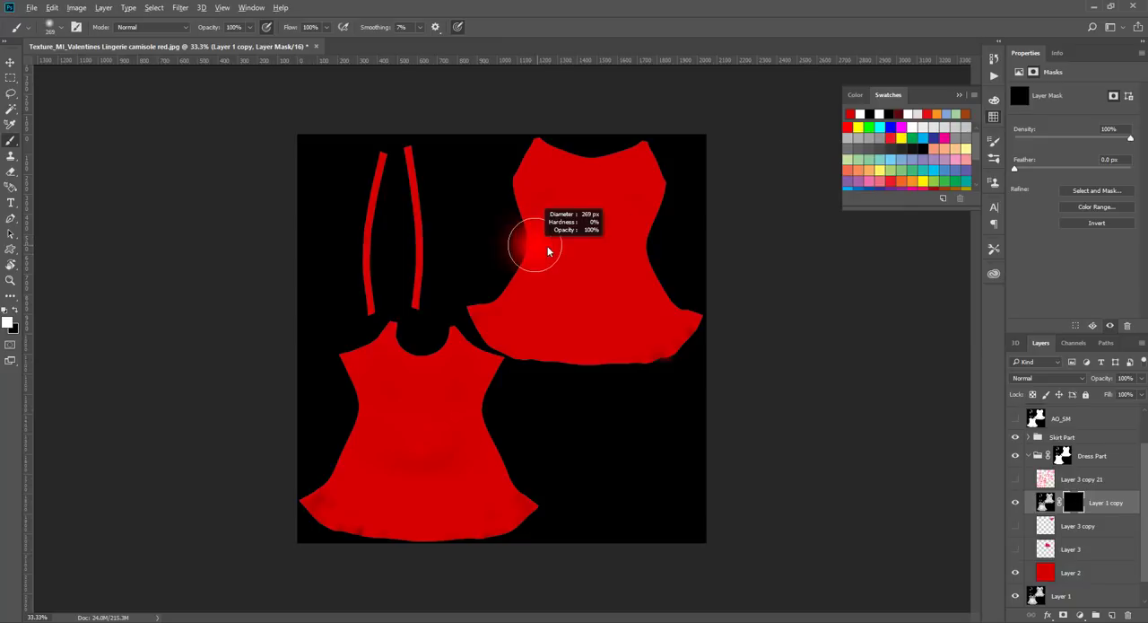
- Reveal satin folds on the upper-right piece through the mask and set the layer to Darken
drag(535, 247, 552, 269)
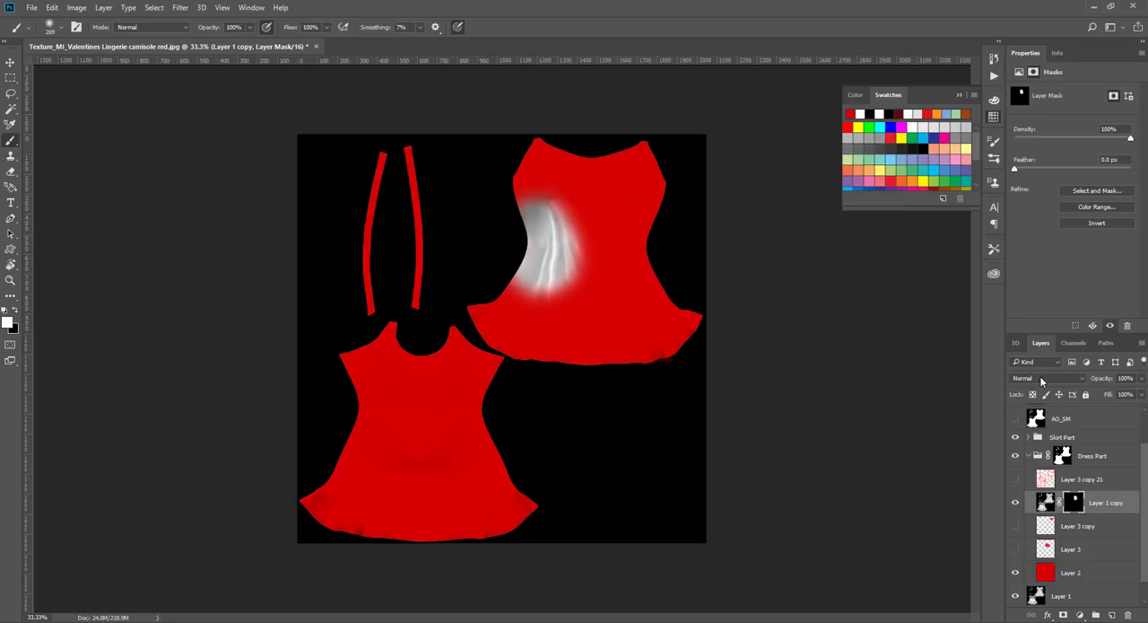
click(1044, 379)
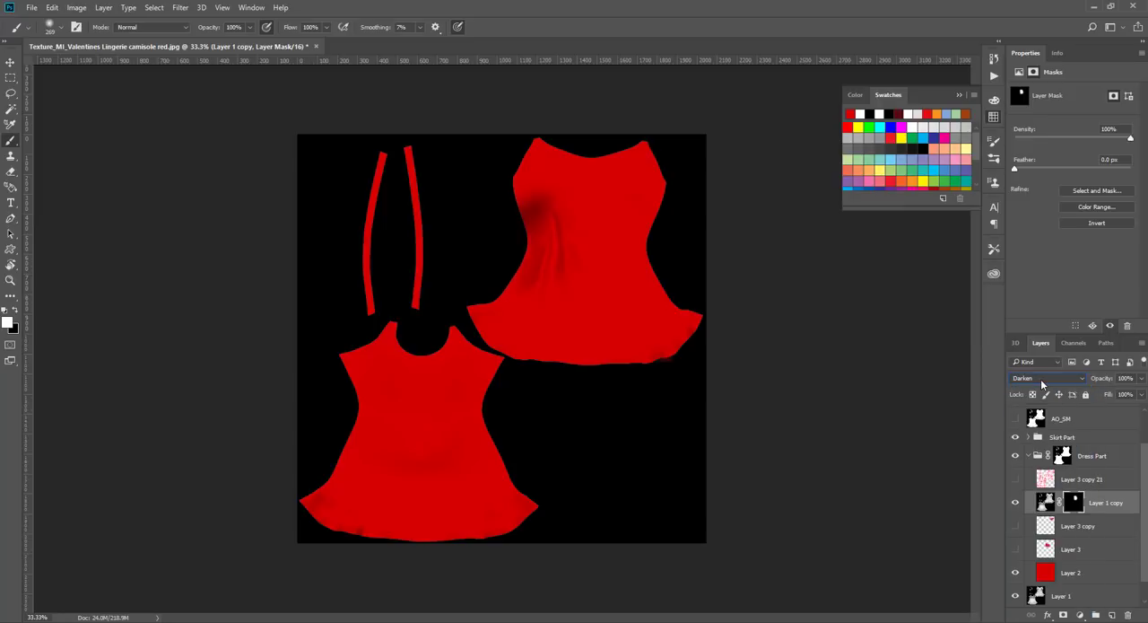
- Try Multiply, keep Darken blending, and lower the fold texture layer's opacity
click(1045, 377)
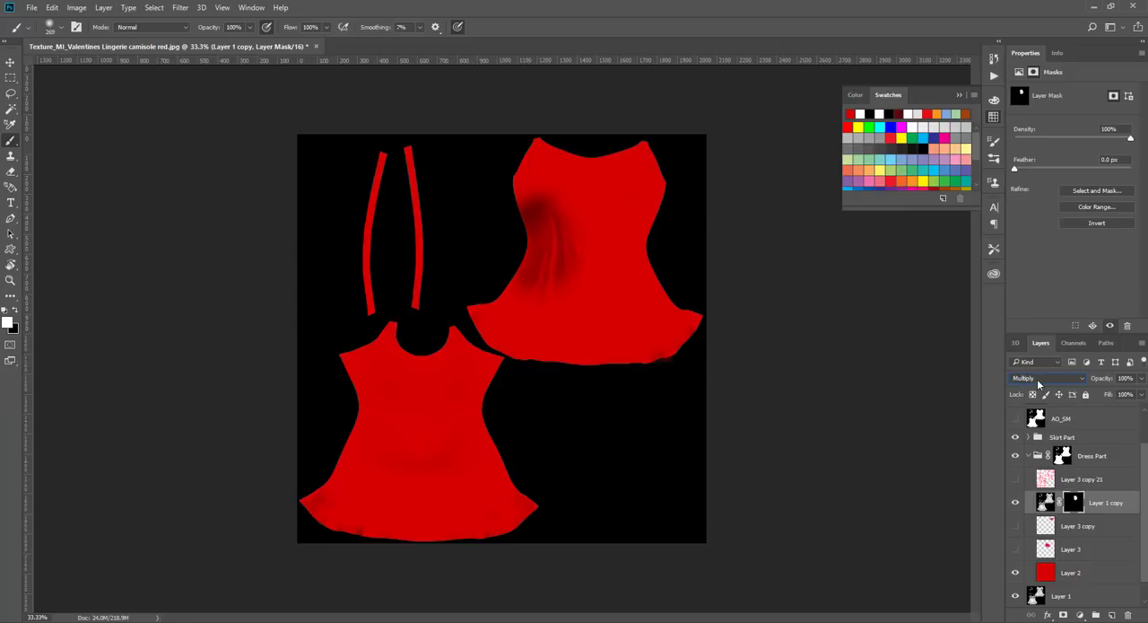
click(1048, 377)
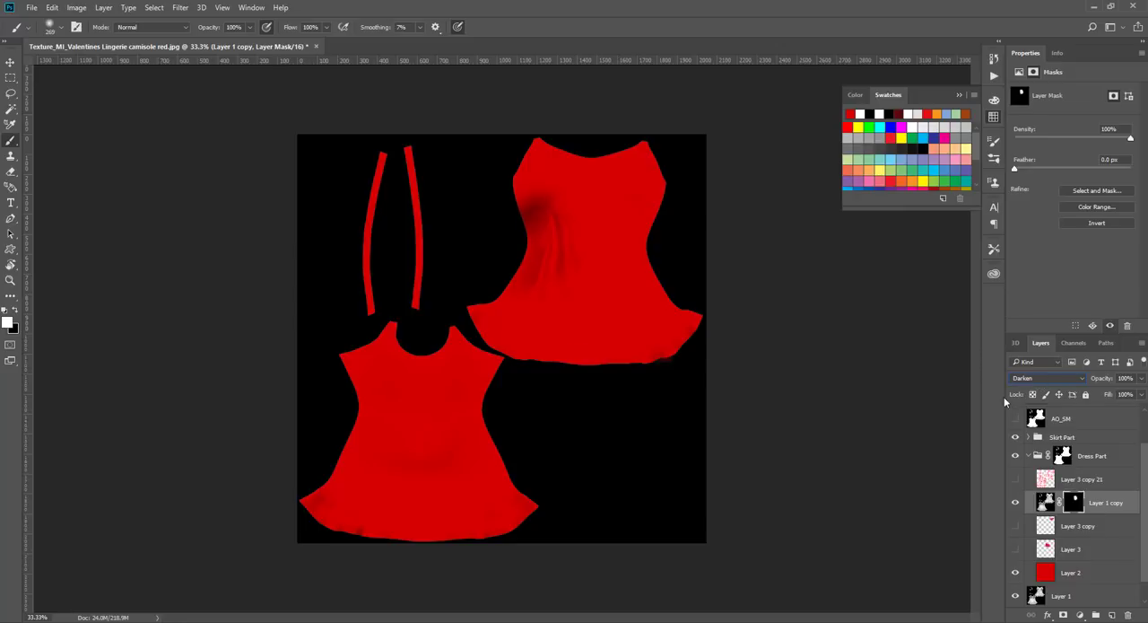
click(1140, 377)
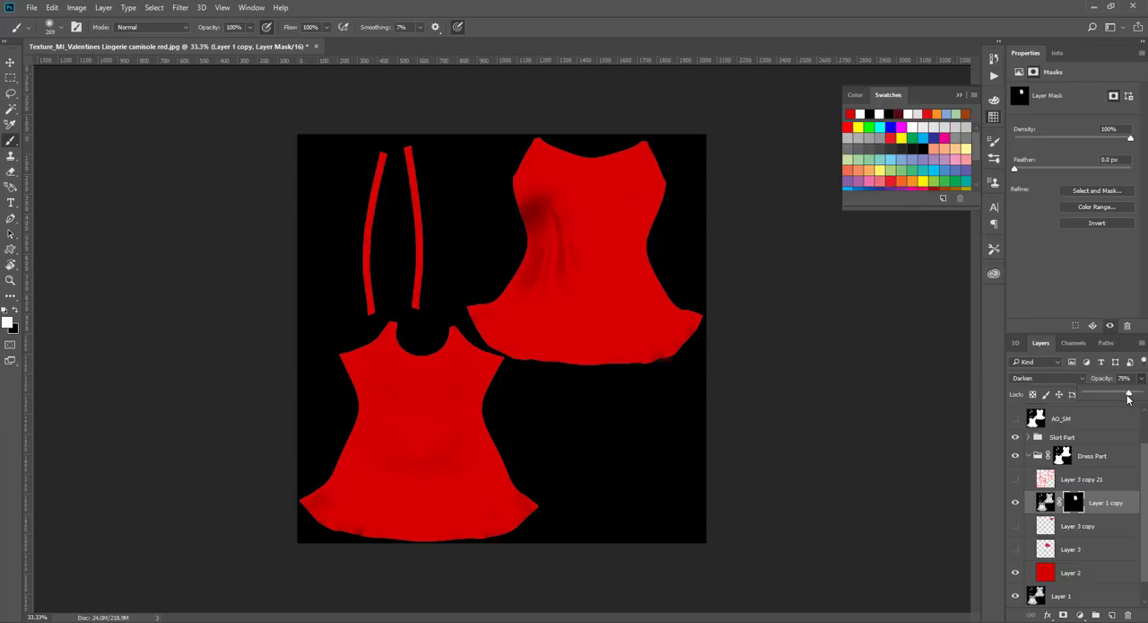
drag(1128, 395, 1121, 395)
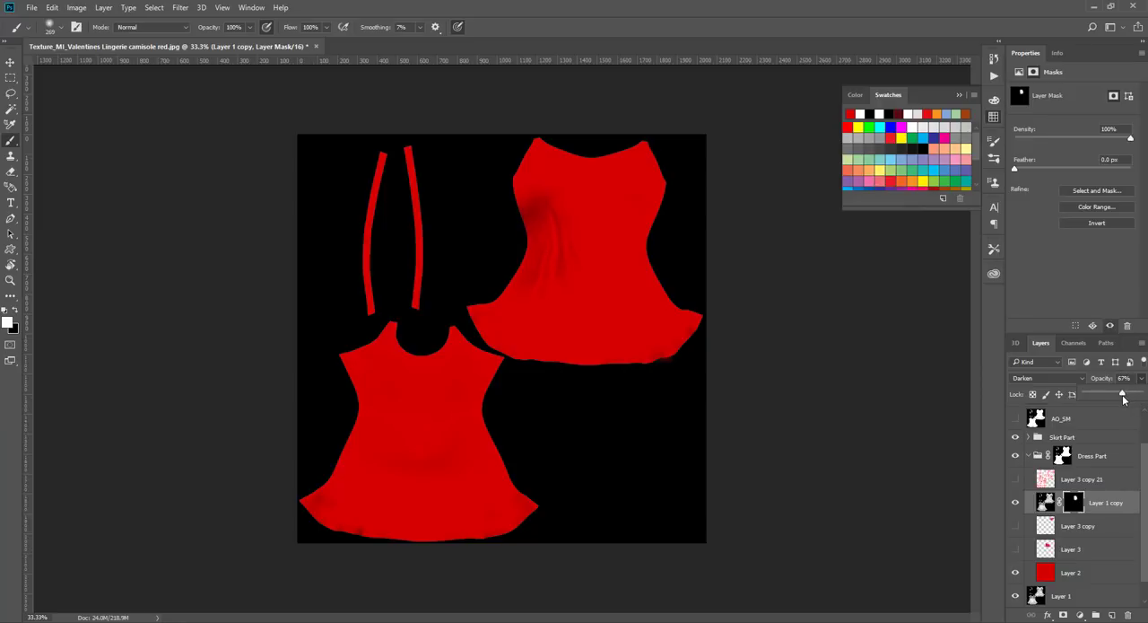
drag(1121, 395, 1127, 395)
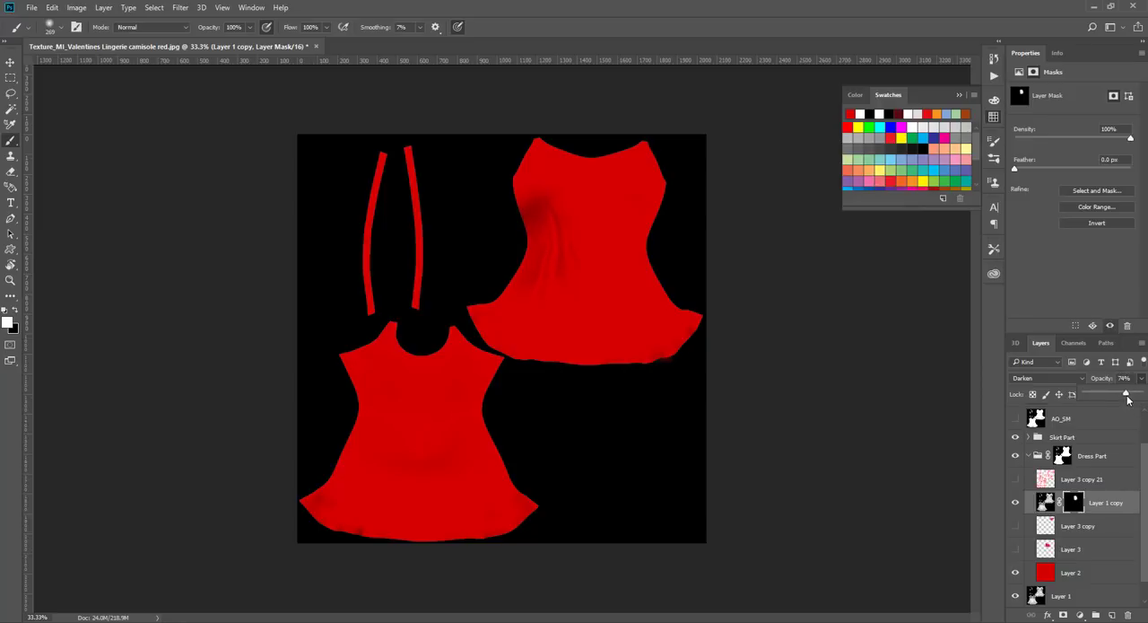
drag(1130, 392, 1127, 393)
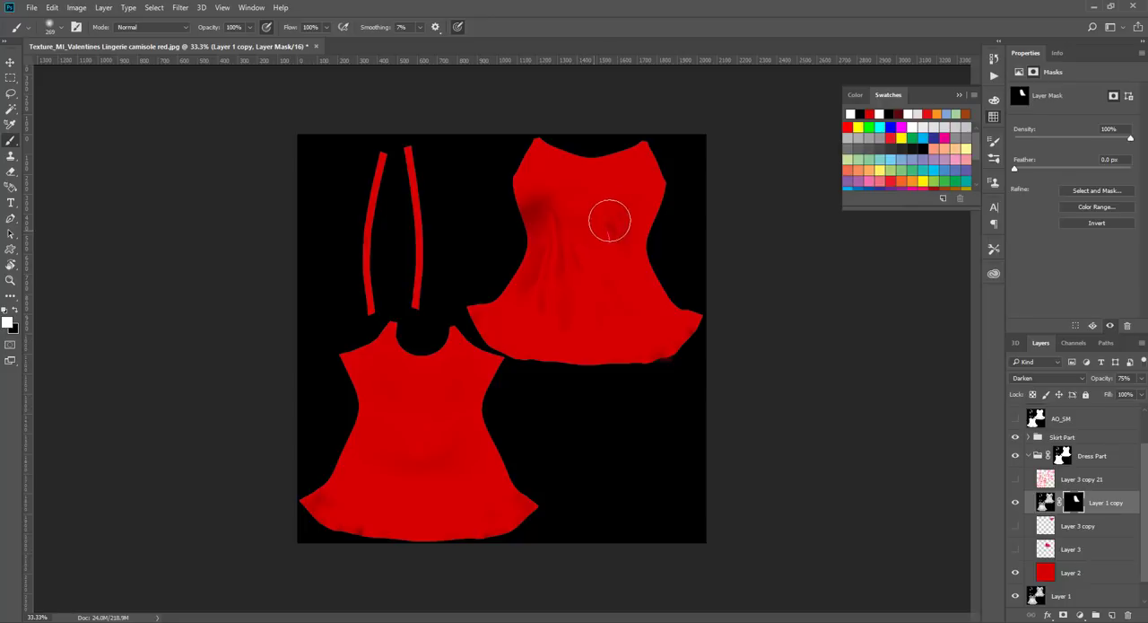
- Brush more satin fold shading across the upper-right piece and along its ruffled hem
drag(610, 219, 614, 269)
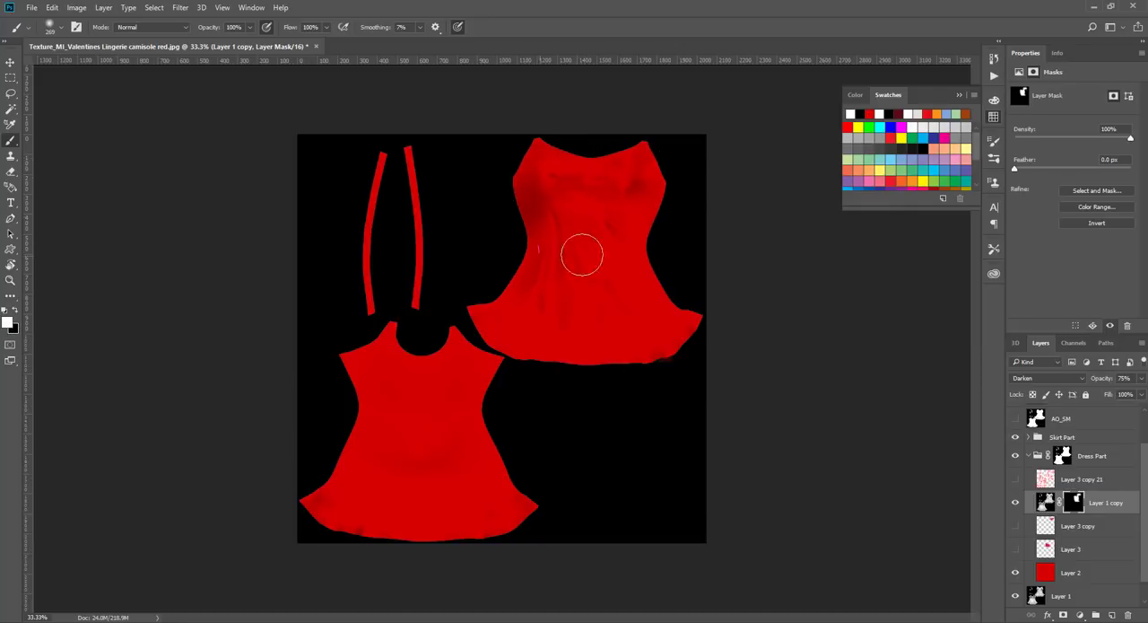
drag(582, 255, 510, 334)
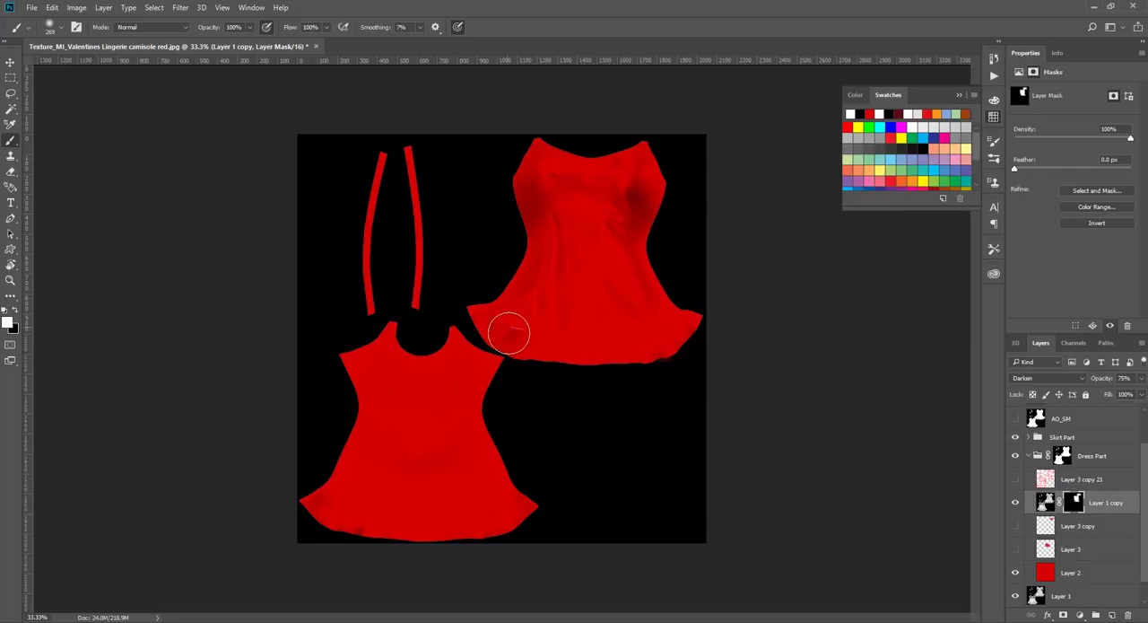
drag(509, 333, 617, 348)
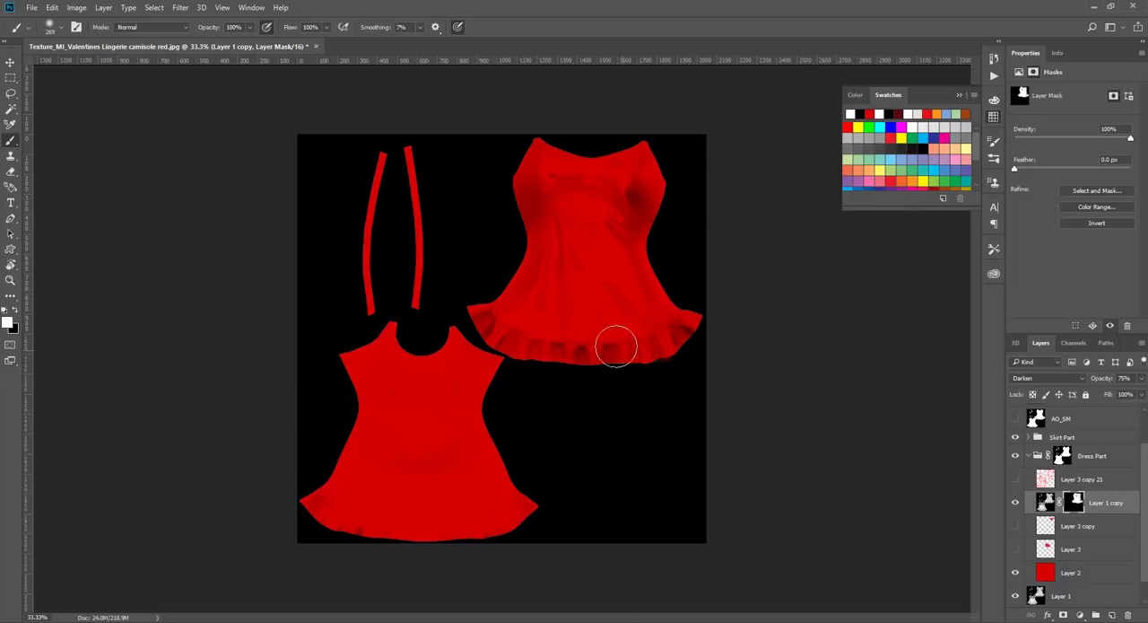
drag(618, 348, 548, 348)
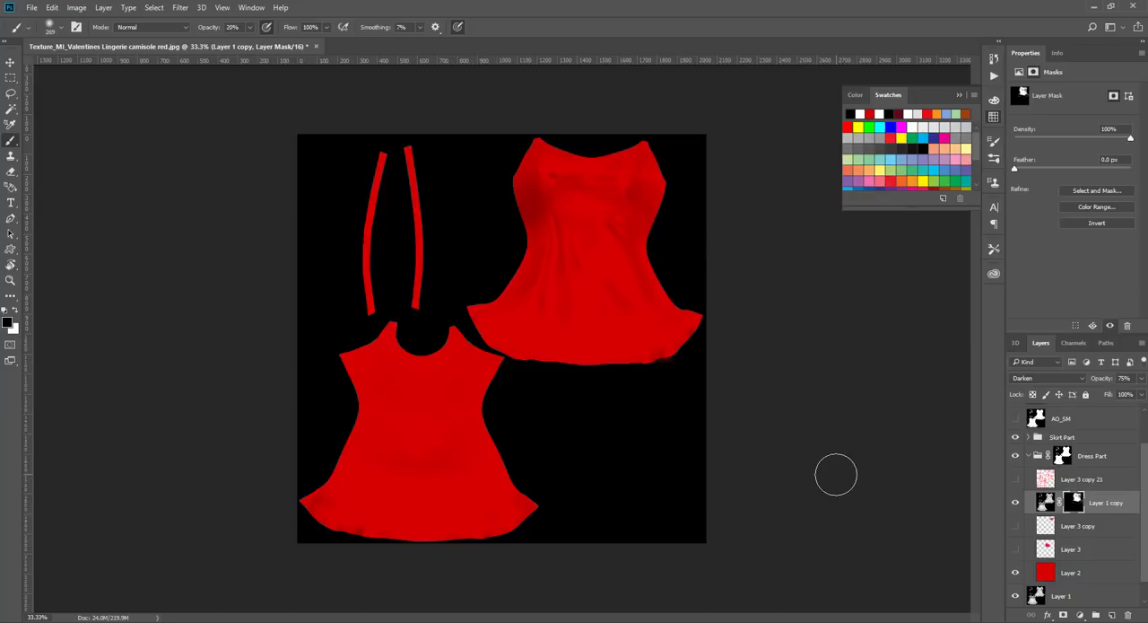
mouse_move(639, 418)
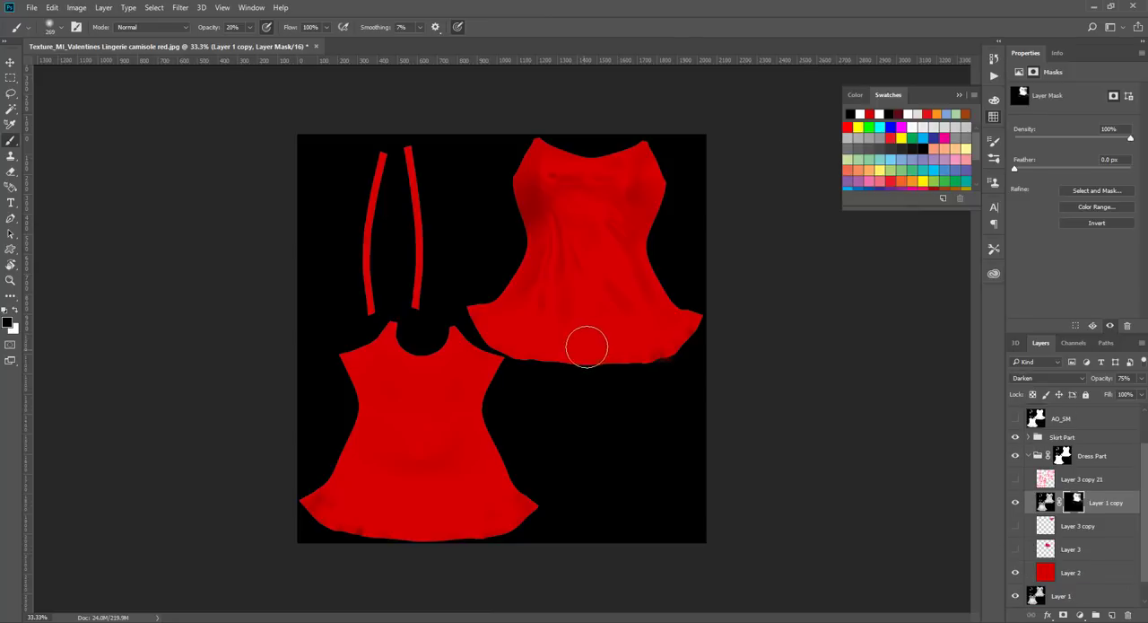
mouse_move(603, 338)
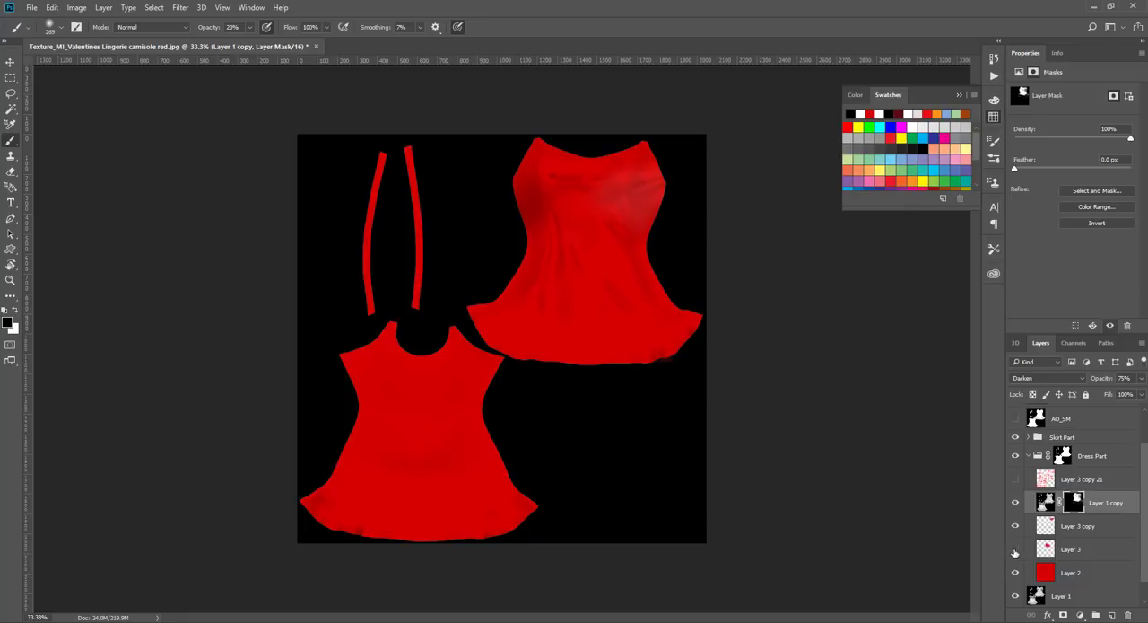
- Make the heart-print fabric layer visible over the dress pieces and select it
click(1016, 525)
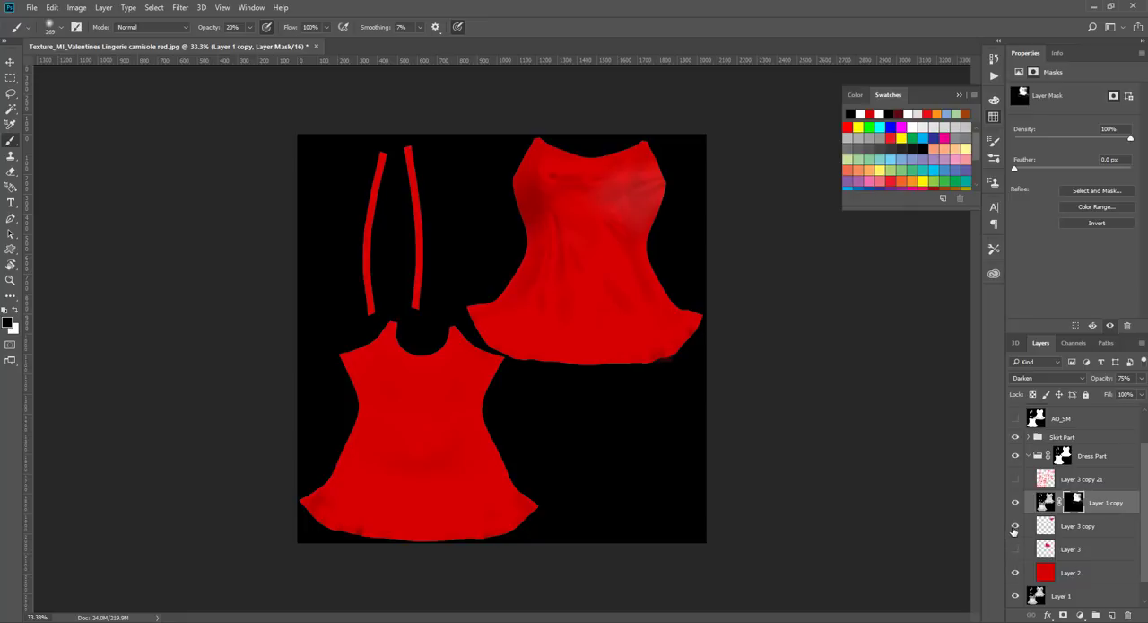
click(1104, 479)
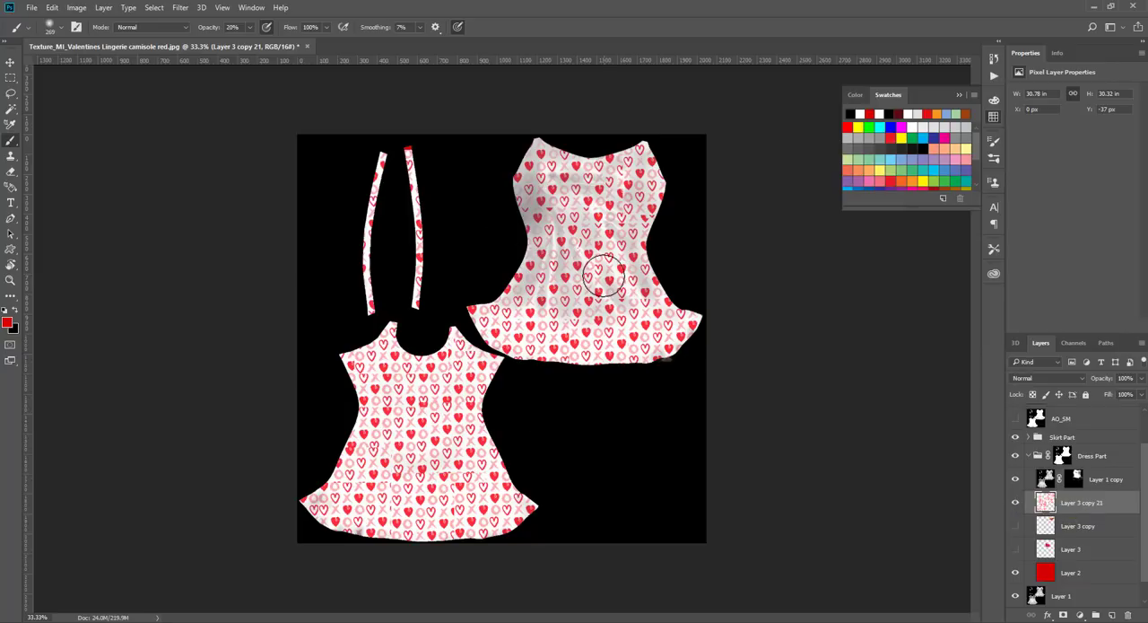
mouse_move(580, 266)
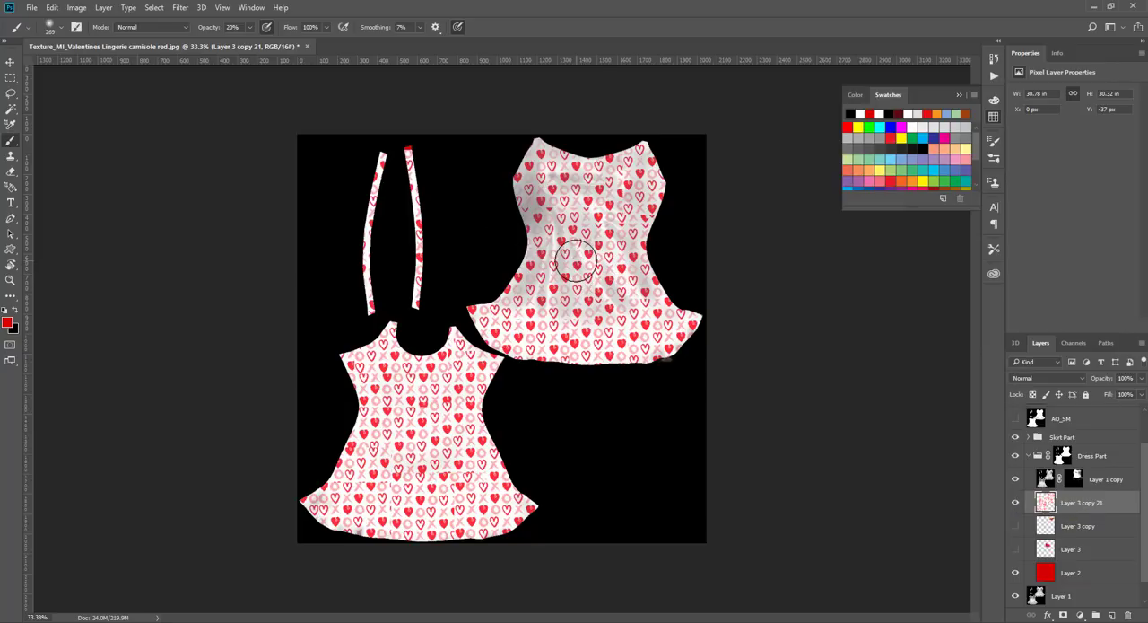
mouse_move(581, 237)
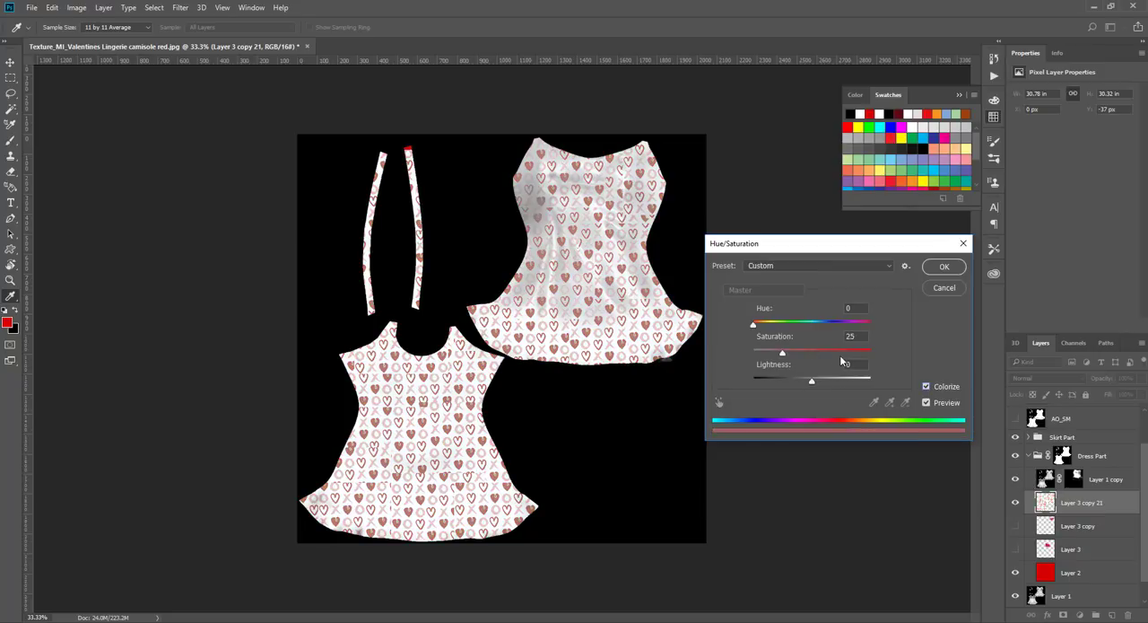
- Colorize the heart print with Hue about 17, Saturation 100, Lightness about -72, then confirm
drag(811, 380, 782, 381)
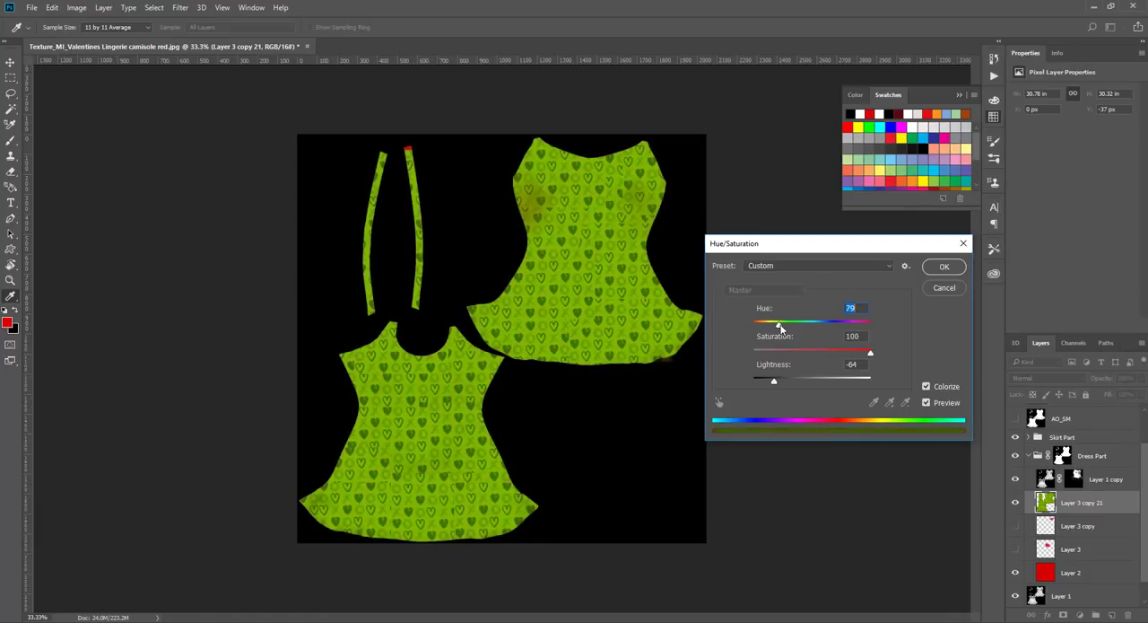
drag(779, 323, 757, 323)
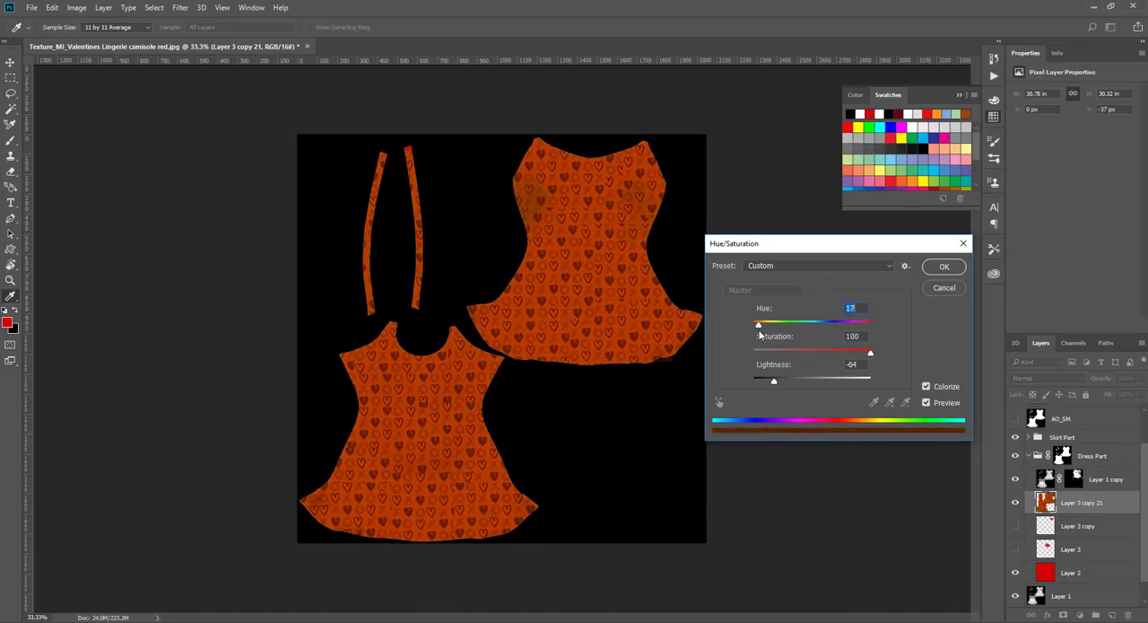
drag(775, 378, 768, 379)
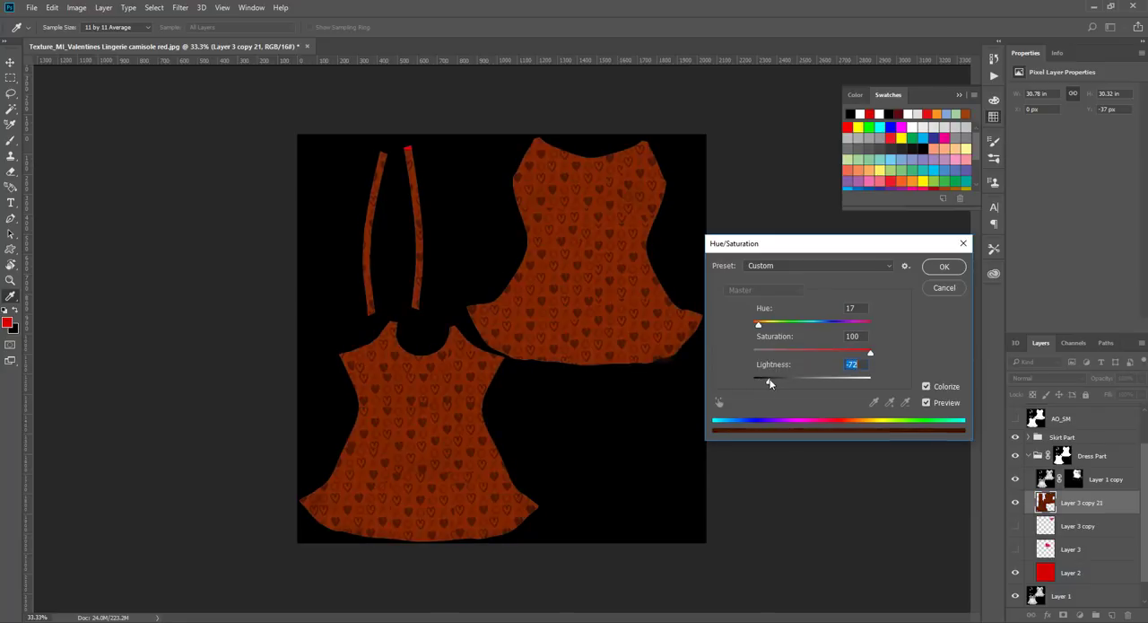
click(943, 266)
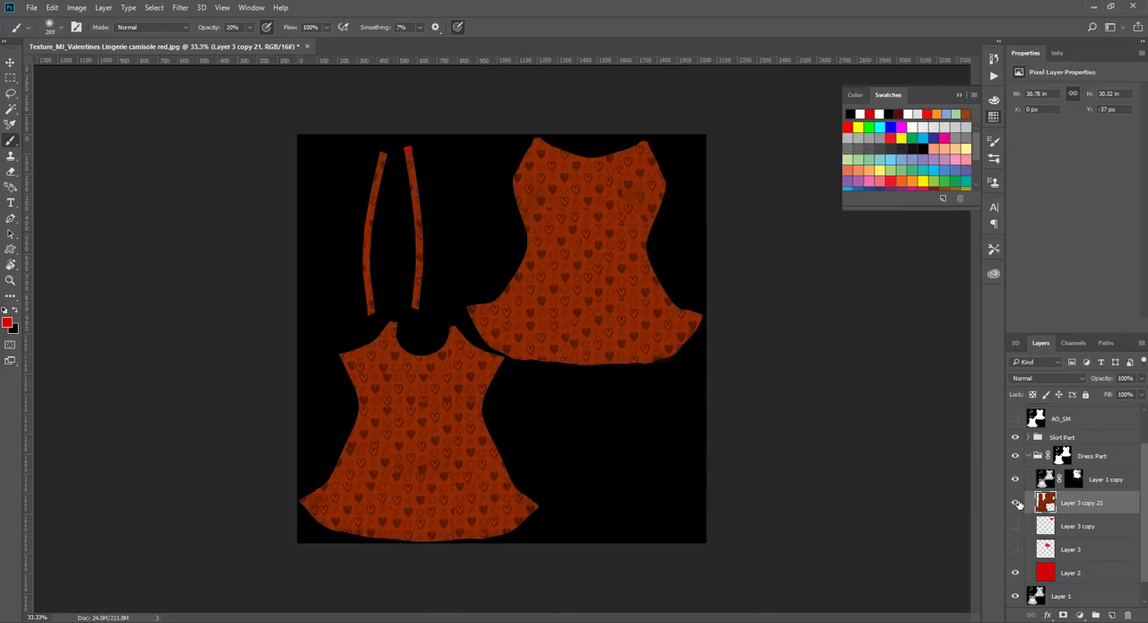
- Hide the heart-print layer and select the Layer 1 copy dress layer
click(1017, 502)
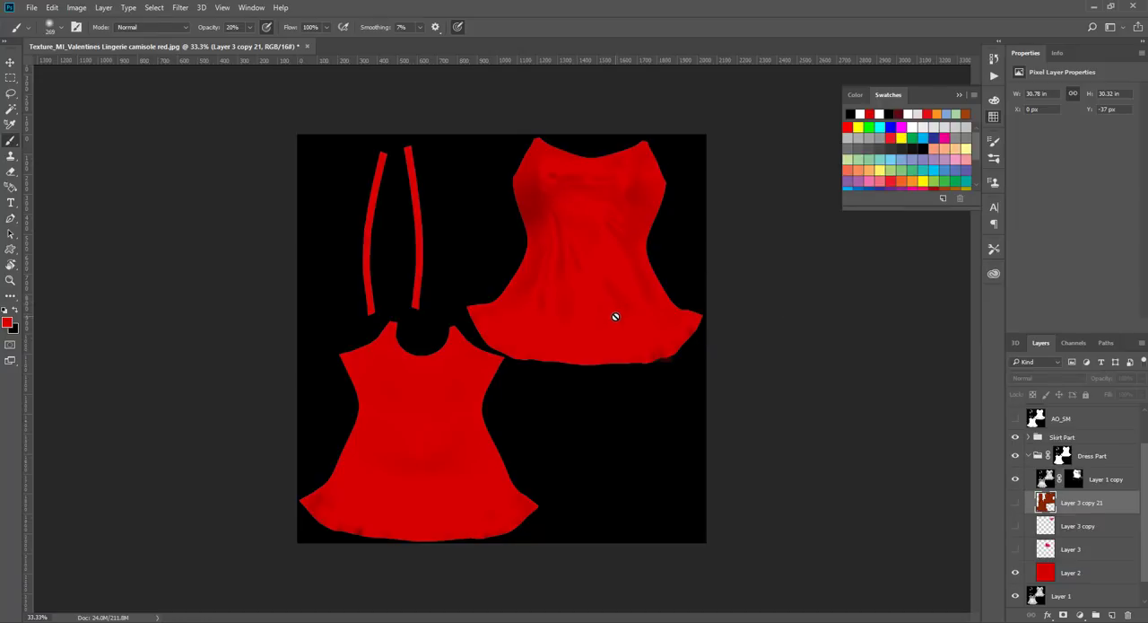
mouse_move(612, 273)
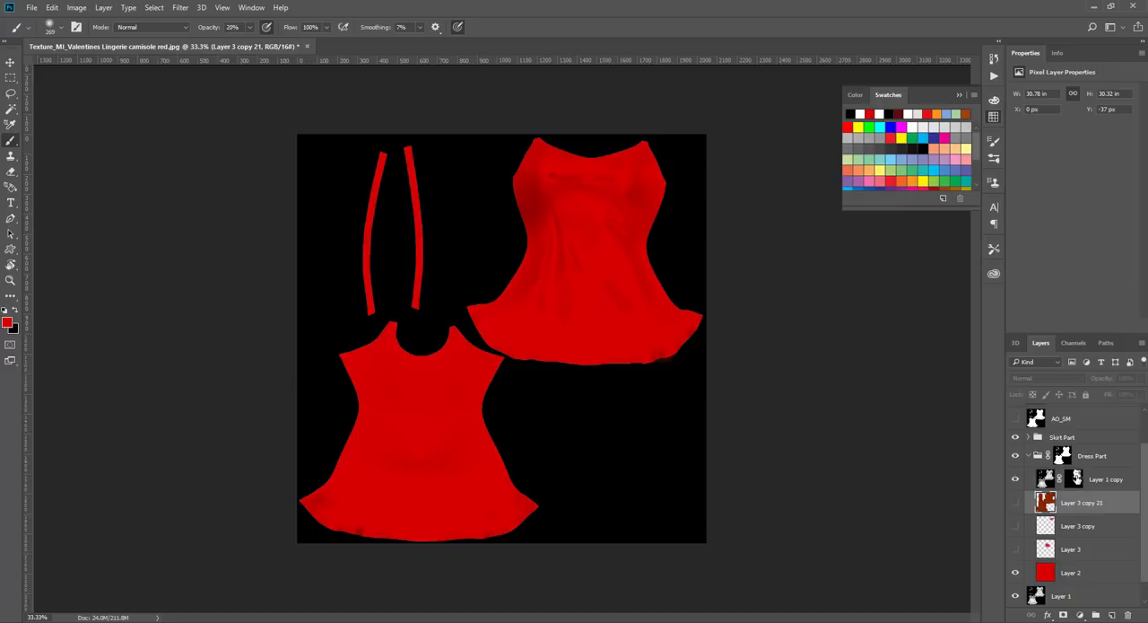
click(1102, 479)
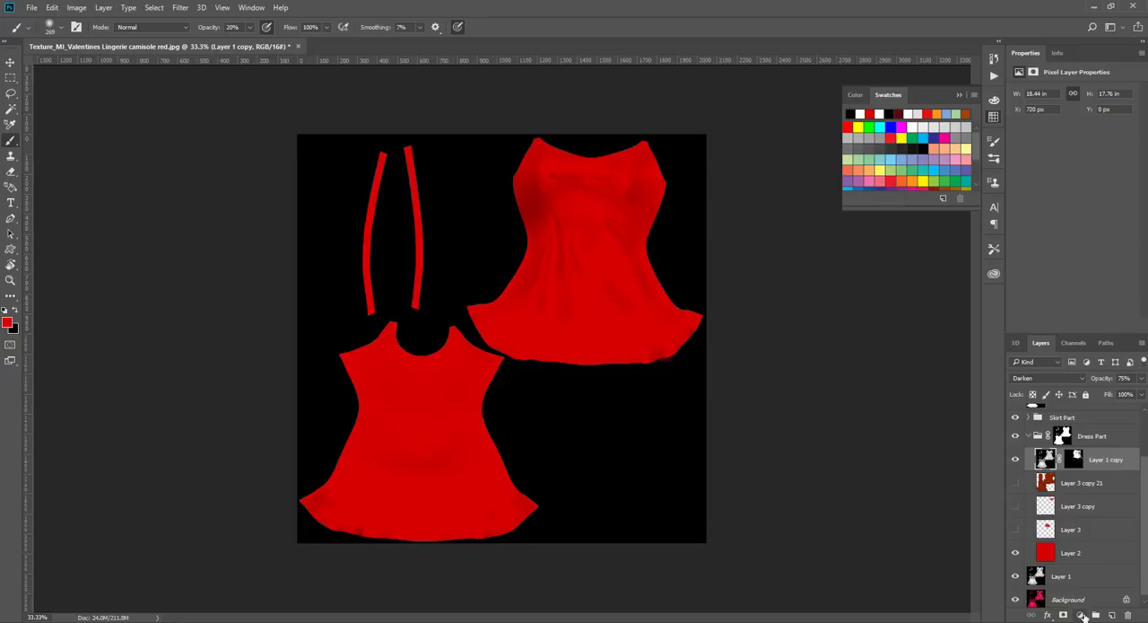
- Add a Hue/Saturation adjustment layer with Colorize and shift its Hue to teal
click(1084, 618)
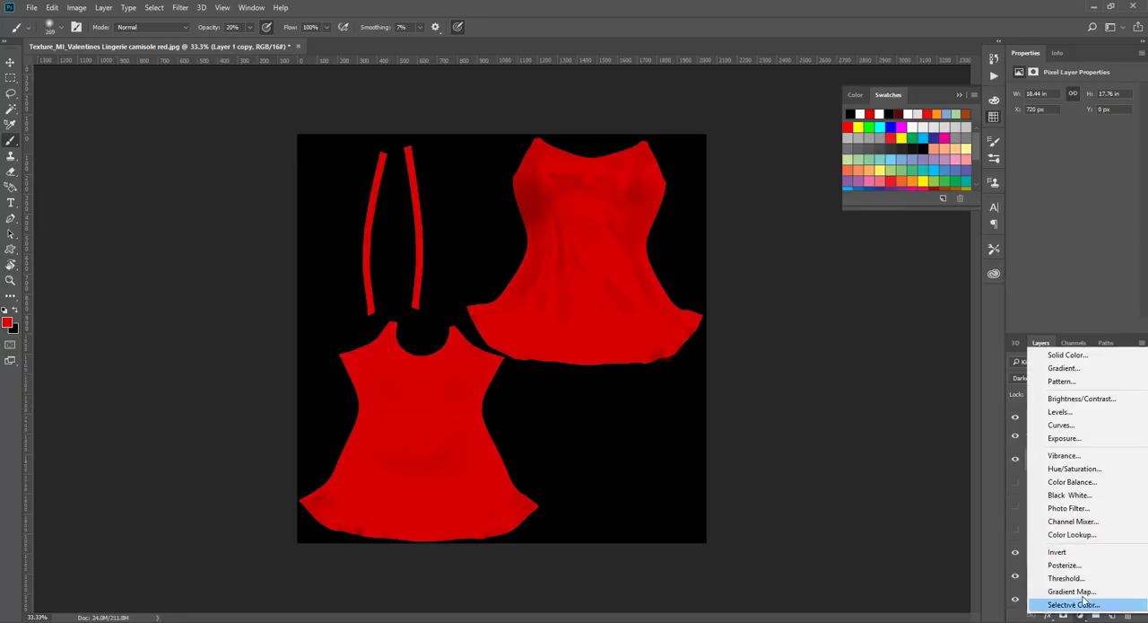
mouse_move(1067, 496)
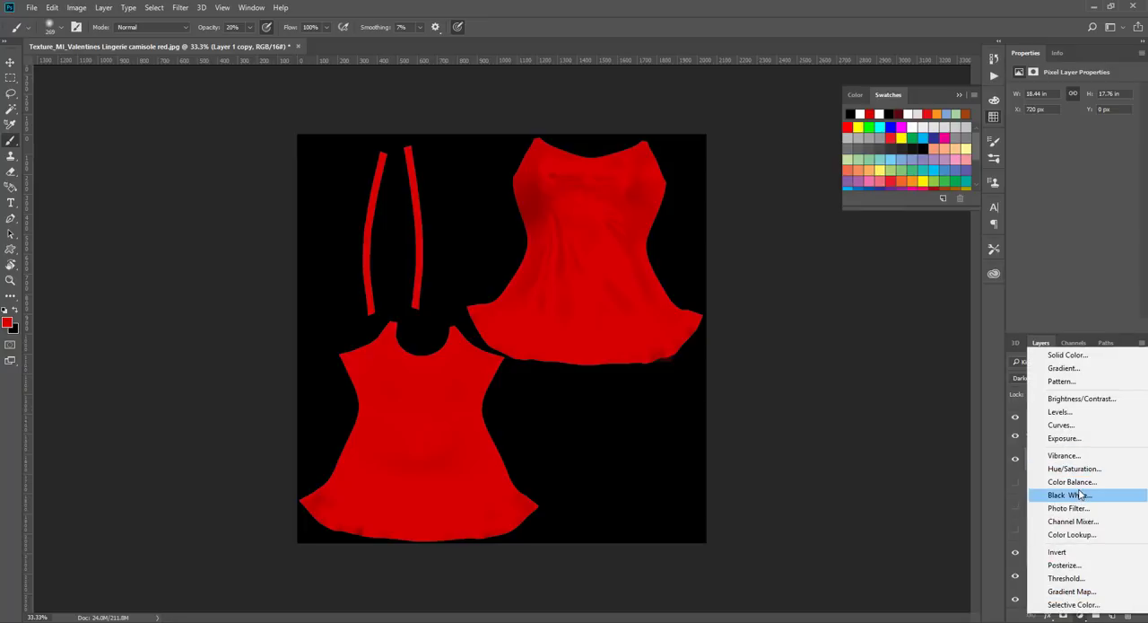
mouse_move(1073, 481)
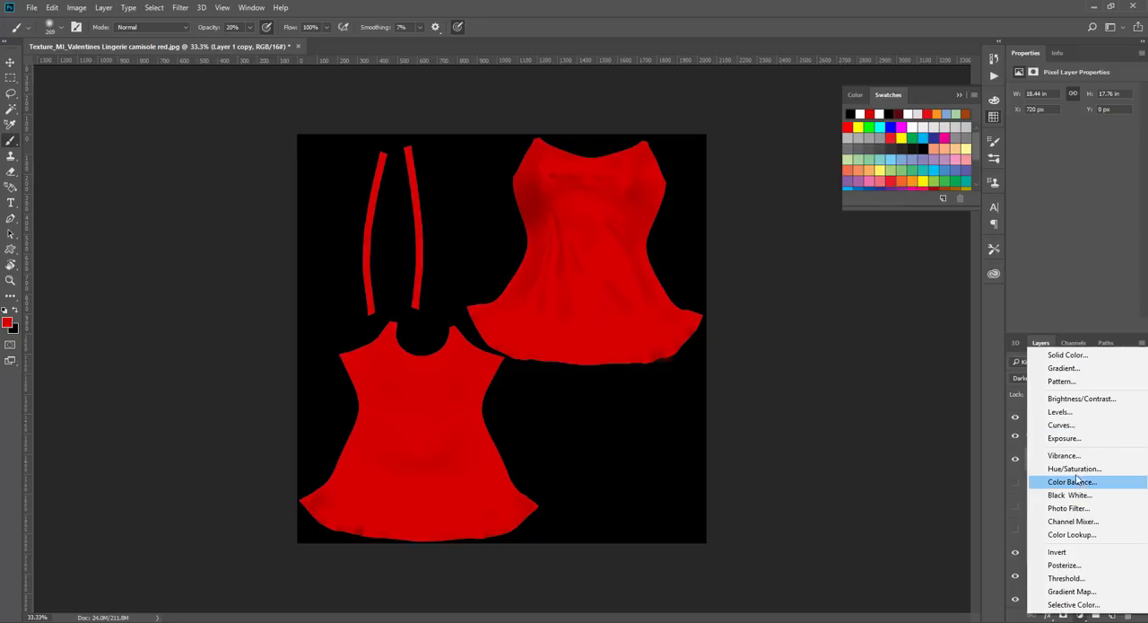
click(1075, 470)
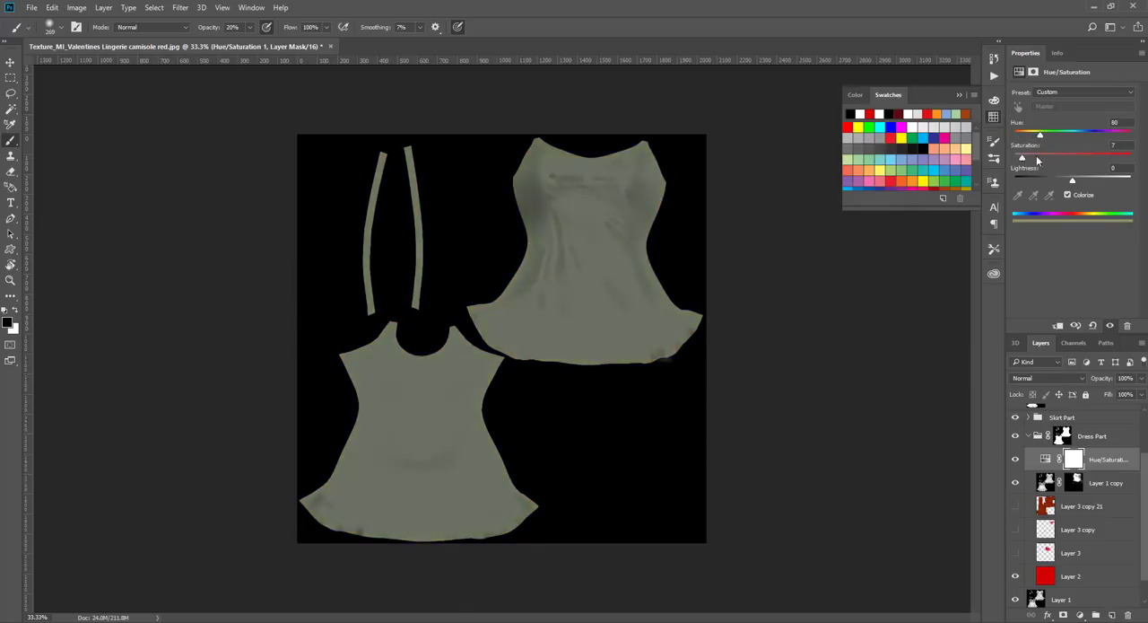
drag(1040, 156, 1066, 156)
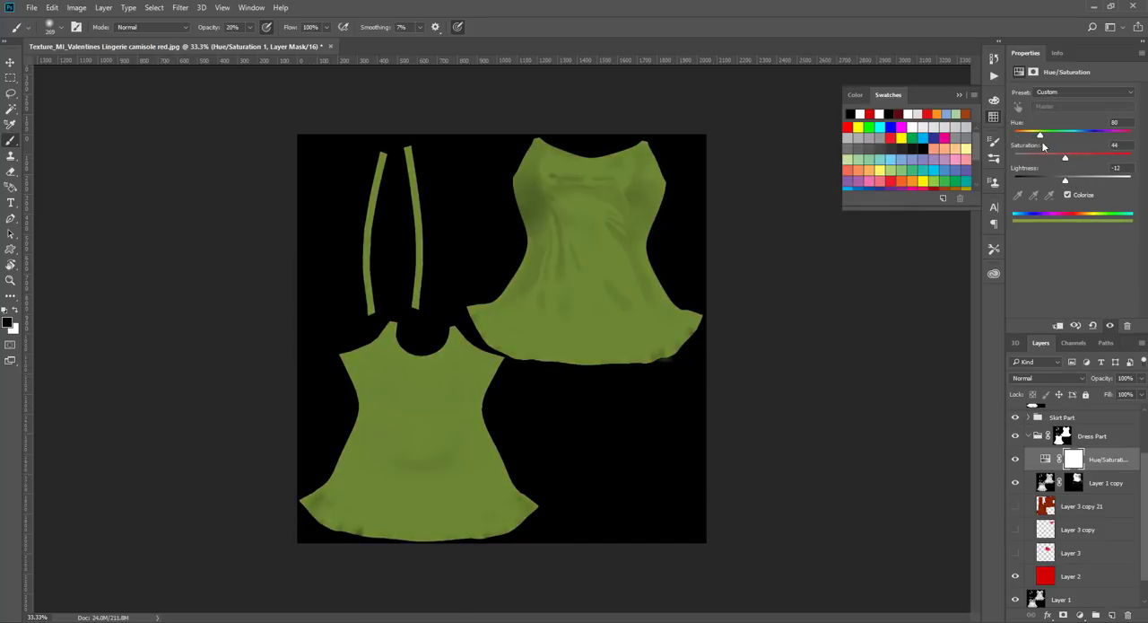
drag(1041, 133, 1070, 133)
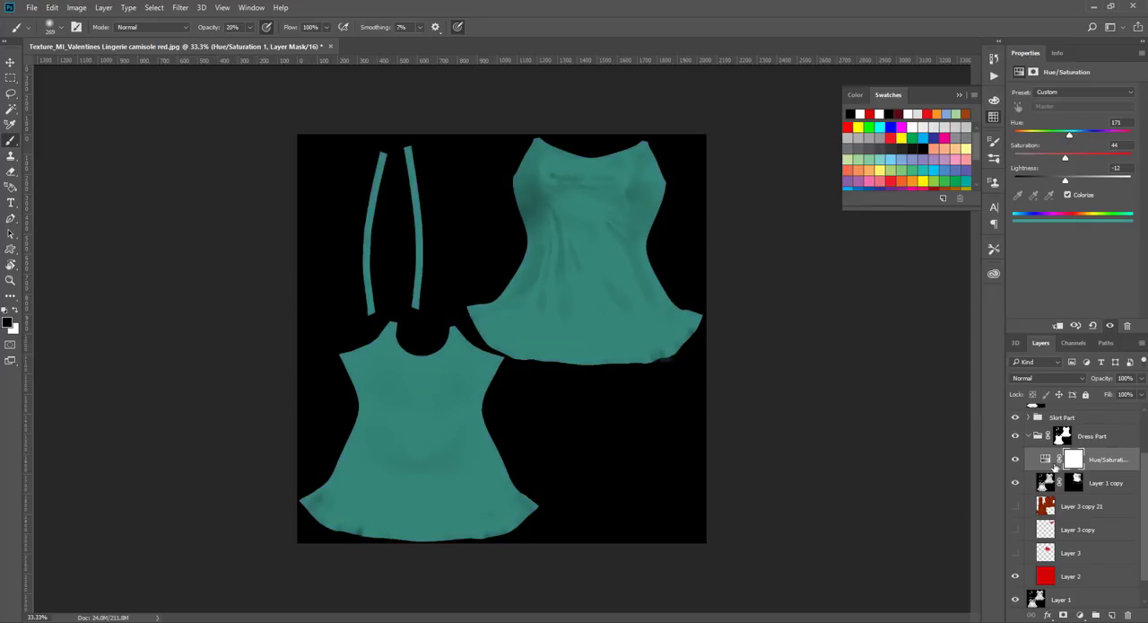
mouse_move(1015, 459)
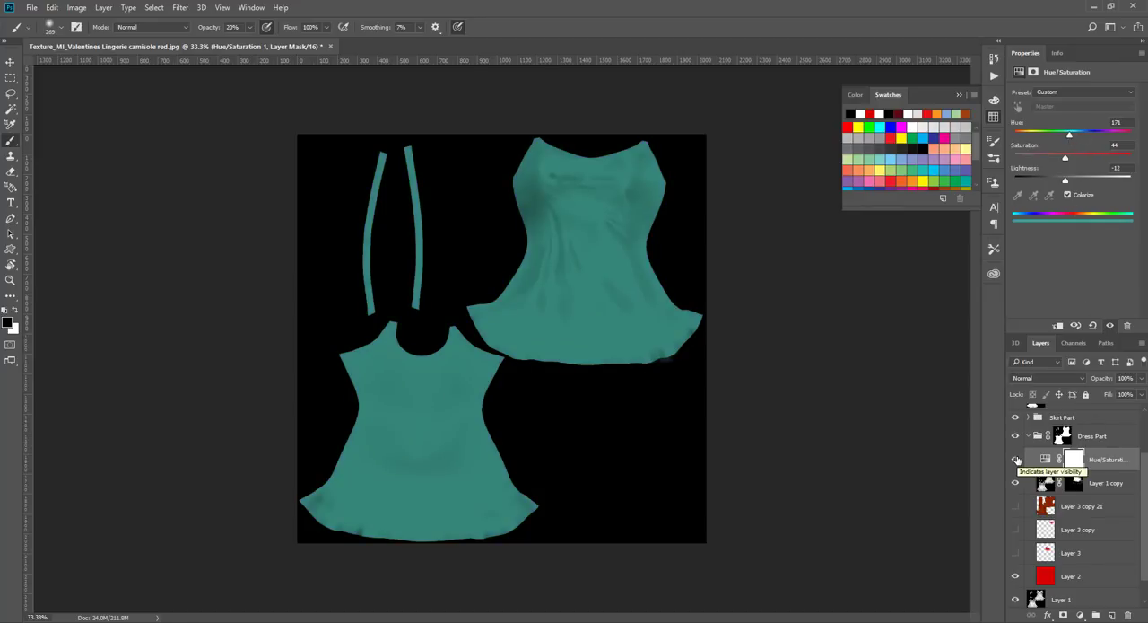